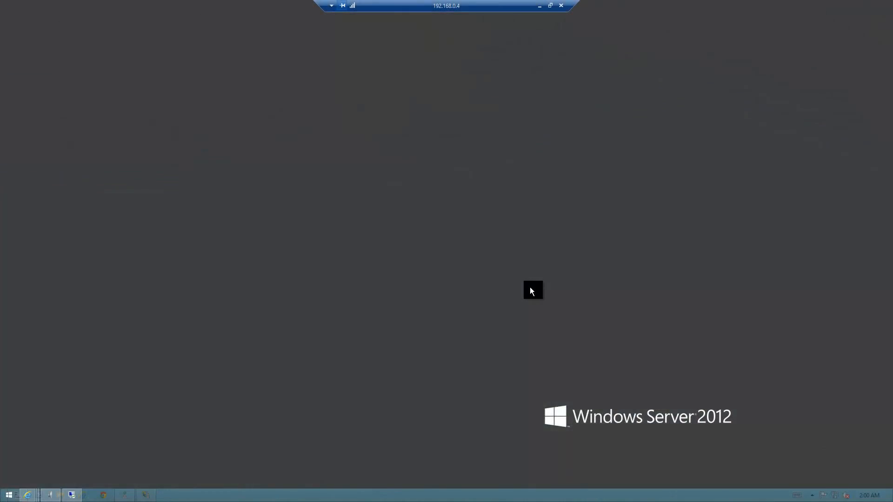
pyautogui.moveTo(477, 284)
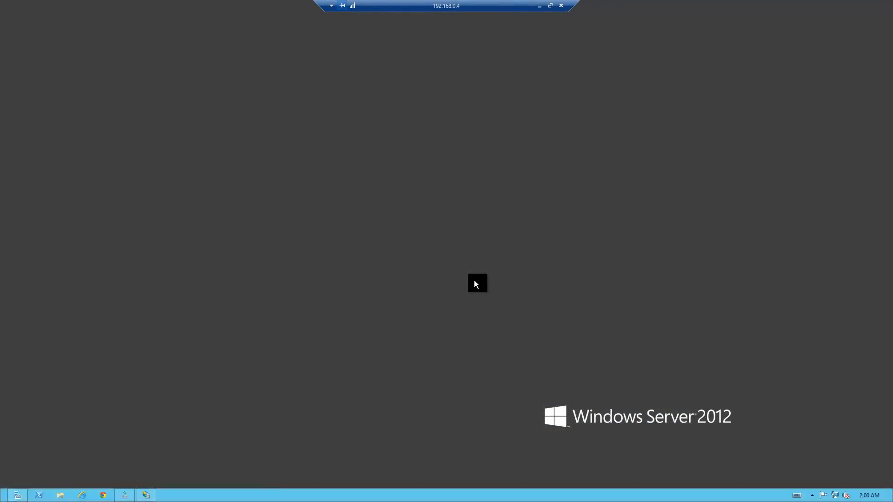
pyautogui.moveTo(374, 326)
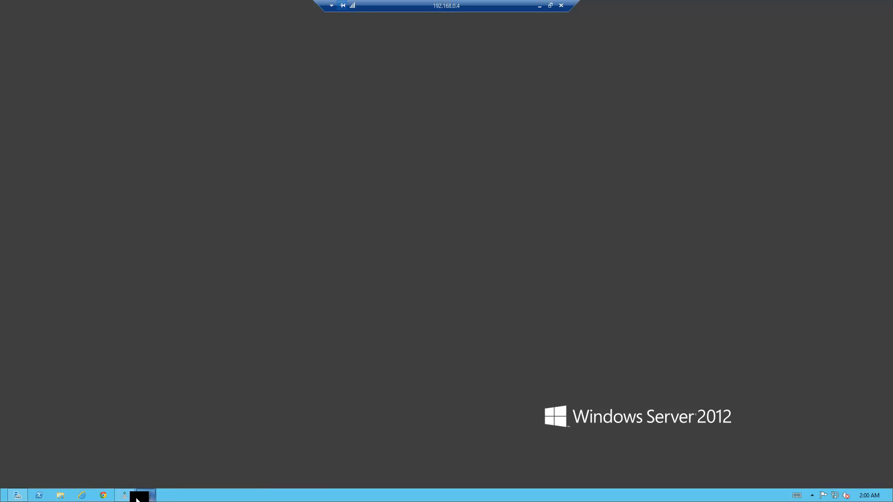
# Step: Start the Add Roles and Features wizard for the local server from Server Manager's Manage menu
pyautogui.click(123, 495)
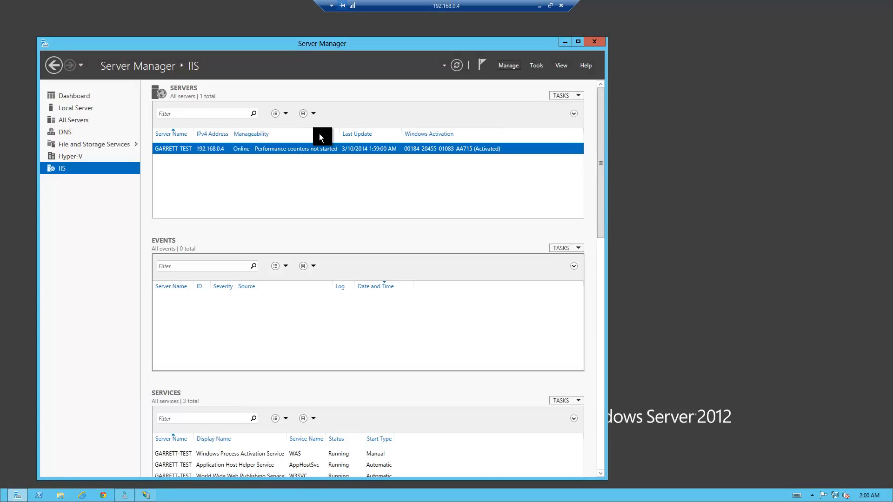
pyautogui.click(508, 65)
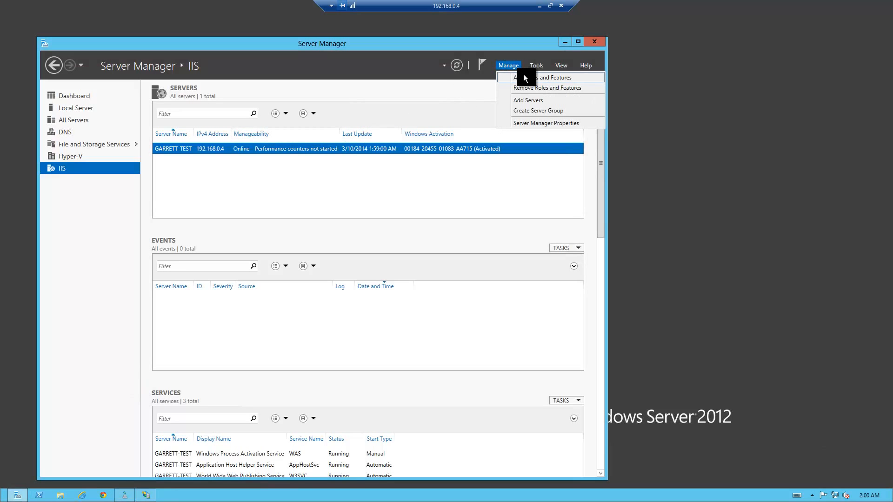
pyautogui.click(539, 77)
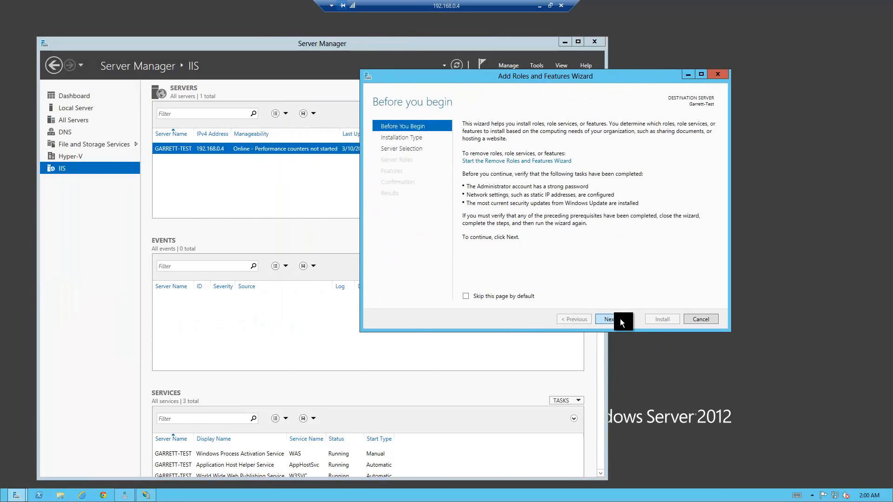
pyautogui.click(607, 319)
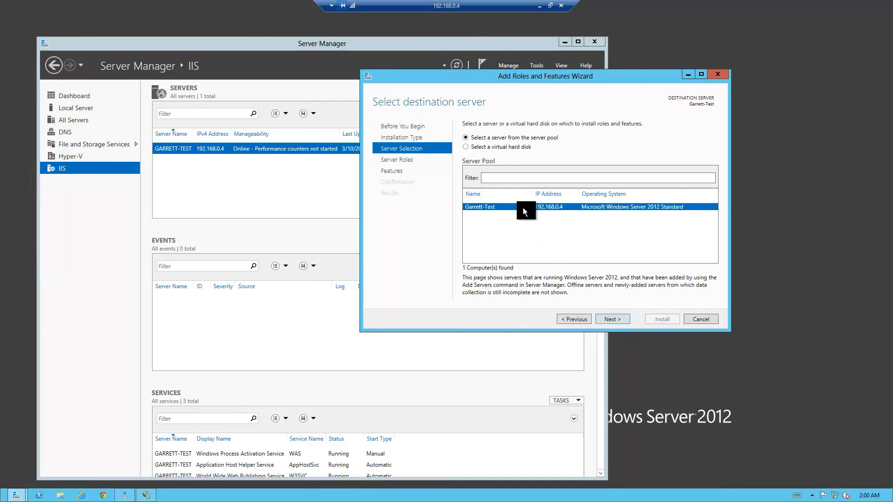
pyautogui.click(611, 319)
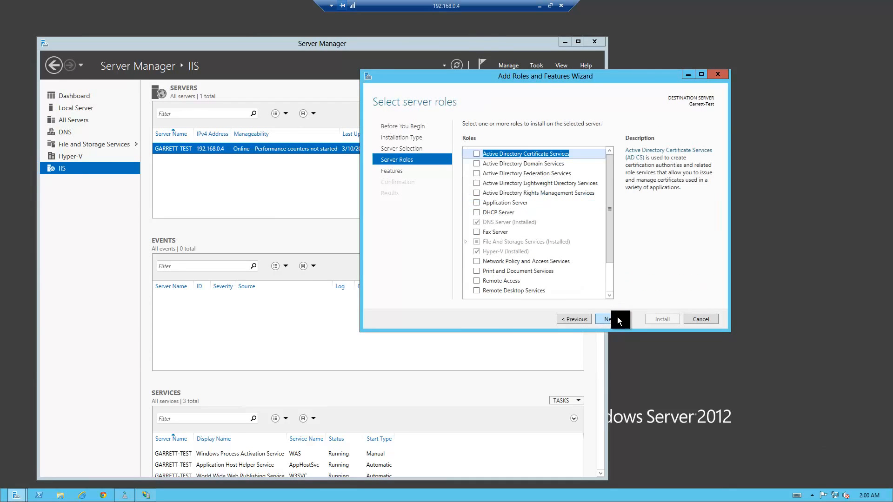
# Step: Review the installed DNS Server role description, continue to Features, then cancel without installing
pyautogui.scroll(-3)
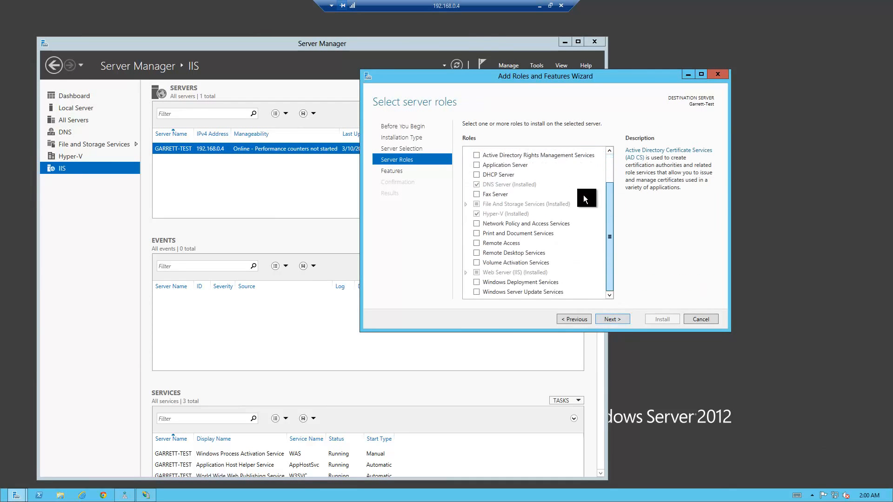
pyautogui.click(509, 184)
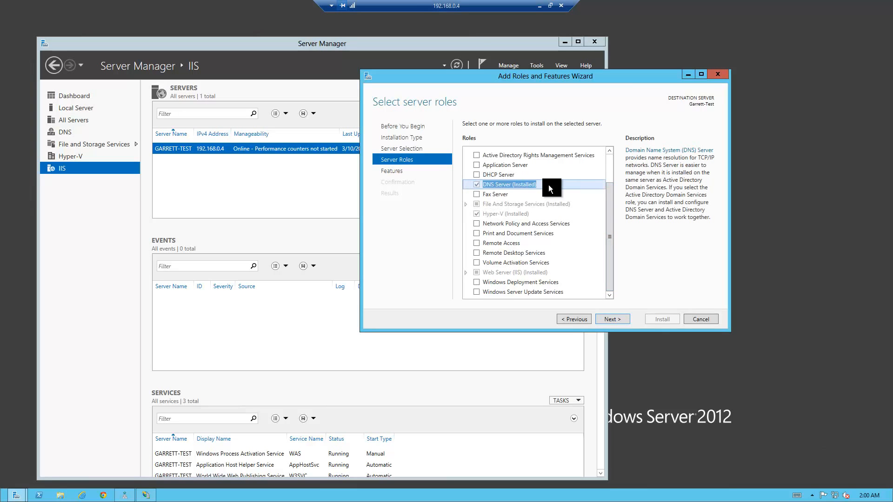
pyautogui.moveTo(610, 319)
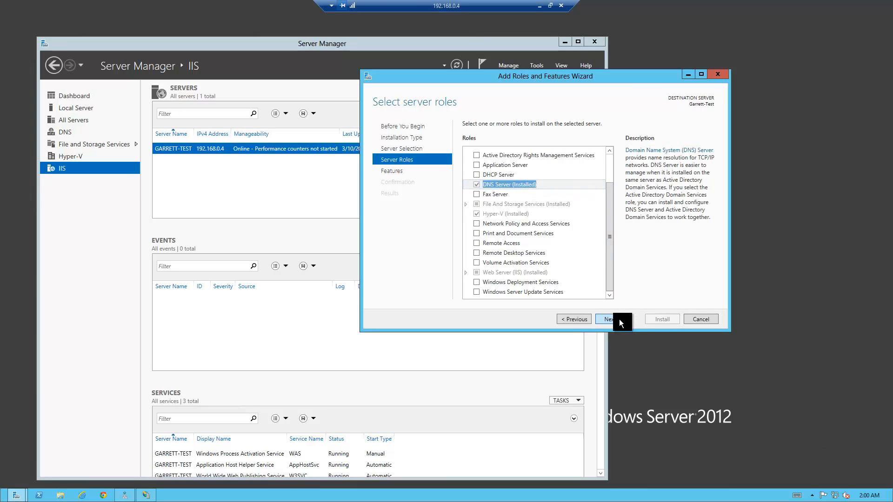
pyautogui.click(607, 319)
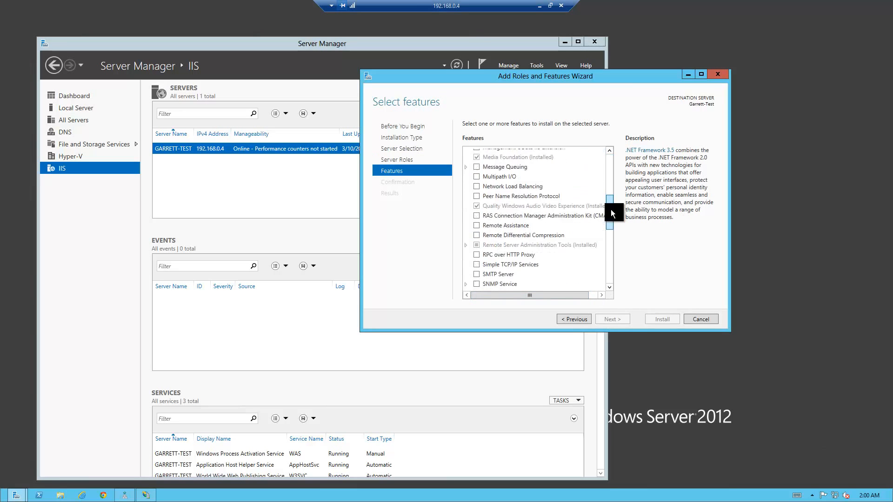
pyautogui.click(700, 319)
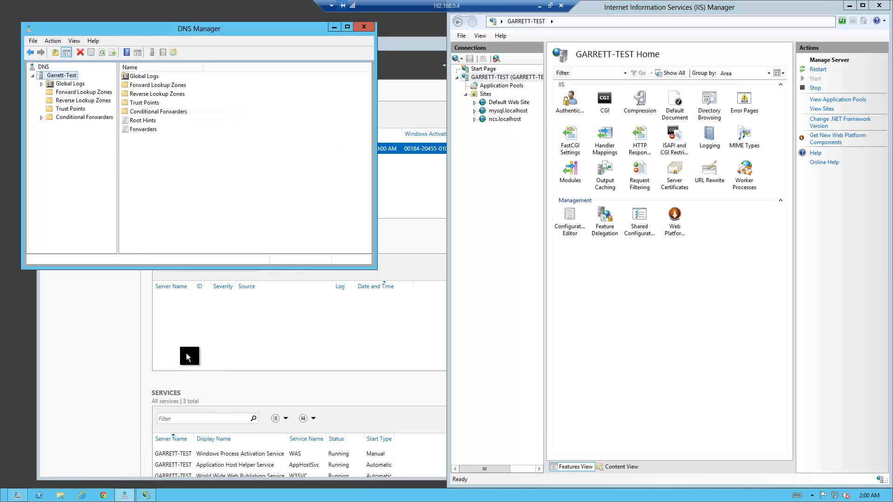
# Step: Show the Local Server properties and launch DNS Manager from the Tools menu
pyautogui.rightClick(60, 74)
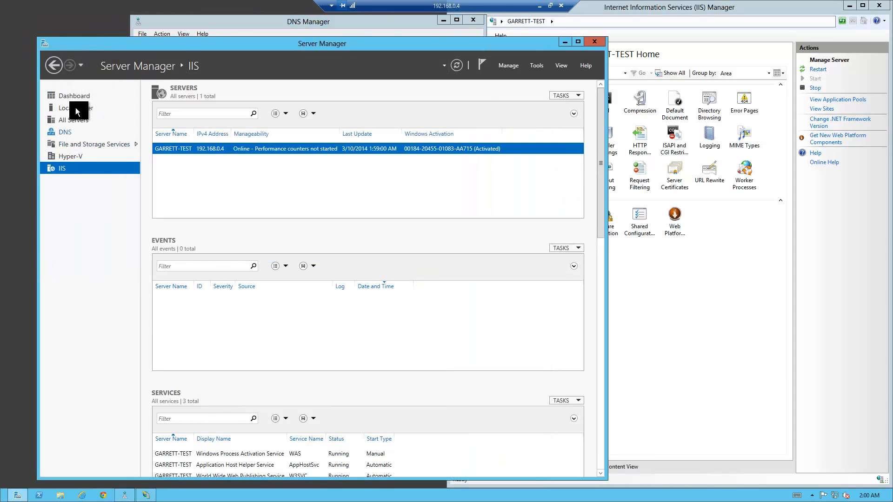
pyautogui.moveTo(62, 140)
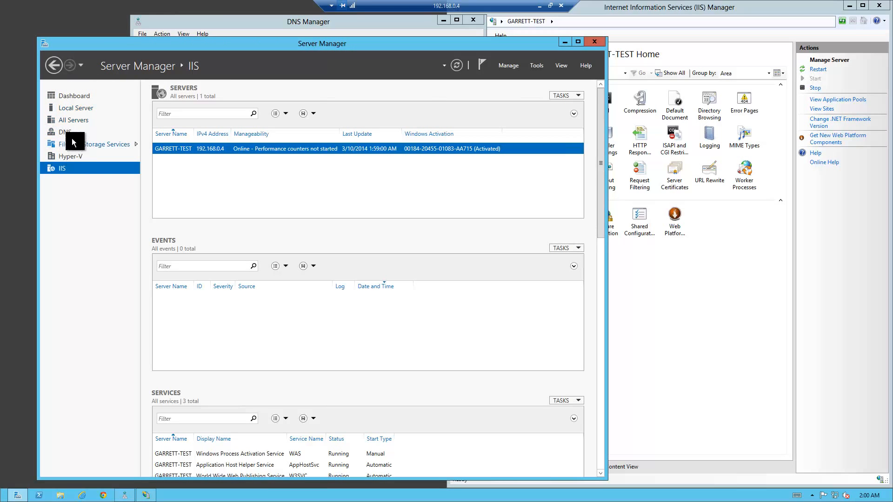
pyautogui.click(76, 108)
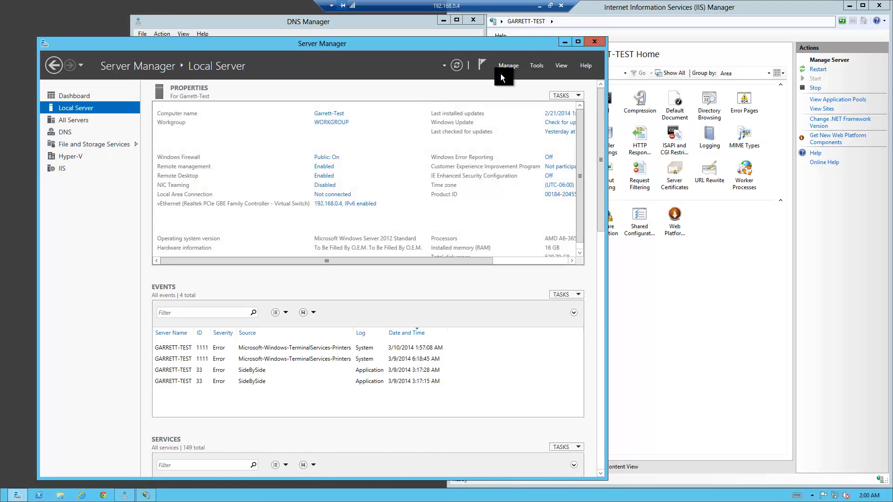
pyautogui.click(536, 65)
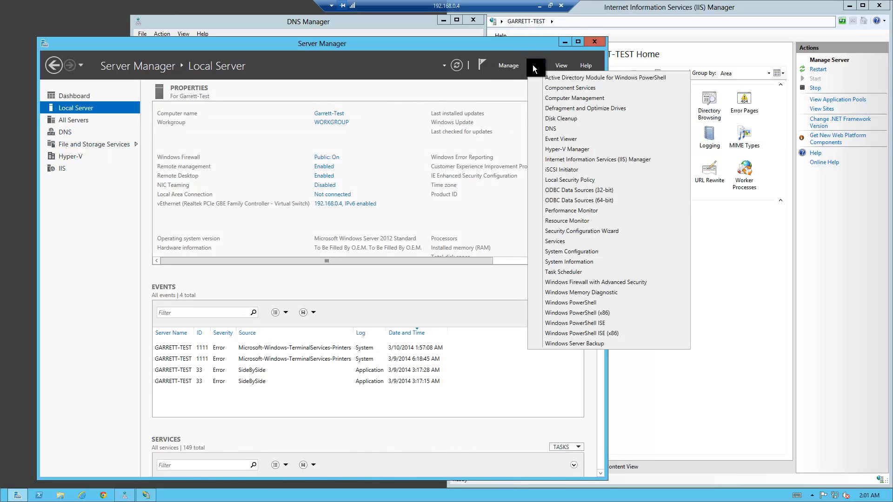
pyautogui.moveTo(164, 132)
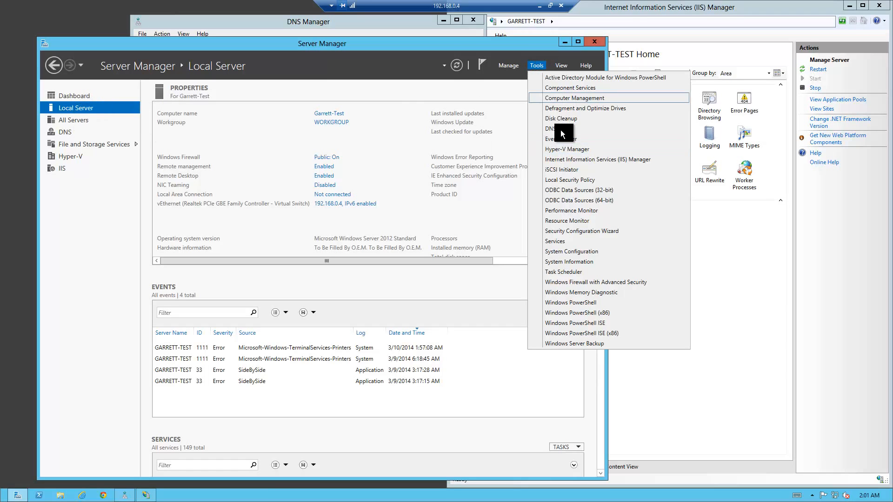
pyautogui.click(549, 128)
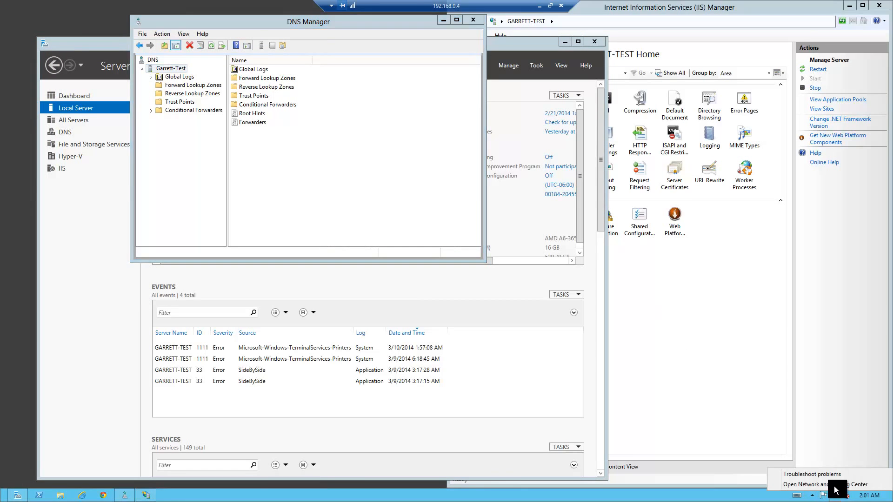
# Step: Set the vEthernet adapter's IPv4 preferred DNS server to 127.0.0.1 and confirm
pyautogui.click(817, 485)
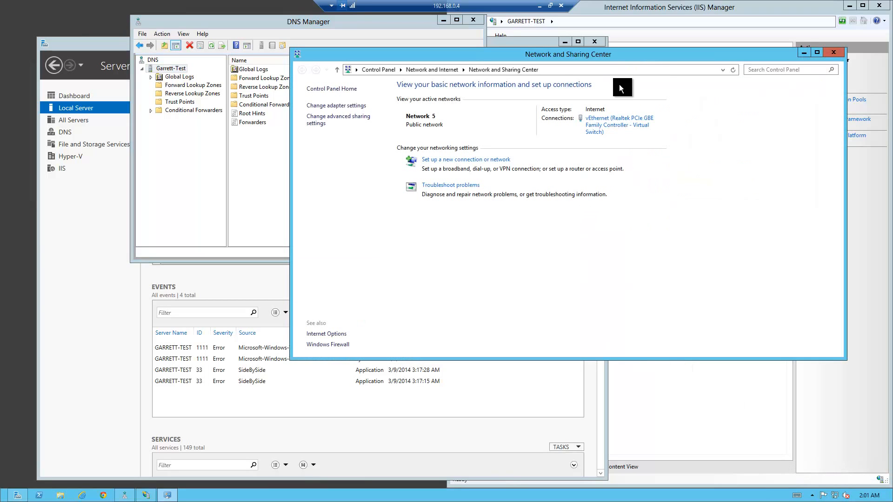
pyautogui.click(618, 121)
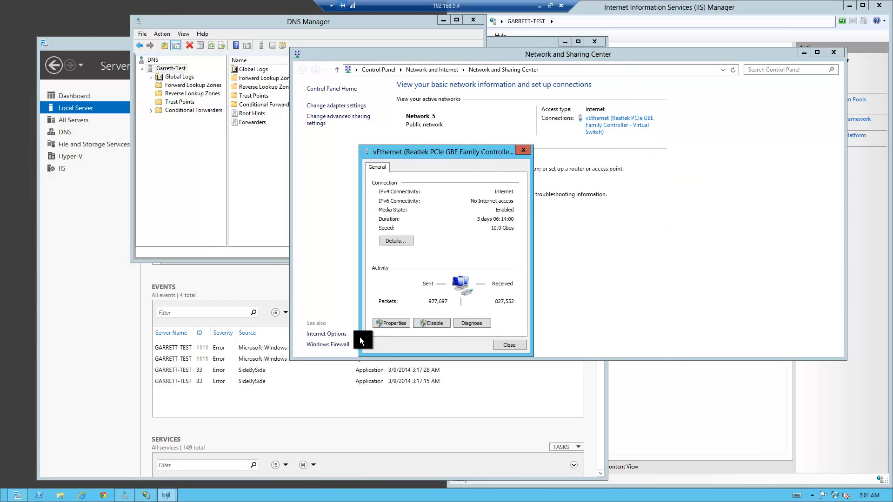
pyautogui.click(392, 323)
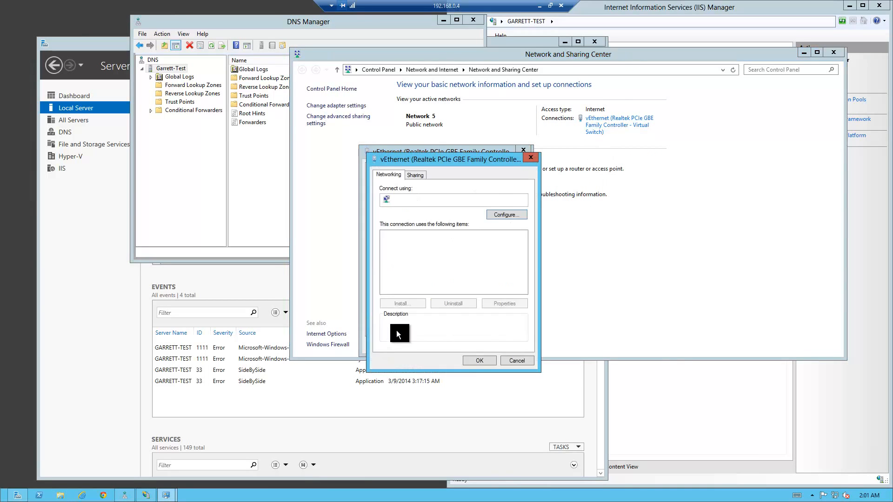
pyautogui.click(439, 282)
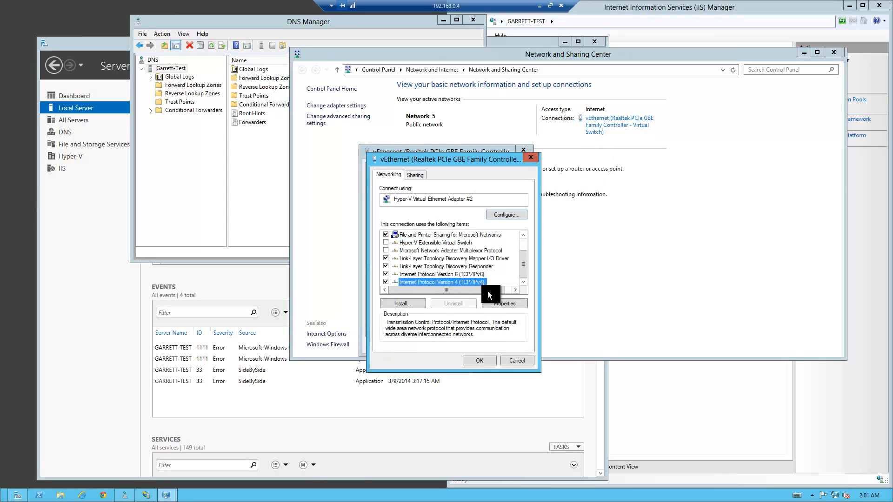
pyautogui.click(503, 304)
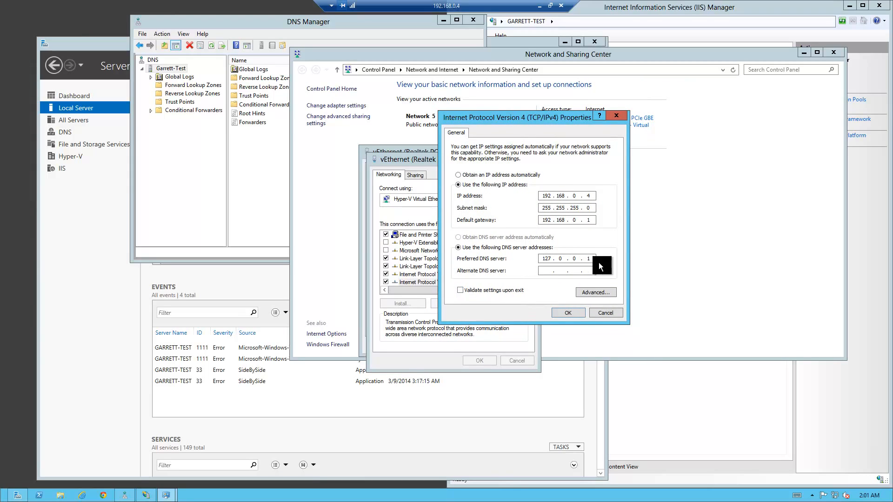
pyautogui.click(566, 312)
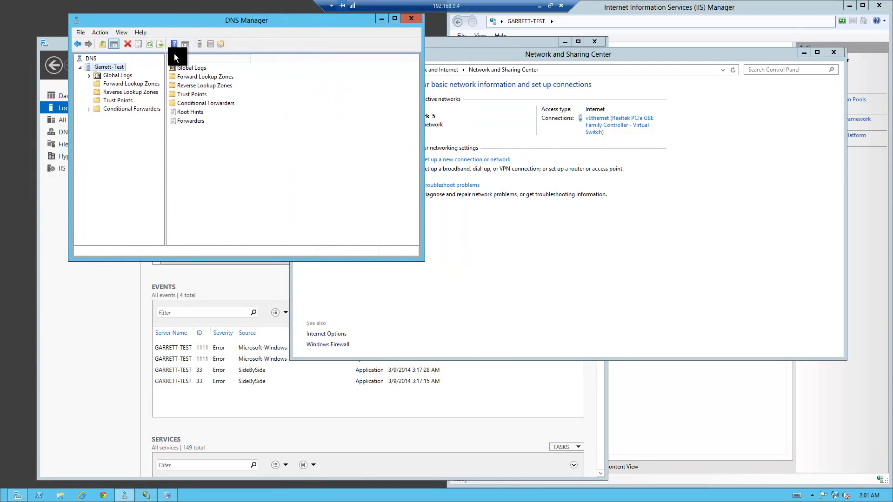
# Step: Review Garrett-Test's forwarders 8.8.8.8 and 8.8.4.4 in the server properties and close them
pyautogui.rightClick(108, 67)
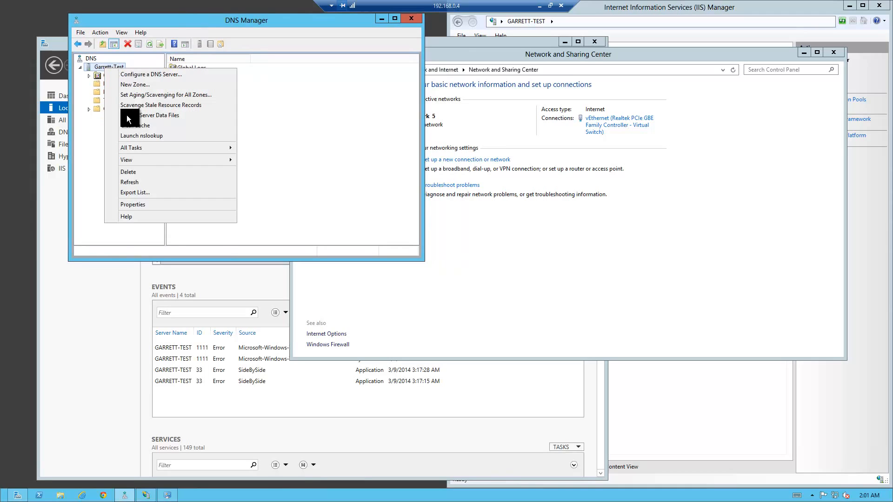
pyautogui.moveTo(132, 205)
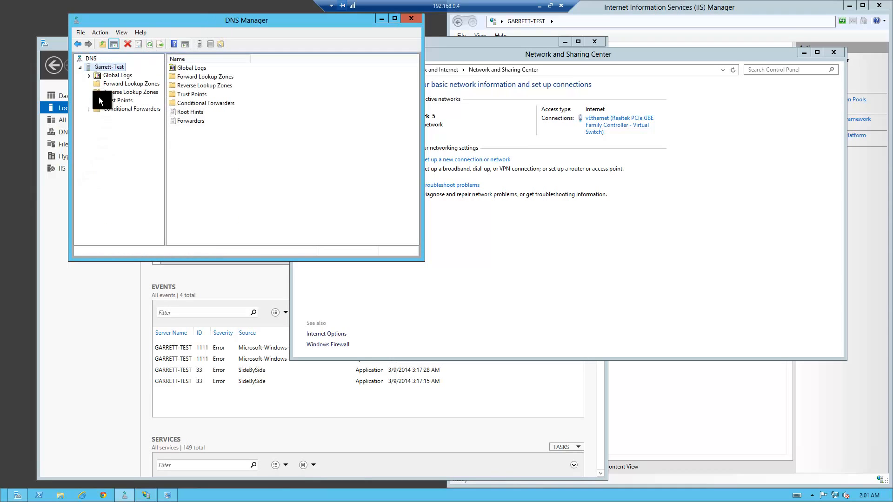
pyautogui.rightClick(108, 67)
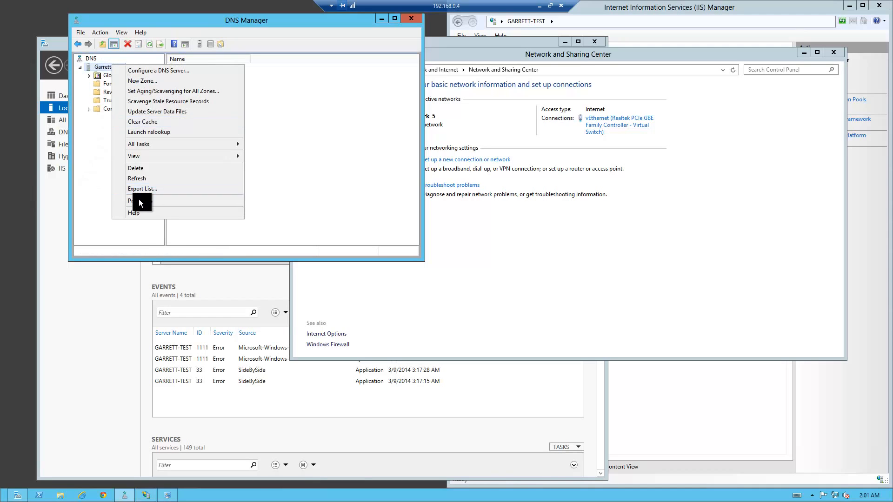
pyautogui.click(132, 201)
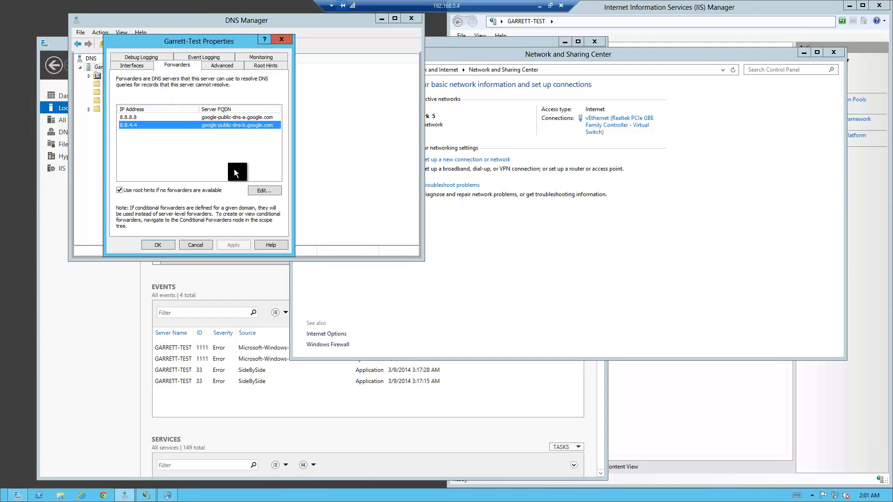
pyautogui.moveTo(227, 175)
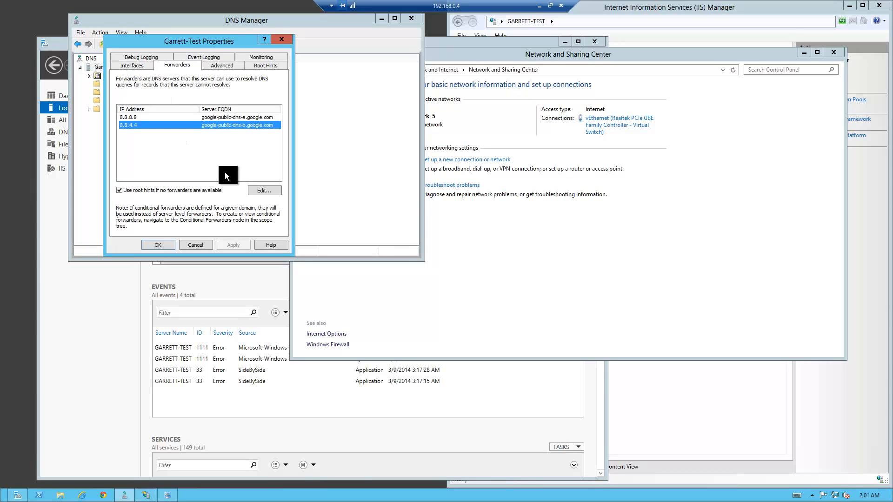
pyautogui.moveTo(222, 189)
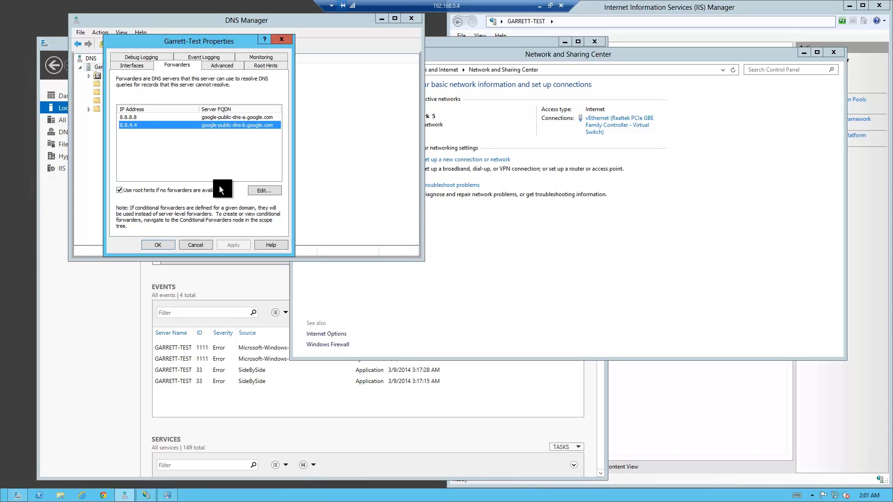
pyautogui.moveTo(201, 143)
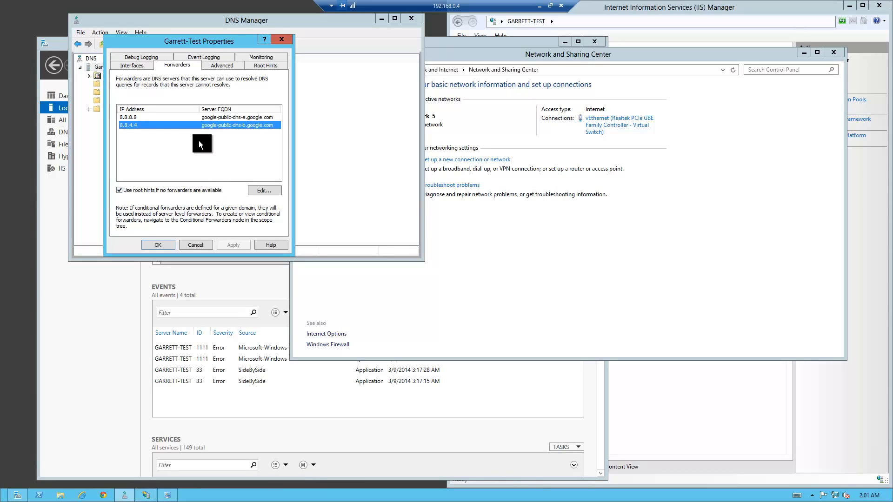
pyautogui.moveTo(180, 171)
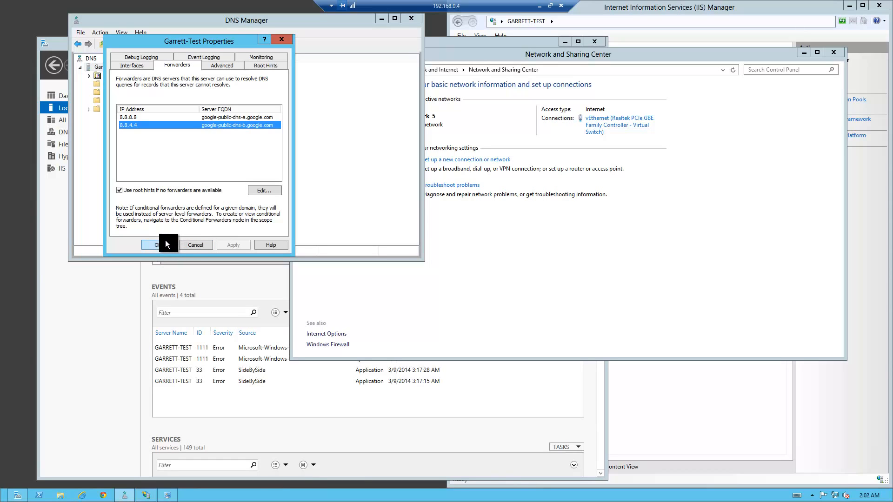
pyautogui.click(158, 245)
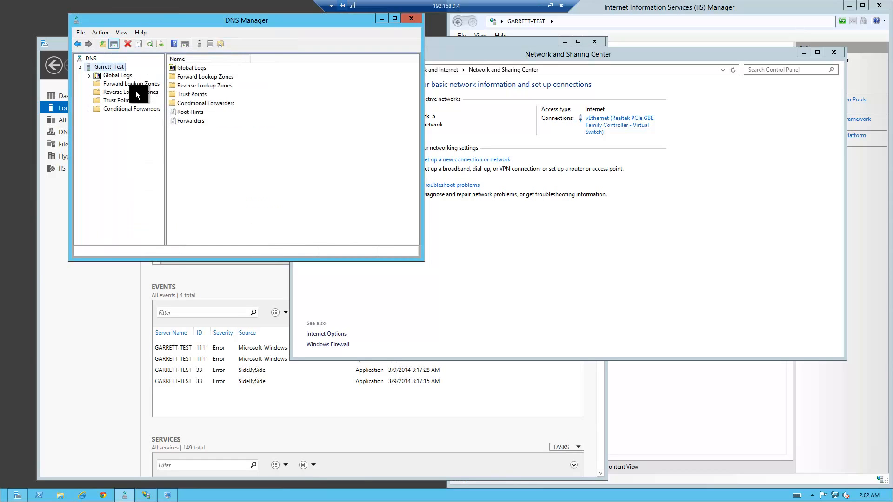
# Step: Create a primary forward lookup zone named gmscripts.org with the default zone file and no dynamic updates
pyautogui.click(130, 84)
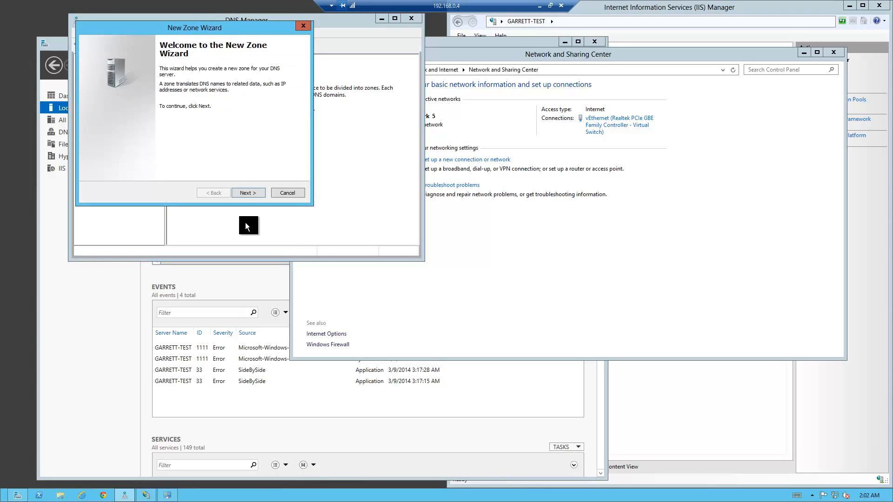
pyautogui.click(247, 193)
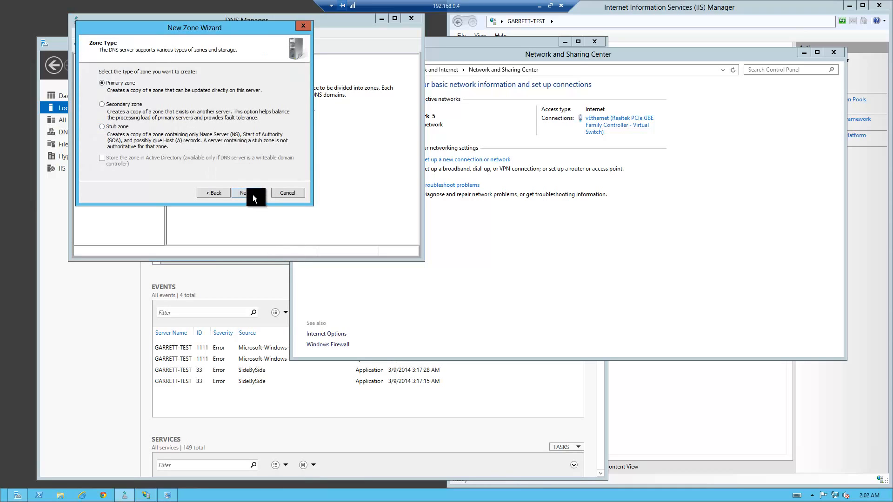
pyautogui.click(242, 192)
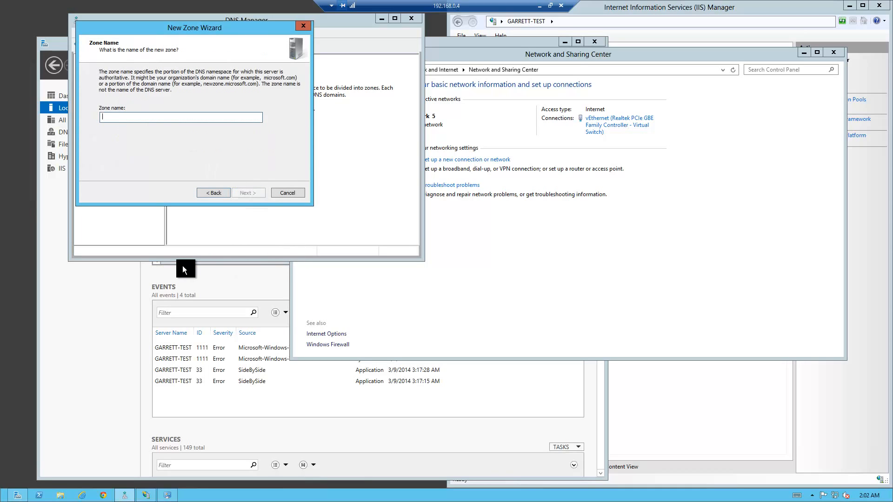
pyautogui.write('gmscripts.org')
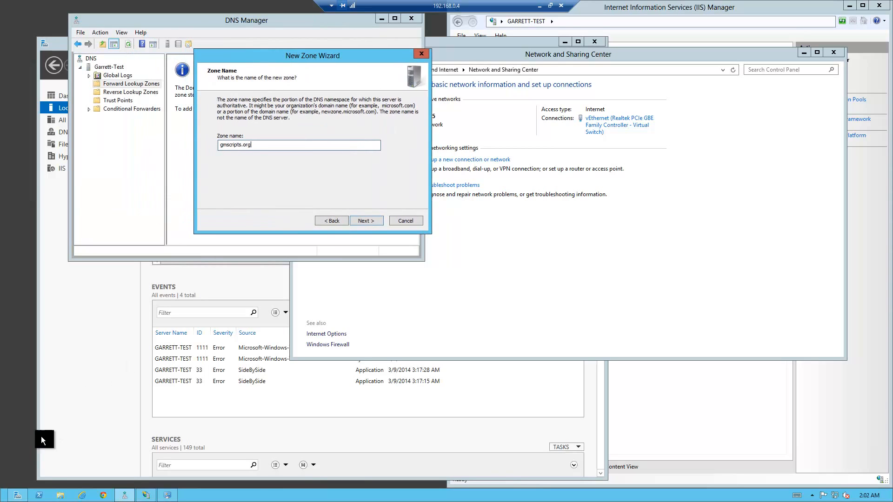
pyautogui.moveTo(9, 494)
pyautogui.write('ping gmscripts.org')
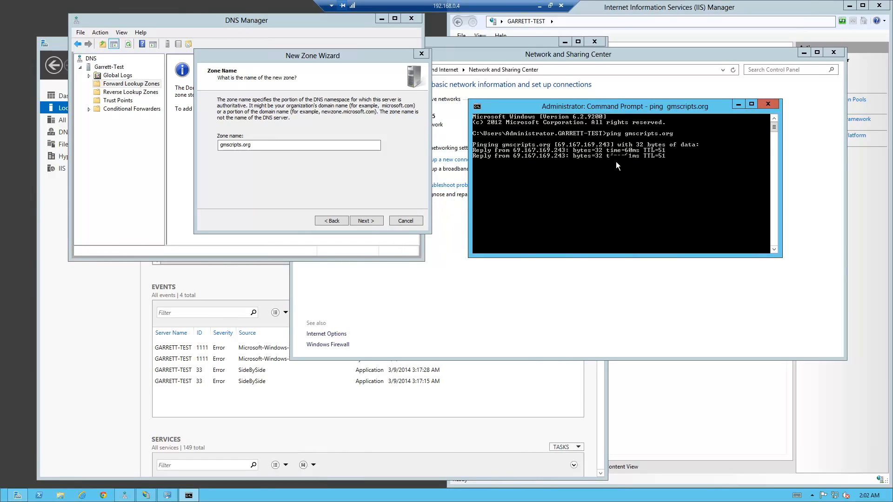
pyautogui.click(364, 221)
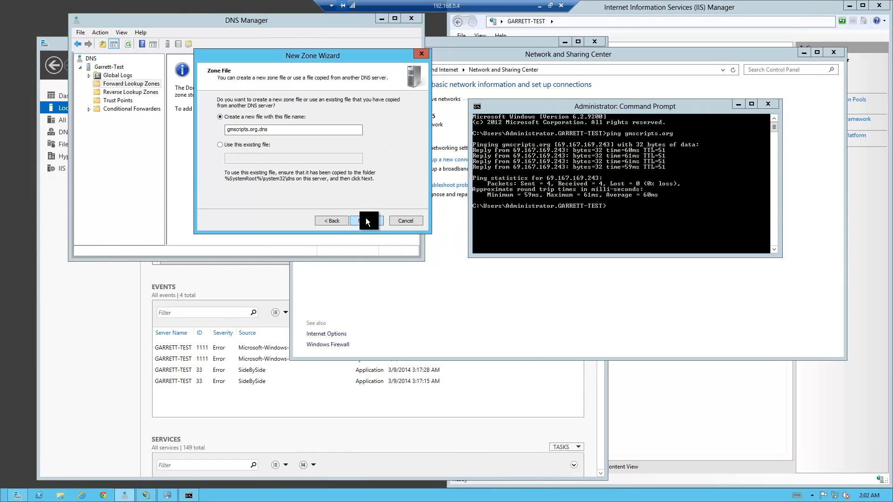
pyautogui.click(365, 221)
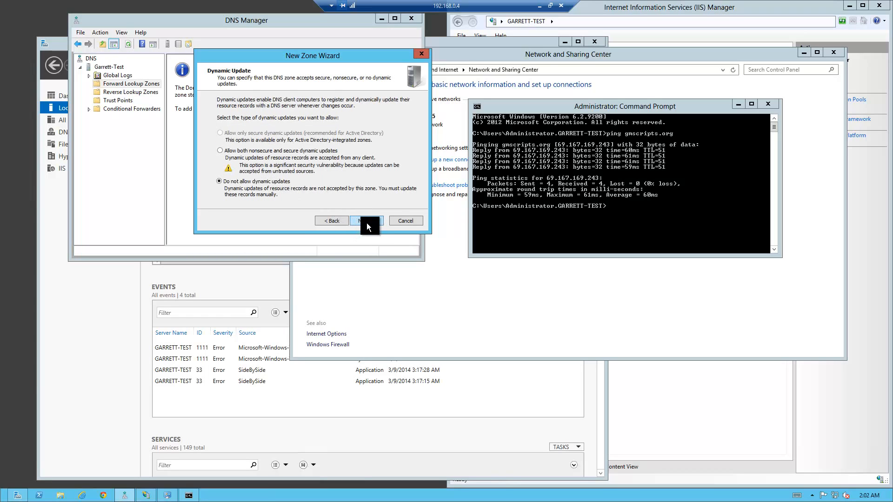
pyautogui.click(367, 221)
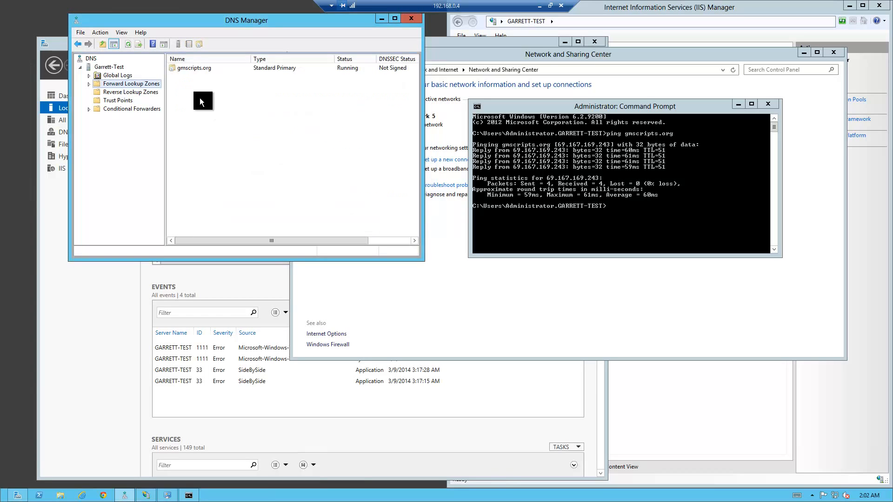
# Step: Add a host (A) record in gmscripts.org pointing to 192.168.0.4
pyautogui.click(130, 92)
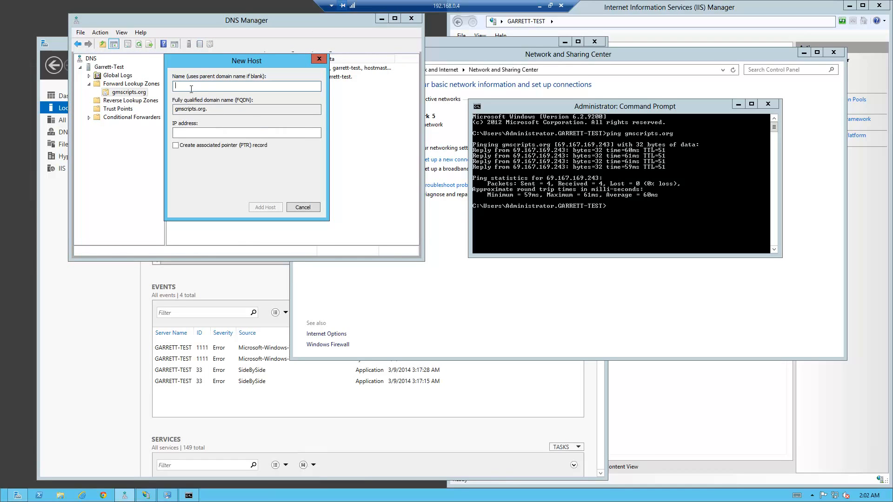
pyautogui.click(245, 133)
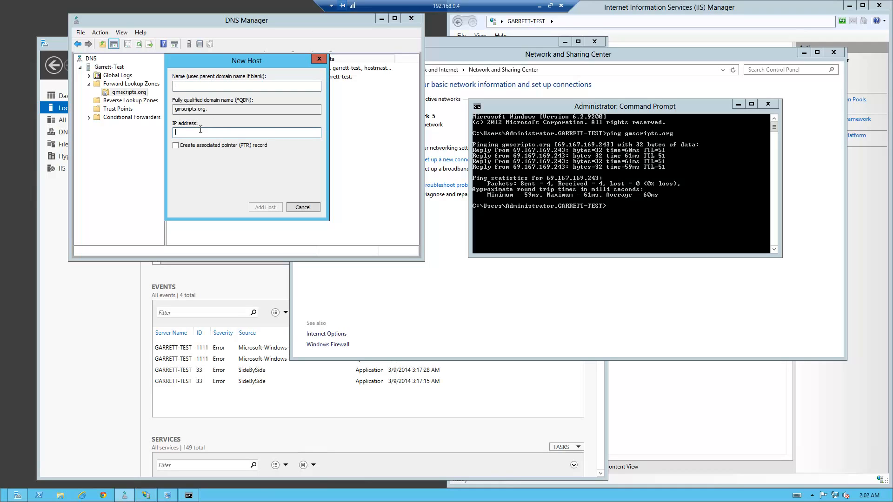
pyautogui.write('192.168.0.4')
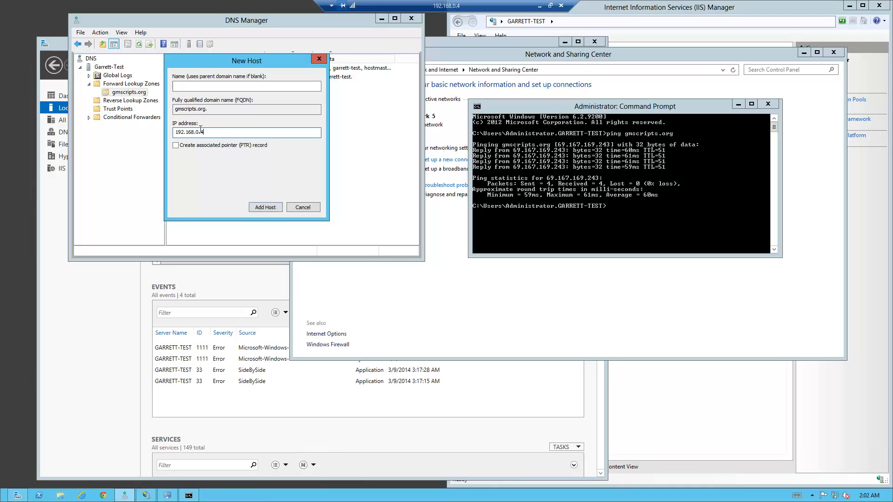
pyautogui.click(266, 207)
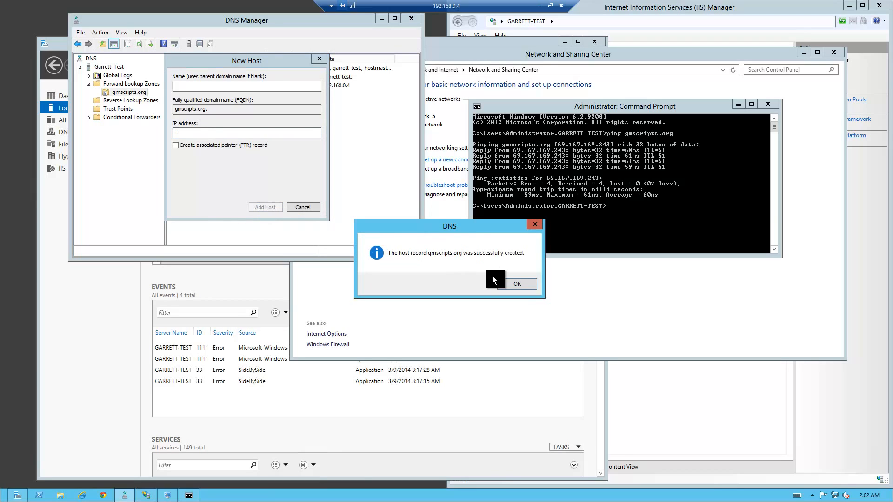
pyautogui.click(517, 284)
pyautogui.write('i')
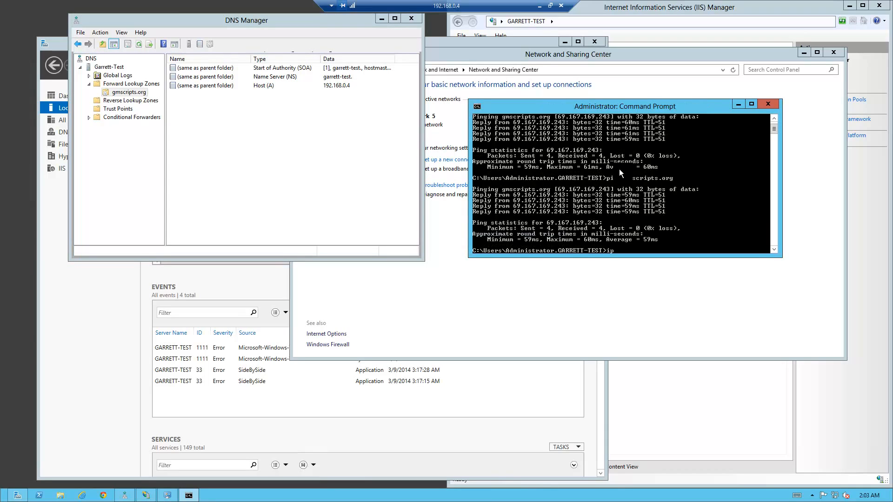
# Step: Run ipconfig /flushdns so gmscripts.org now resolves to 192.168.0.4
pyautogui.write('pconfig /')
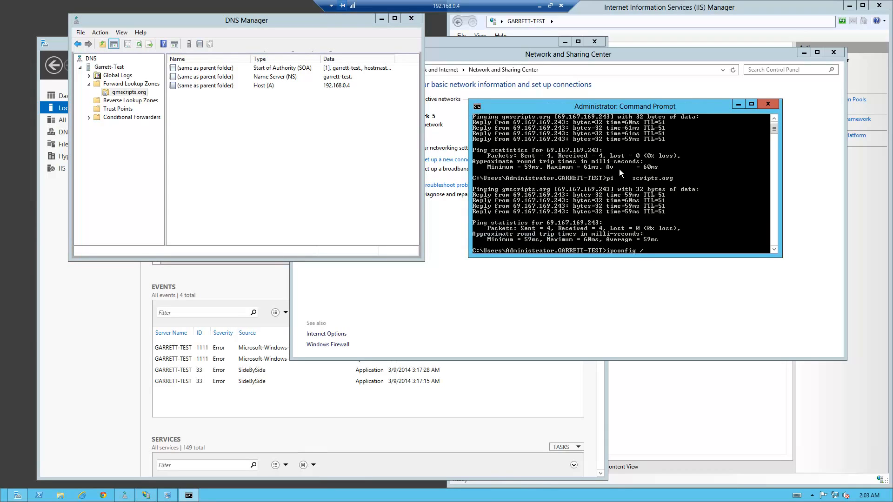
pyautogui.press('Return')
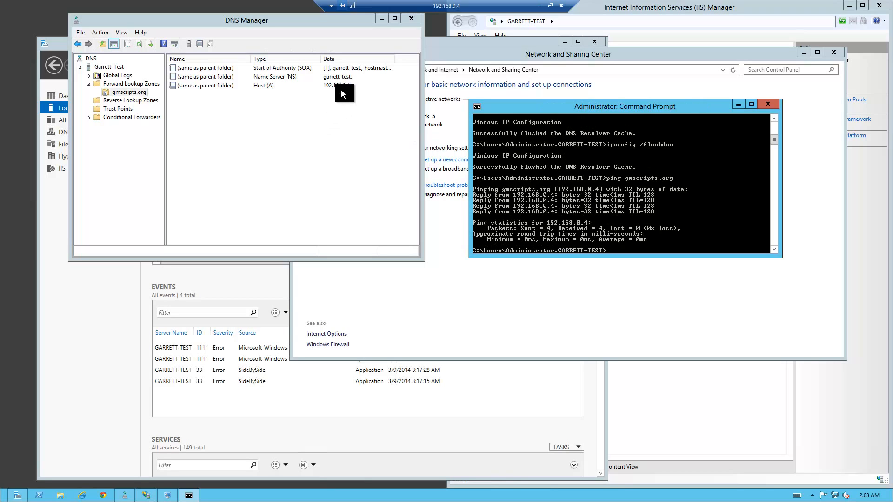
pyautogui.click(263, 86)
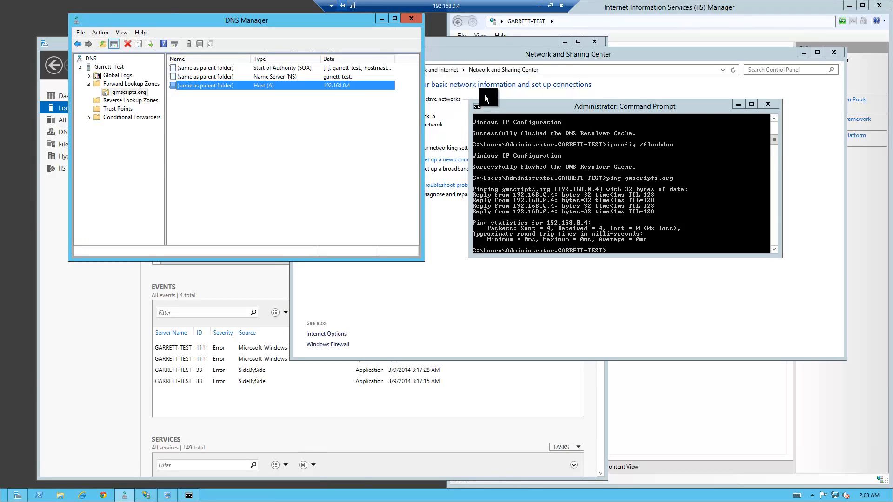
pyautogui.moveTo(222, 104)
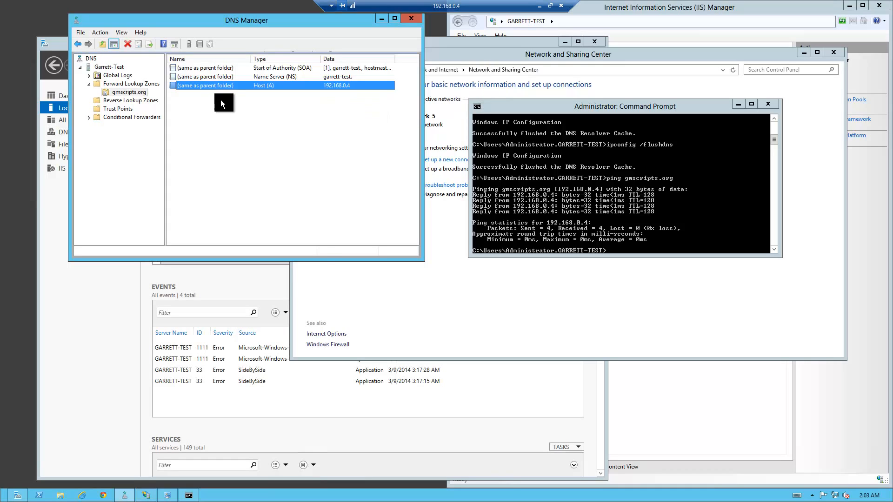
# Step: Add a mysql host (A) record in gmscripts.org pointing to 192.168.0.4 and finish
pyautogui.rightClick(222, 85)
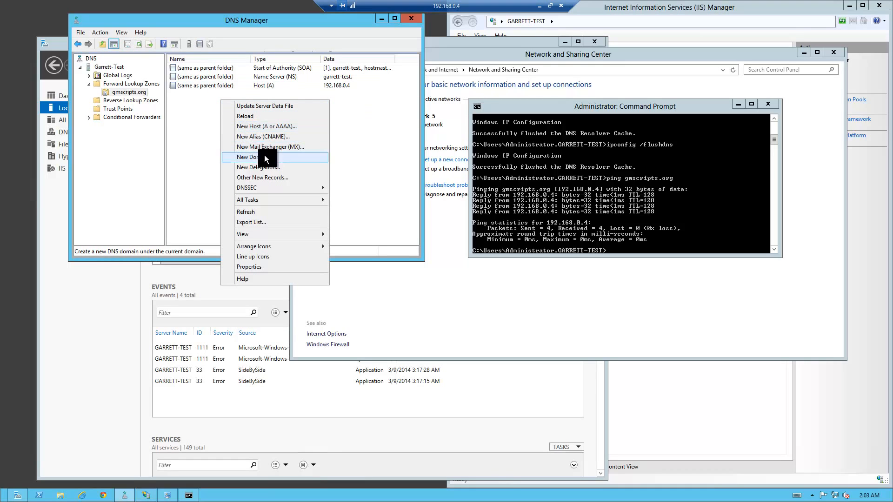
pyautogui.moveTo(259, 126)
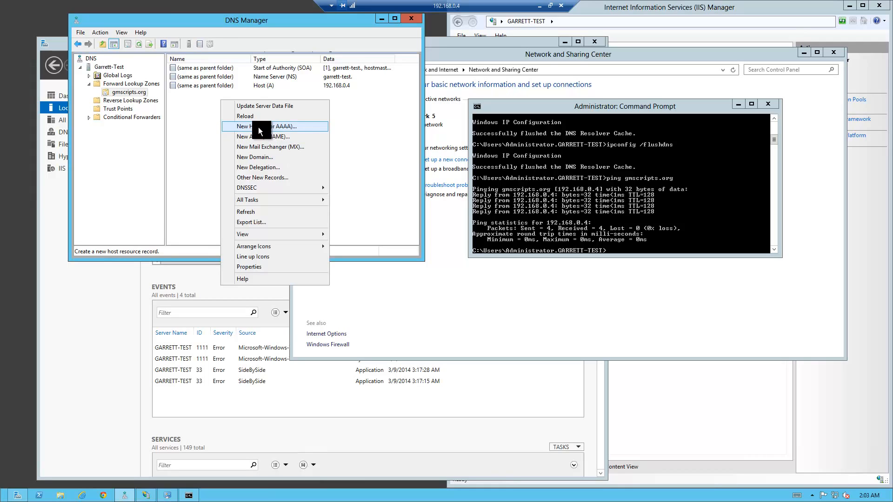
pyautogui.click(257, 126)
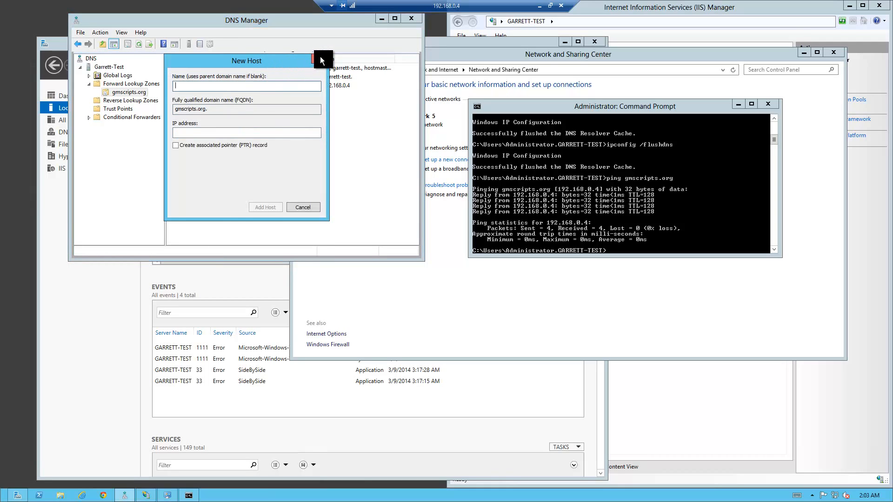
pyautogui.moveTo(169, 62)
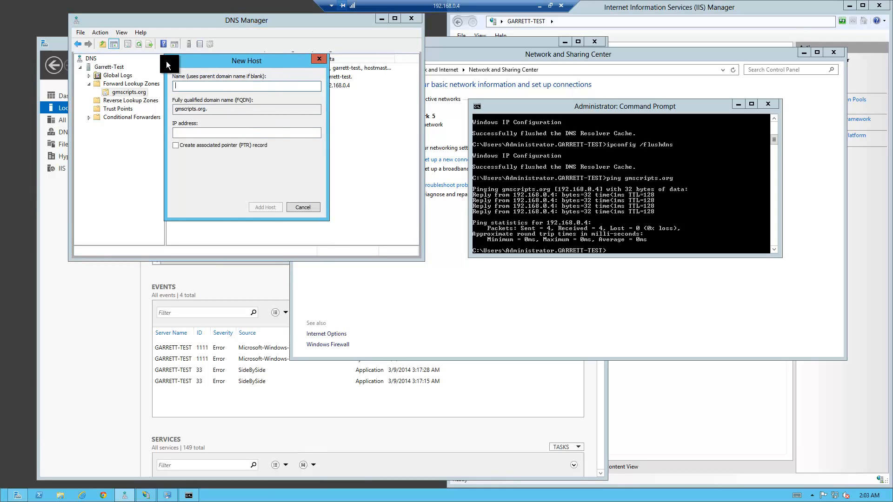
pyautogui.write('m')
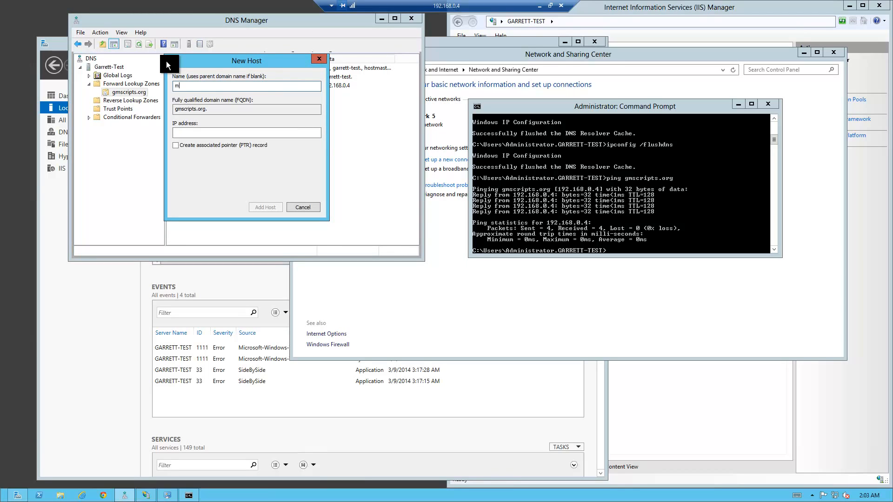
pyautogui.write('ysql')
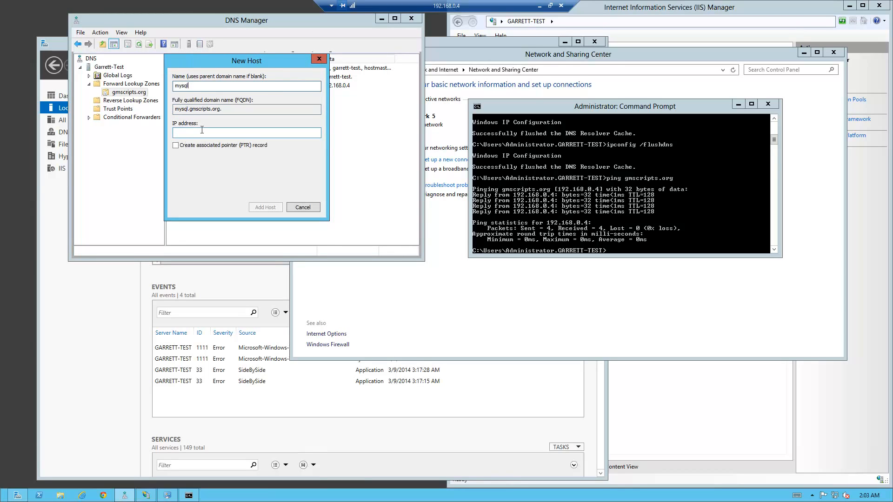
pyautogui.write('192.168.0.4')
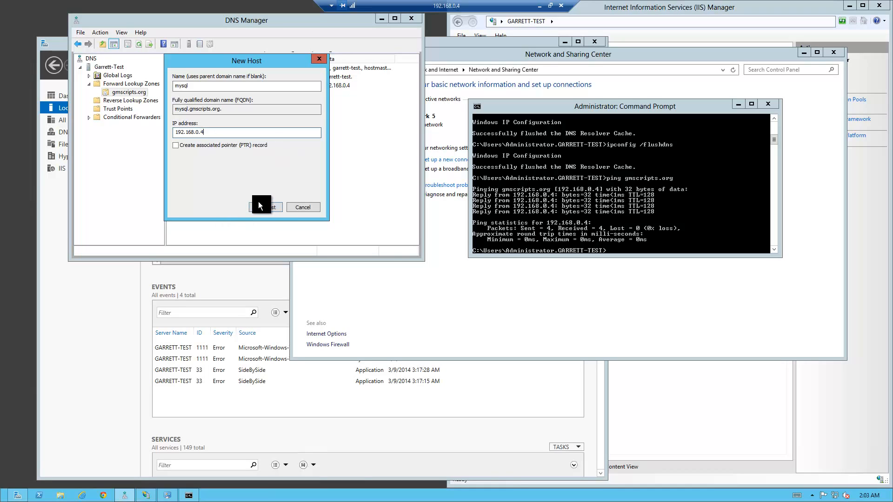
pyautogui.click(265, 206)
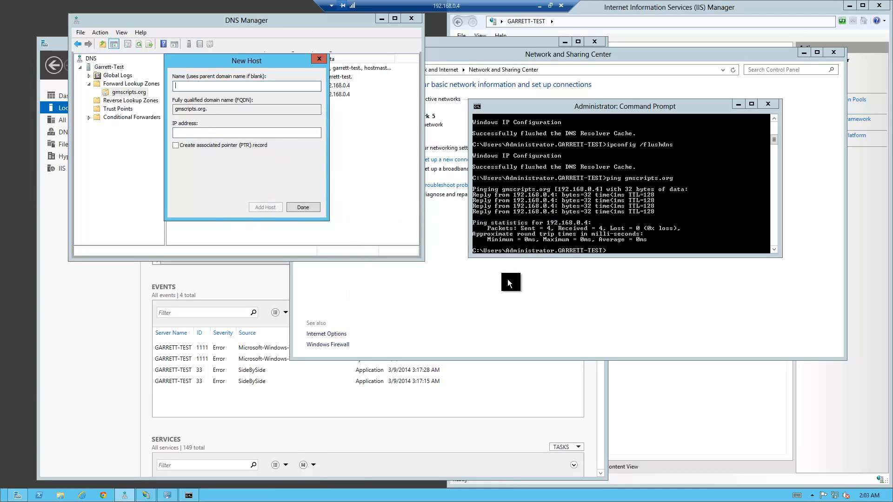
pyautogui.click(302, 206)
pyautogui.write('p')
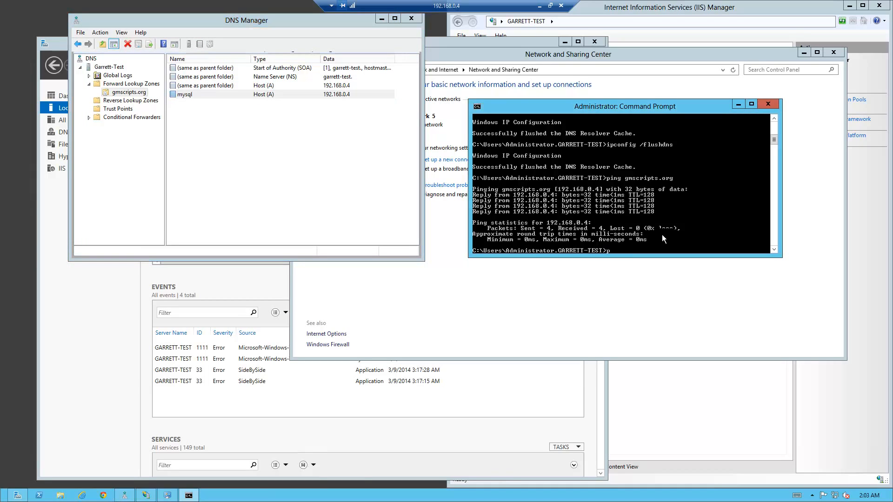
# Step: Ping mysql.gmscripts.org to confirm it resolves to 192.168.0.4, then move the command window aside
pyautogui.write('ing mysql.gmscripts.org')
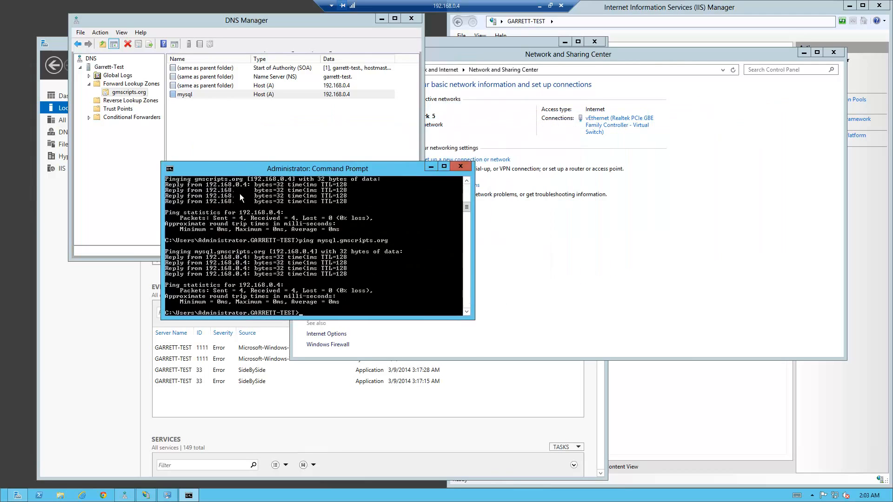
pyautogui.moveTo(318, 168); pyautogui.dragTo(173, 159)
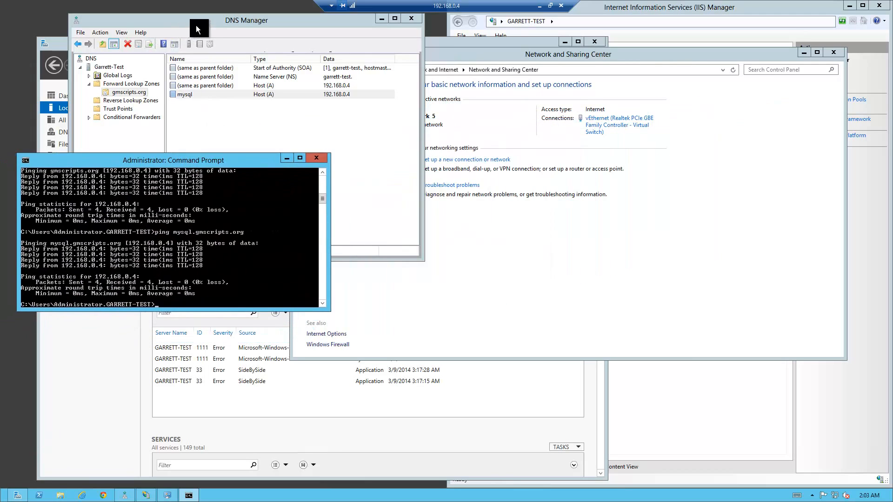
pyautogui.click(184, 89)
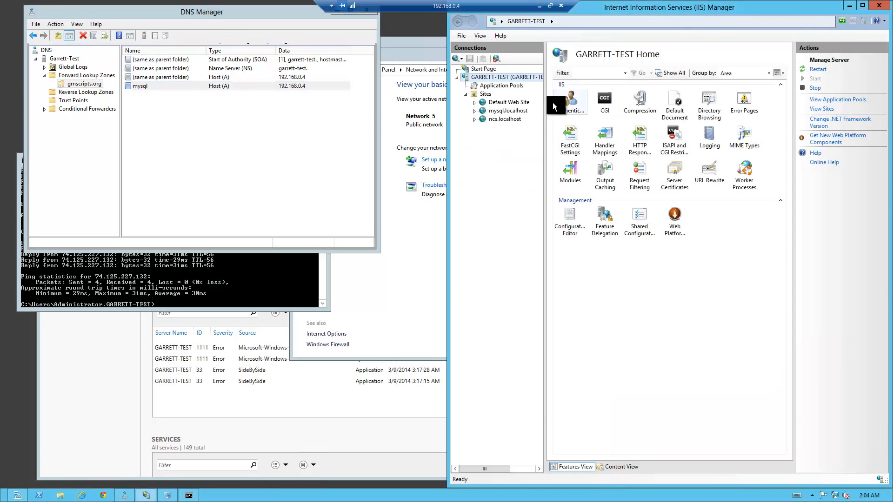
pyautogui.moveTo(481, 7)
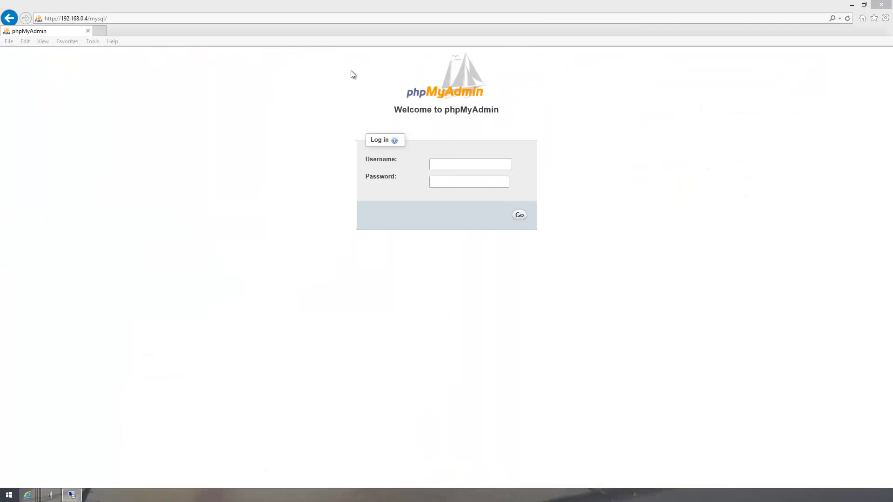
pyautogui.moveTo(112, 23)
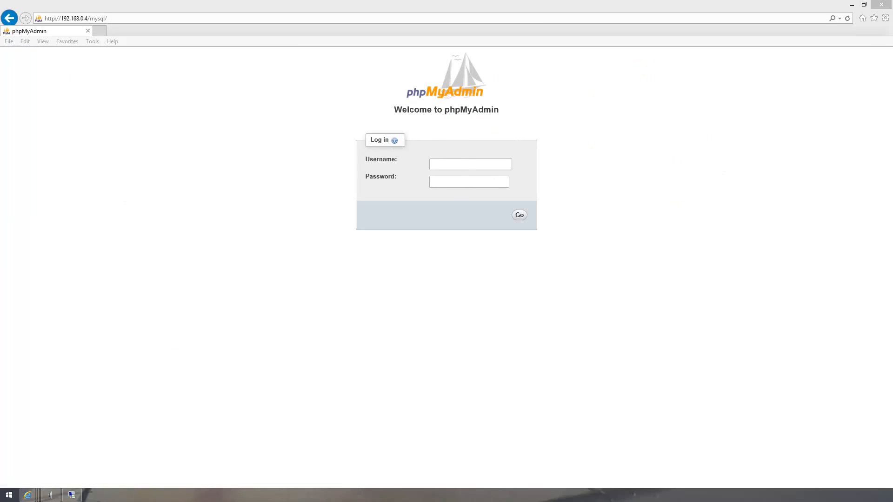
# Step: Return from the phpMyAdmin login page at 192.168.0.4/mysql/ to the server's windows
pyautogui.click(469, 163)
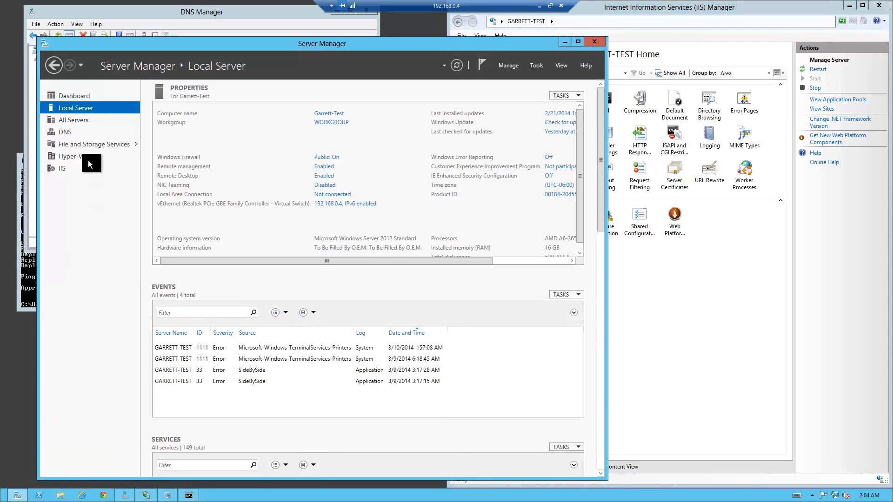
pyautogui.moveTo(78, 179)
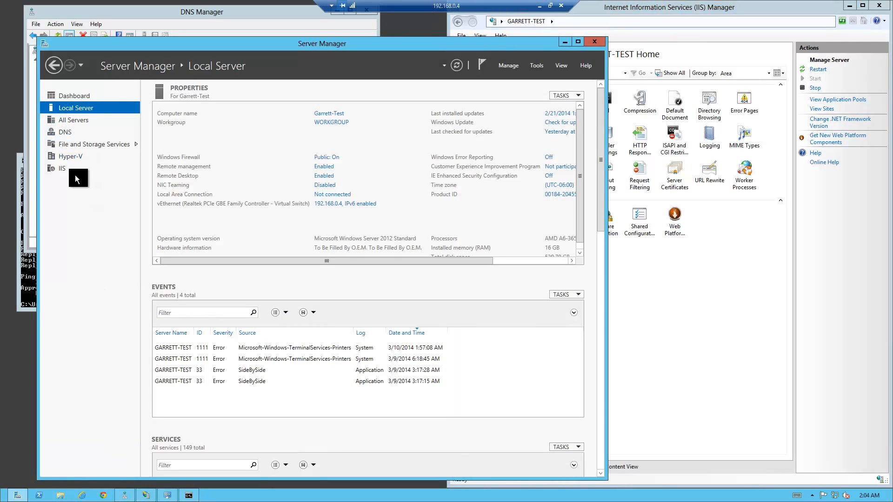
pyautogui.moveTo(537, 70)
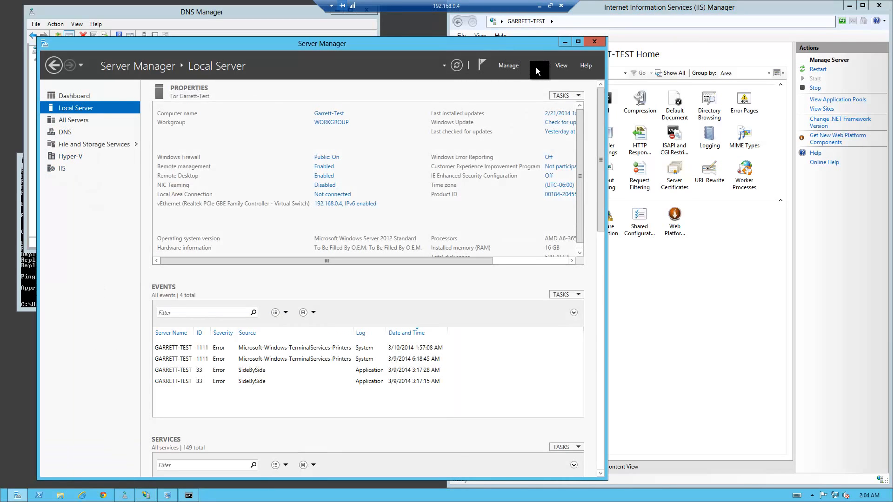
# Step: Launch Internet Information Services (IIS) Manager from Server Manager's Tools menu
pyautogui.click(536, 65)
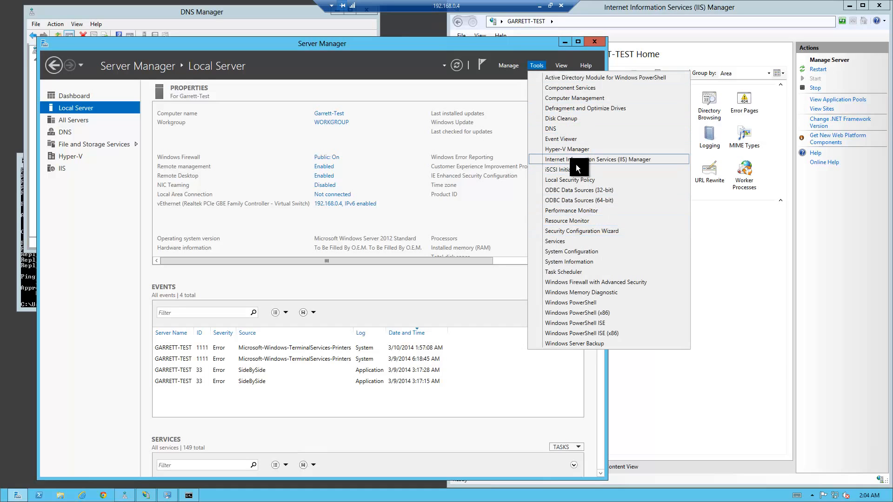
pyautogui.moveTo(586, 204)
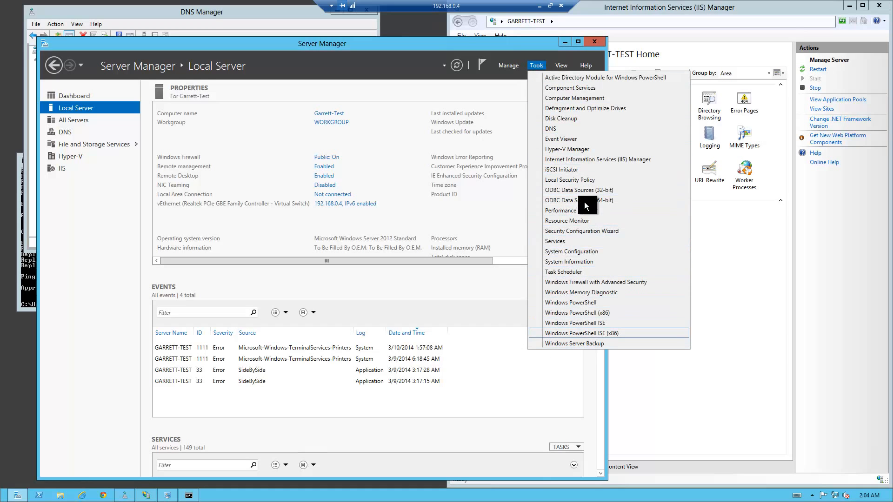
pyautogui.moveTo(594, 164)
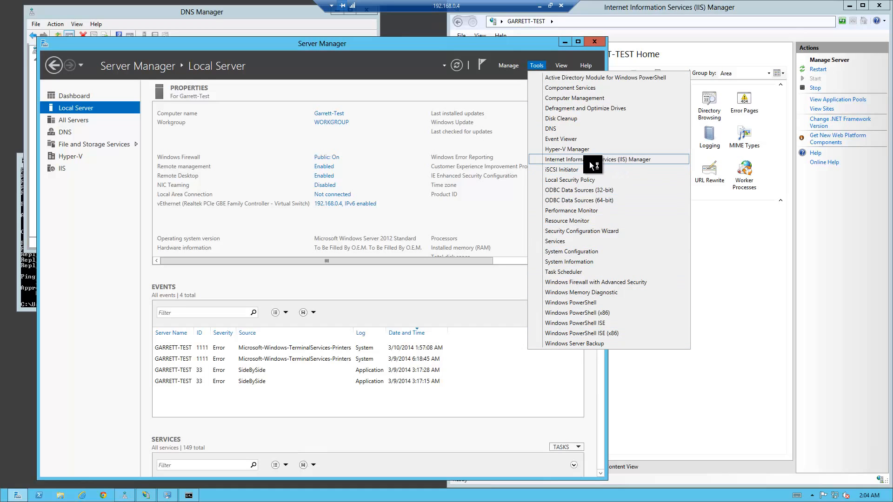
pyautogui.click(583, 159)
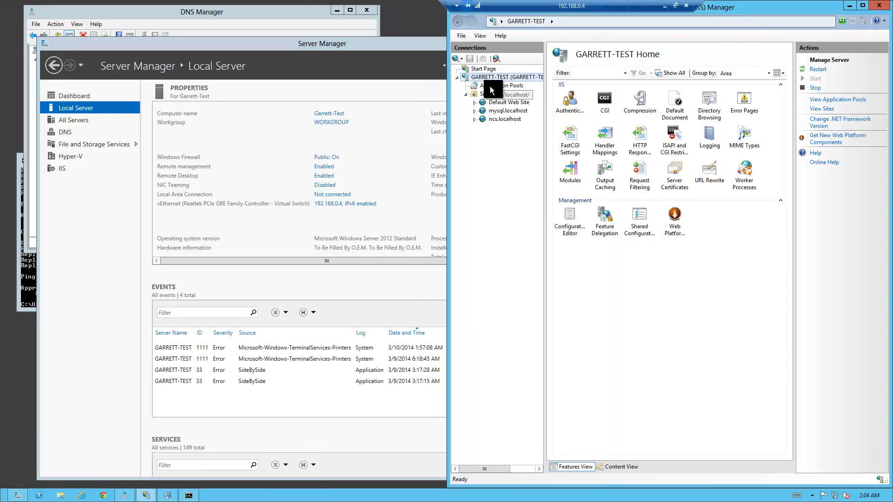
# Step: Bring up the Site Bindings dialog for the Default Web Site from its context menu
pyautogui.rightClick(508, 102)
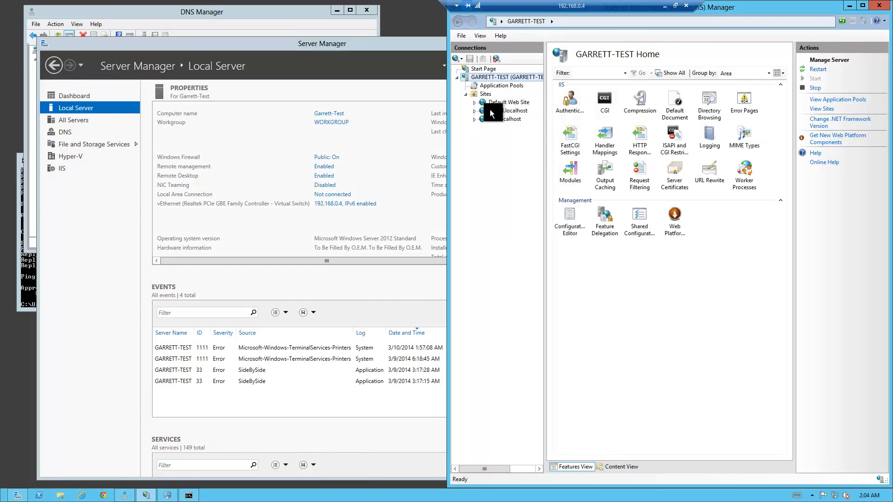
pyautogui.rightClick(508, 102)
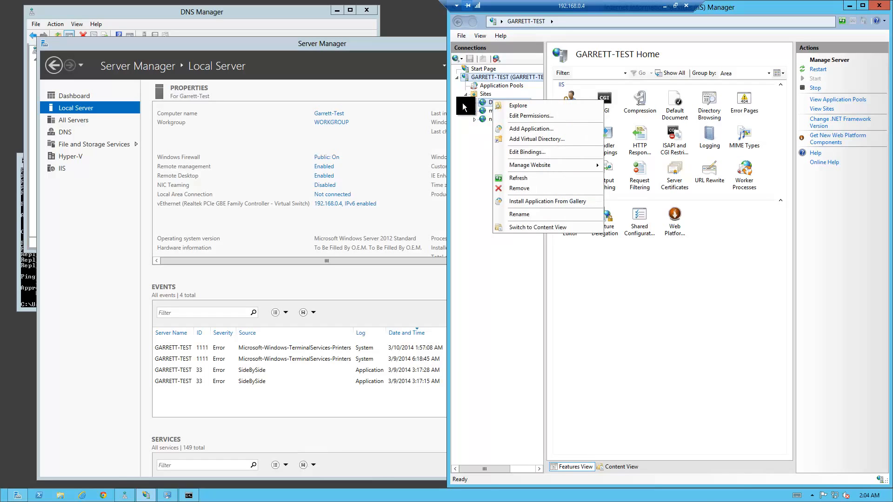
pyautogui.moveTo(530, 201)
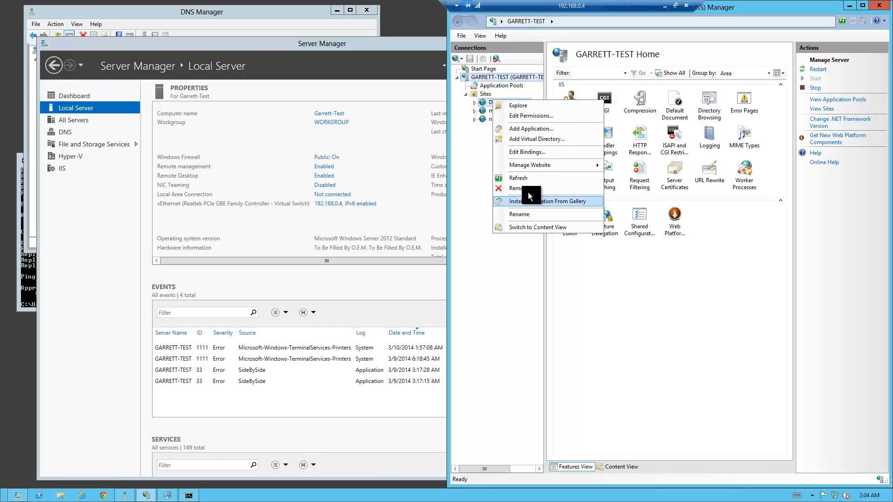
pyautogui.moveTo(537, 152)
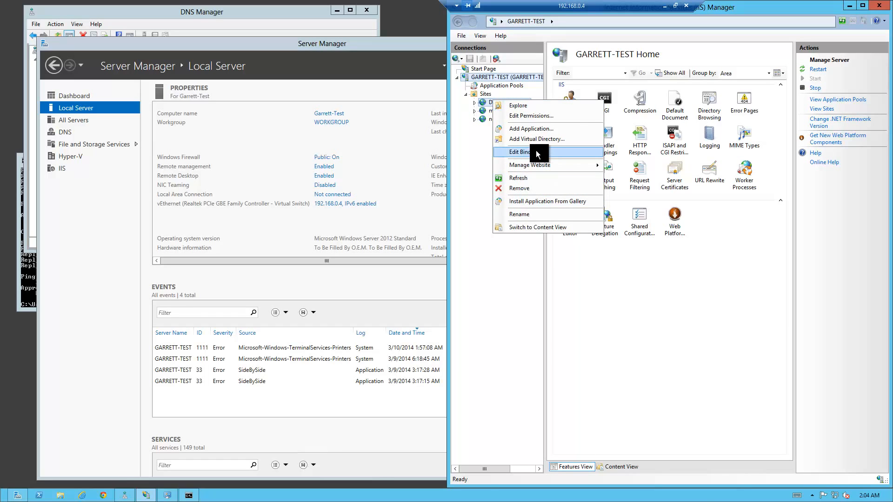
pyautogui.click(522, 152)
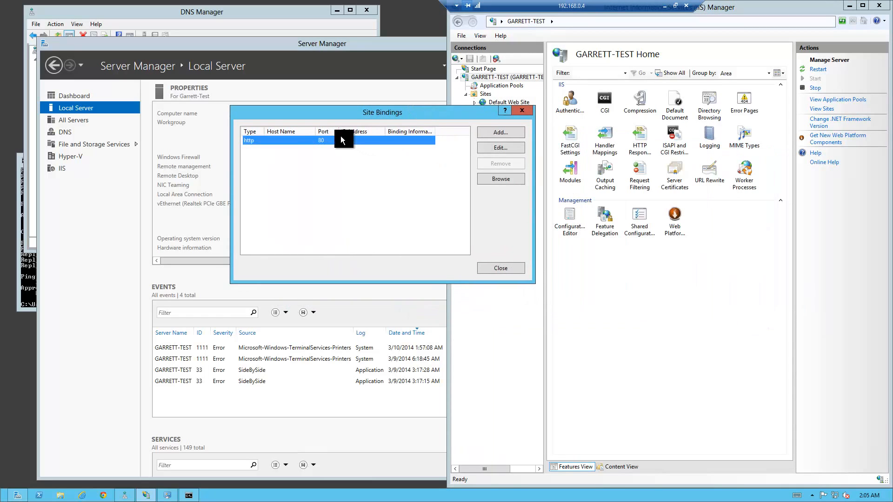
pyautogui.moveTo(319, 142)
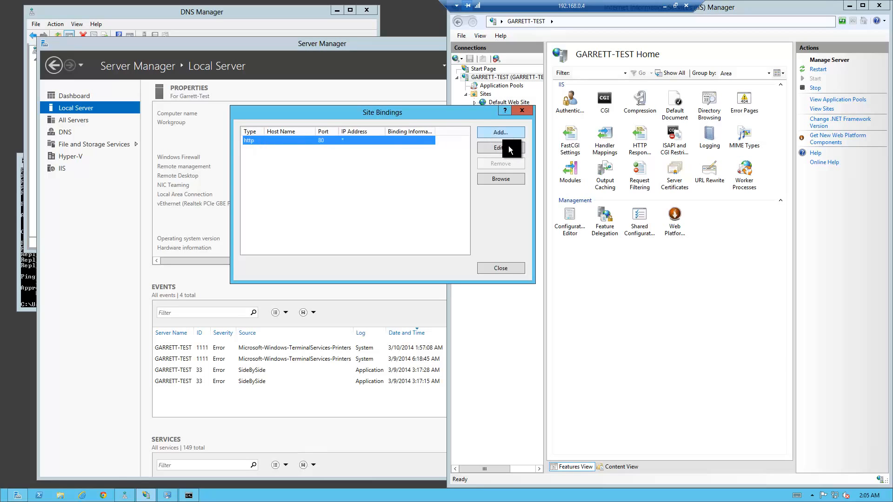
# Step: Edit the http port 80 binding to carry host name gmscripts.org and close the bindings list
pyautogui.click(499, 148)
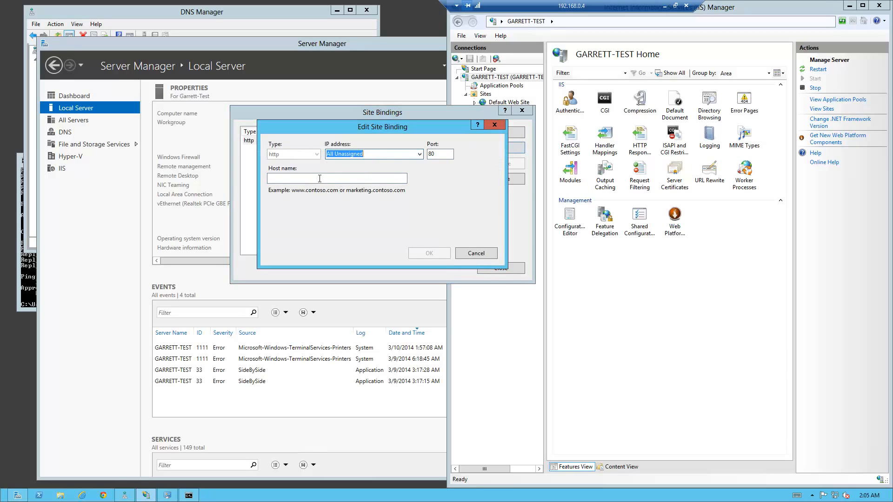
pyautogui.click(336, 178)
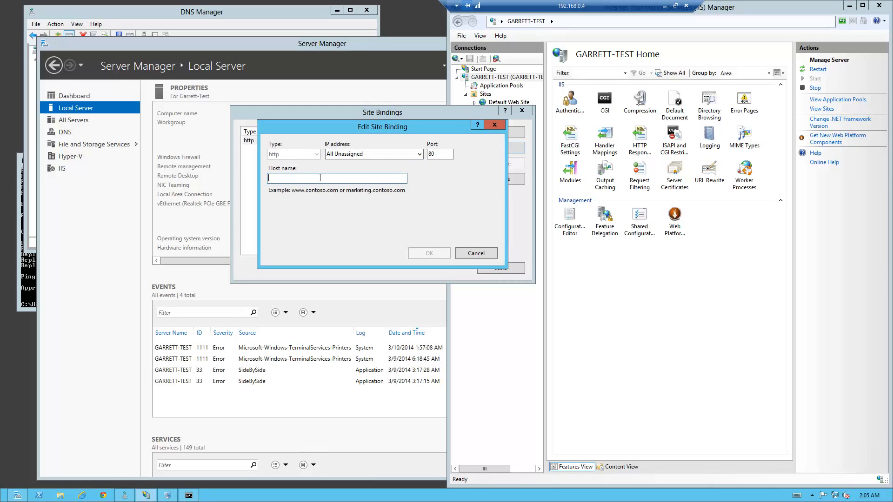
pyautogui.write('gmscripts.org')
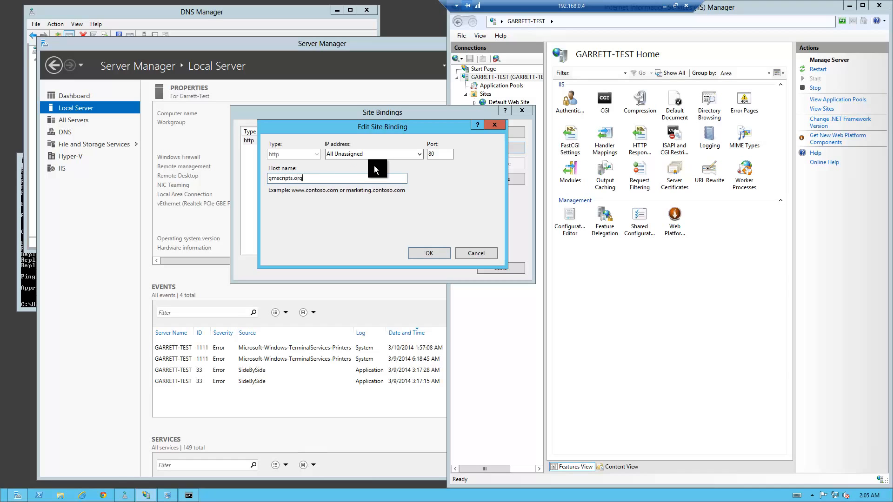
pyautogui.click(428, 253)
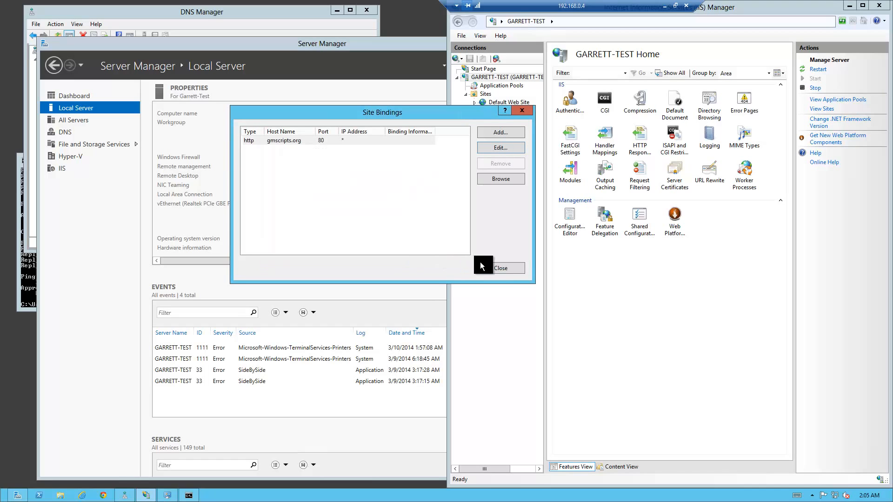
pyautogui.click(499, 268)
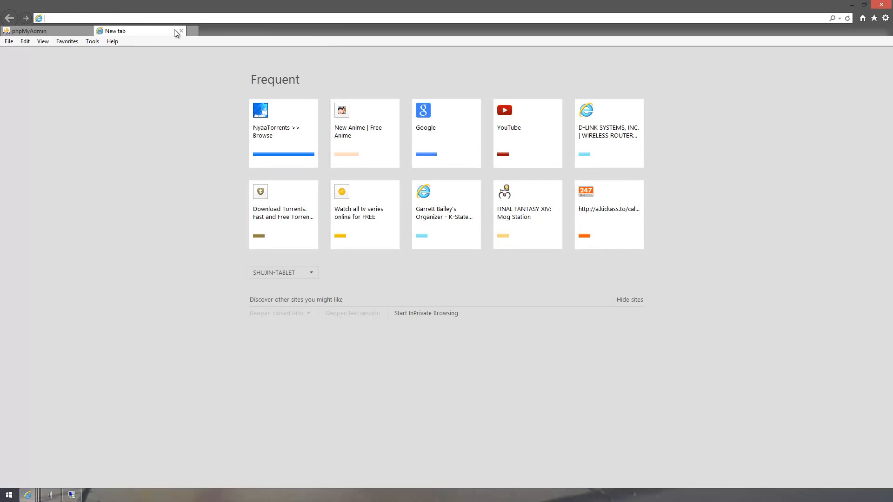
pyautogui.write('g')
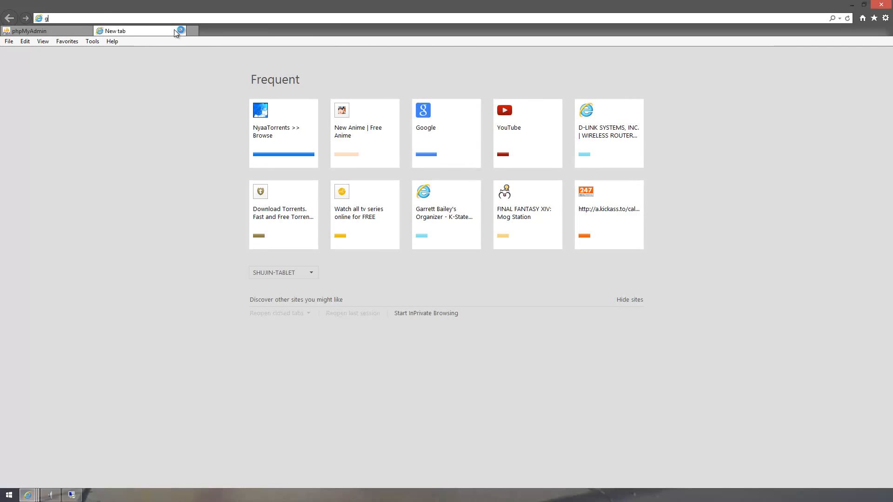
pyautogui.press('Return')
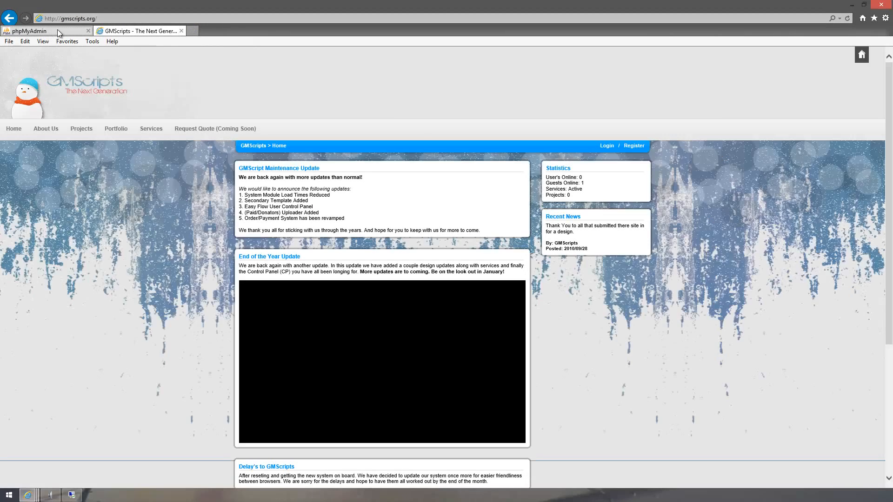
pyautogui.click(43, 30)
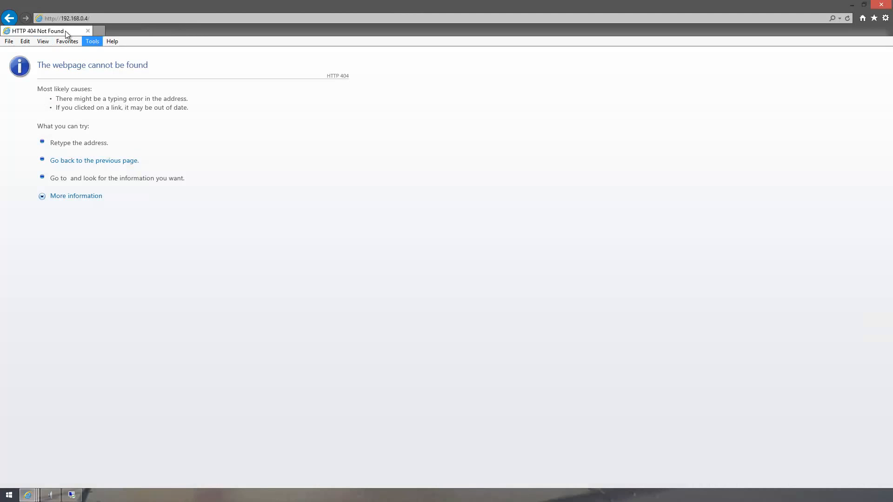
pyautogui.moveTo(433, 60)
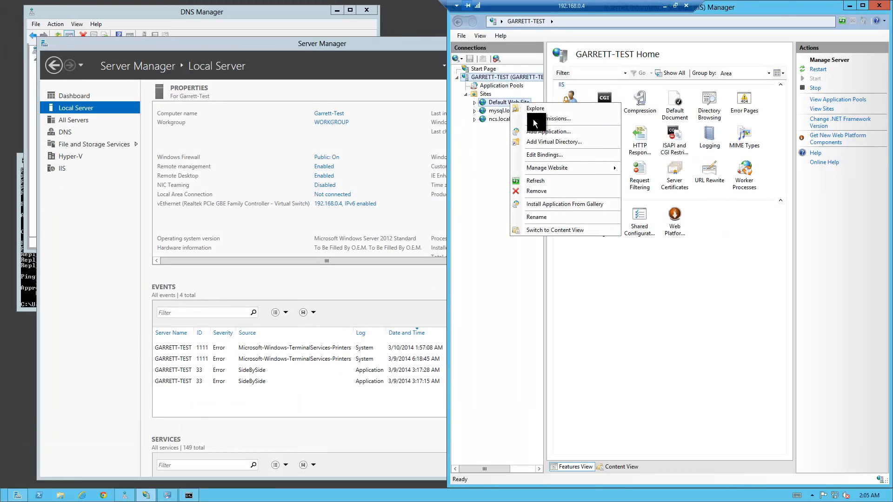
# Step: Edit the existing port 80 binding so it has no host name
pyautogui.click(544, 156)
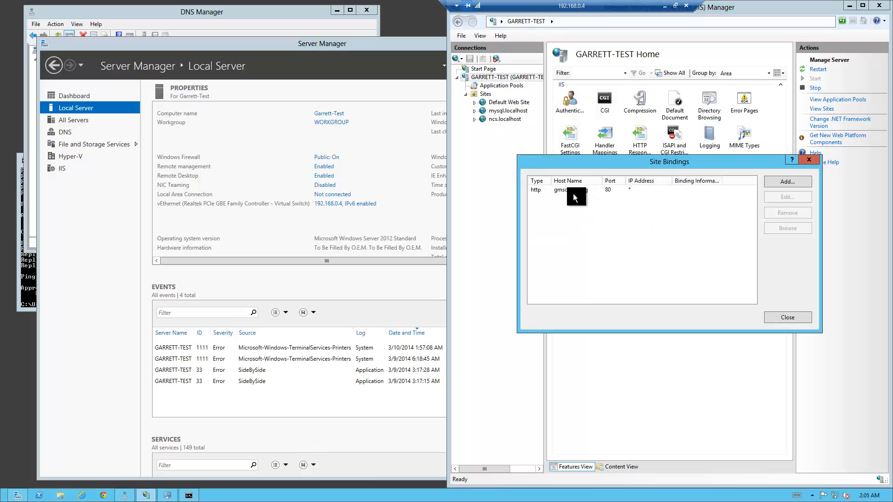
pyautogui.click(787, 182)
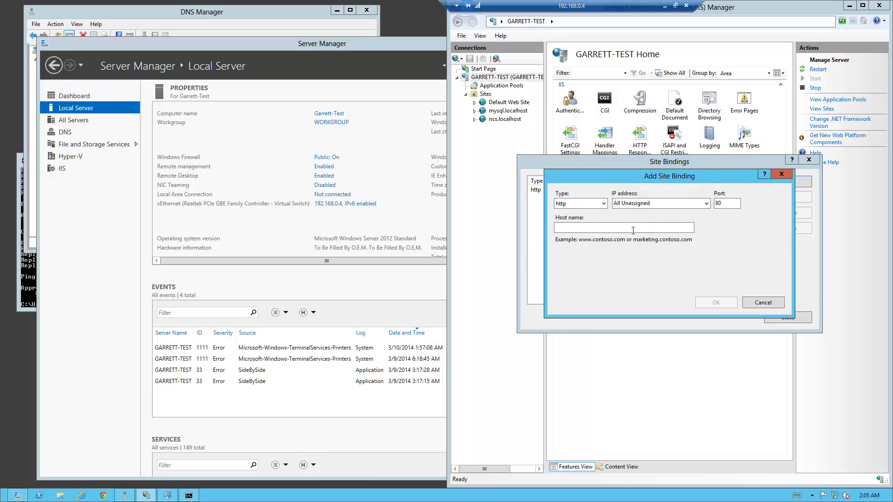
pyautogui.click(716, 301)
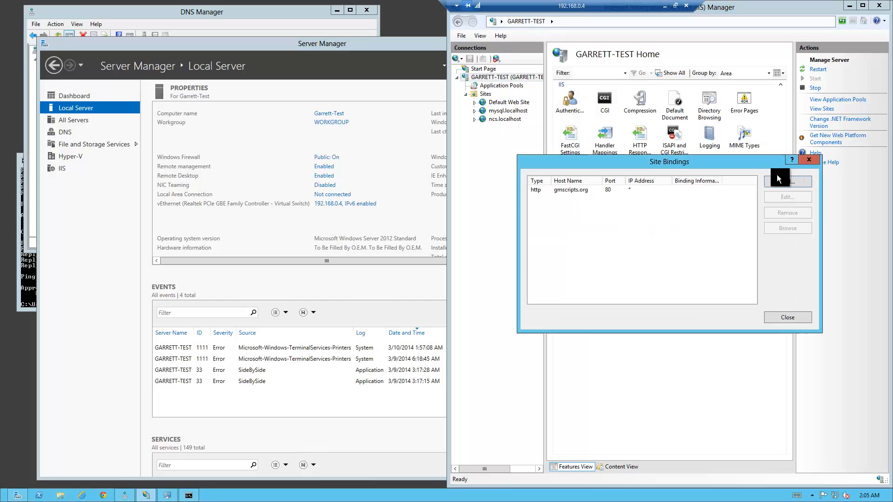
pyautogui.click(787, 197)
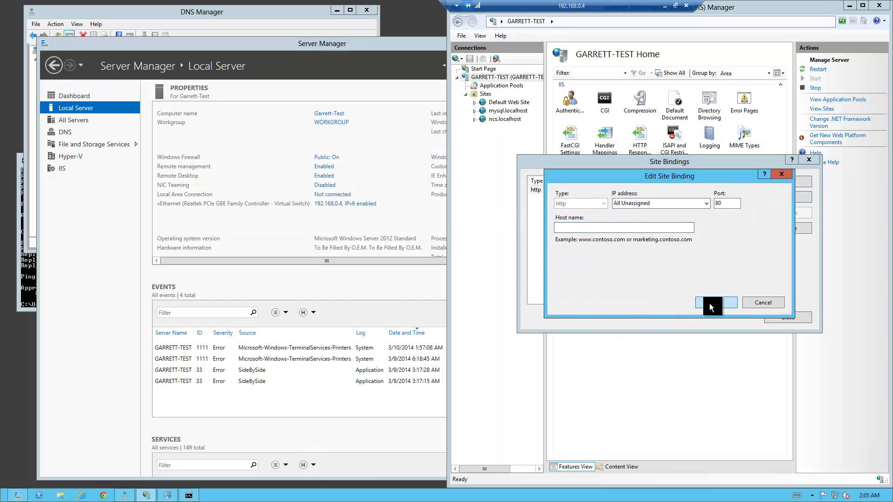
pyautogui.click(712, 302)
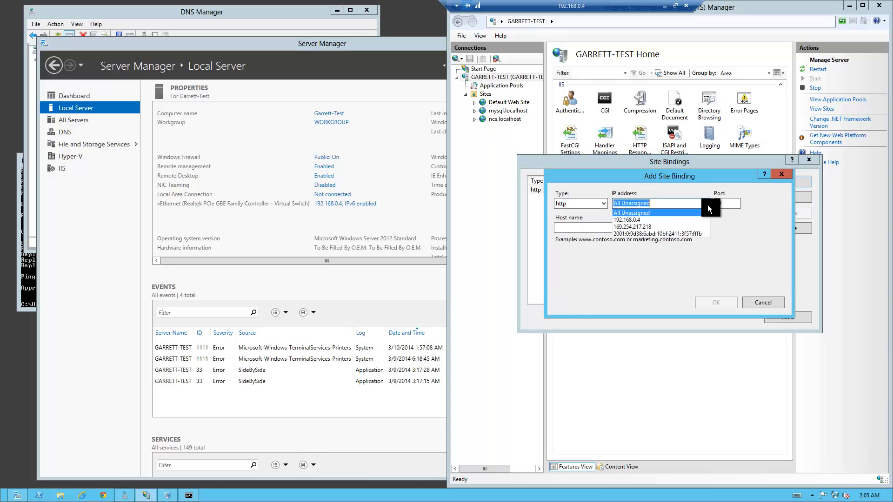
# Step: Add a second http port 80 binding on All Unassigned with host name gmscripts.org
pyautogui.click(631, 212)
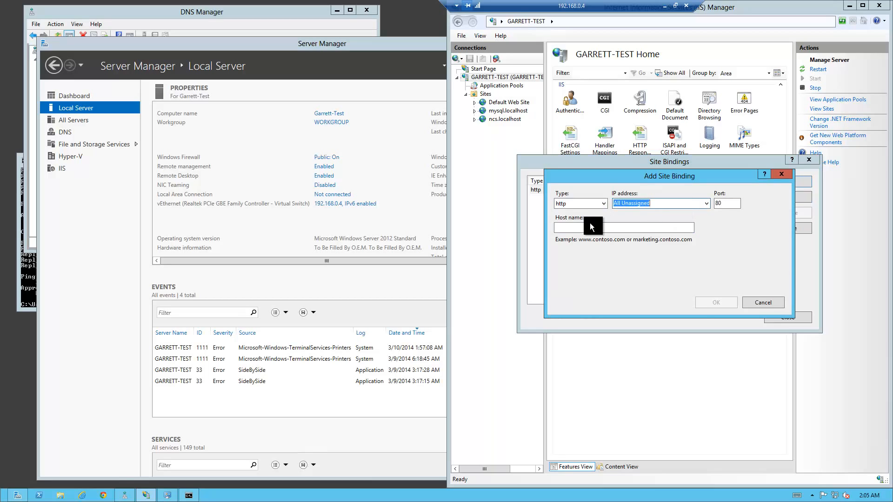
pyautogui.write('gmscripts.org')
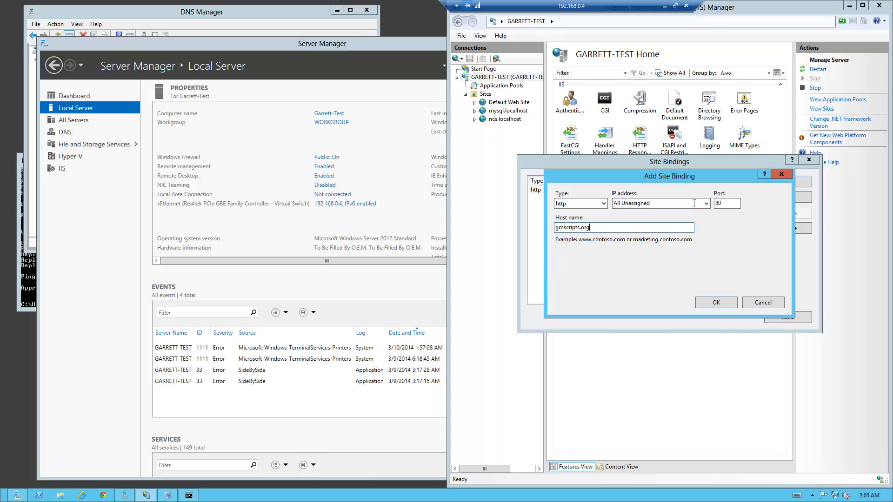
pyautogui.click(707, 204)
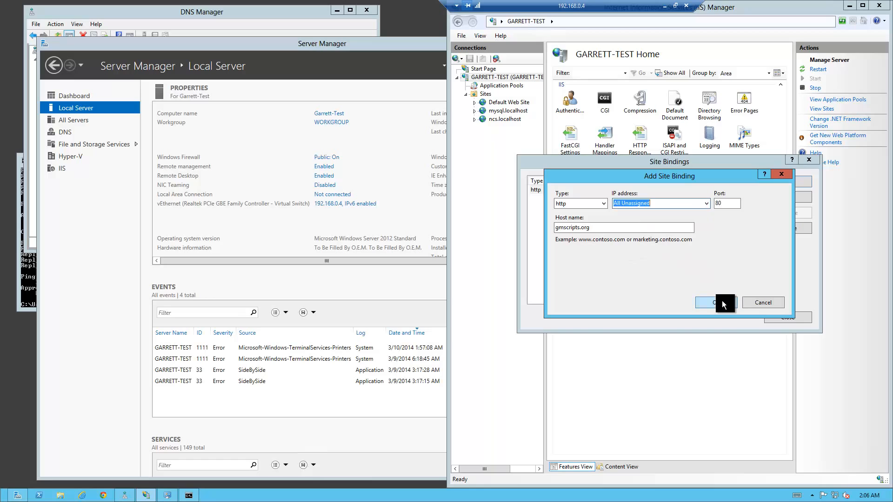
pyautogui.click(715, 301)
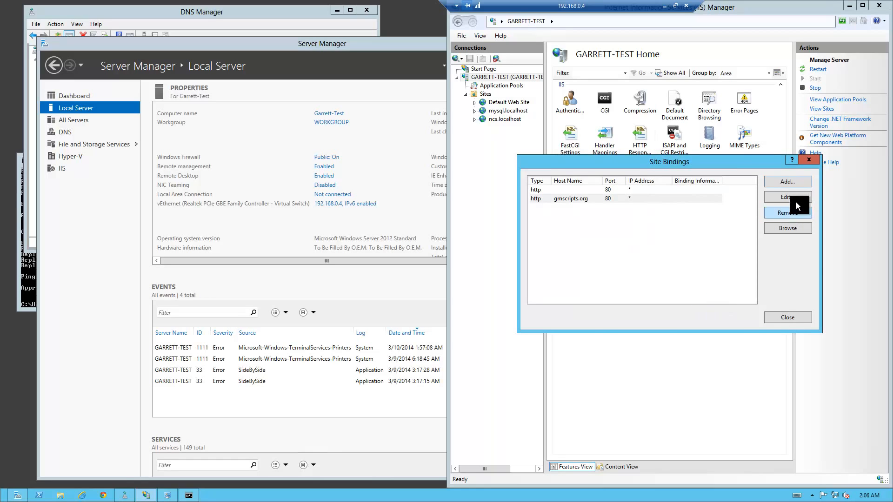
pyautogui.click(787, 182)
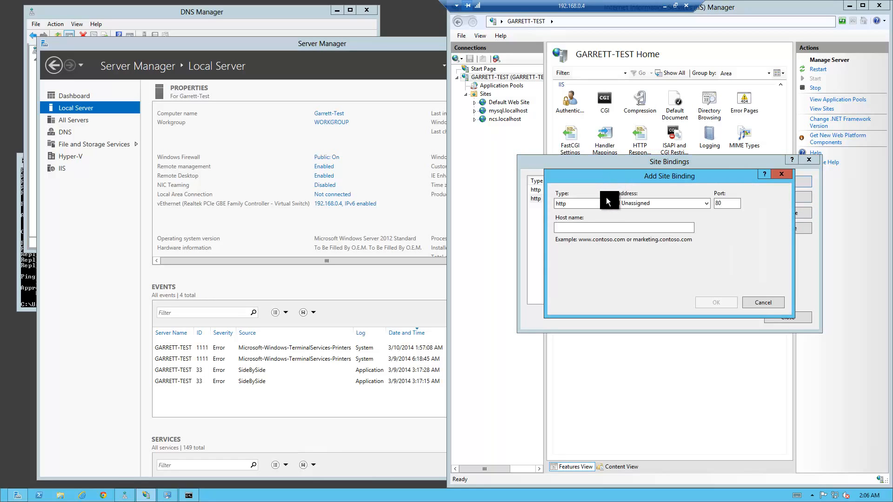
pyautogui.click(577, 204)
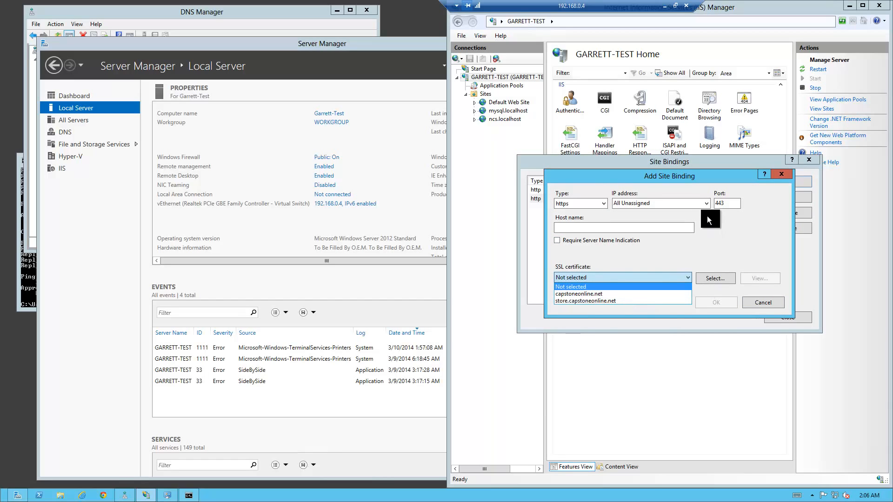
pyautogui.moveTo(610, 212)
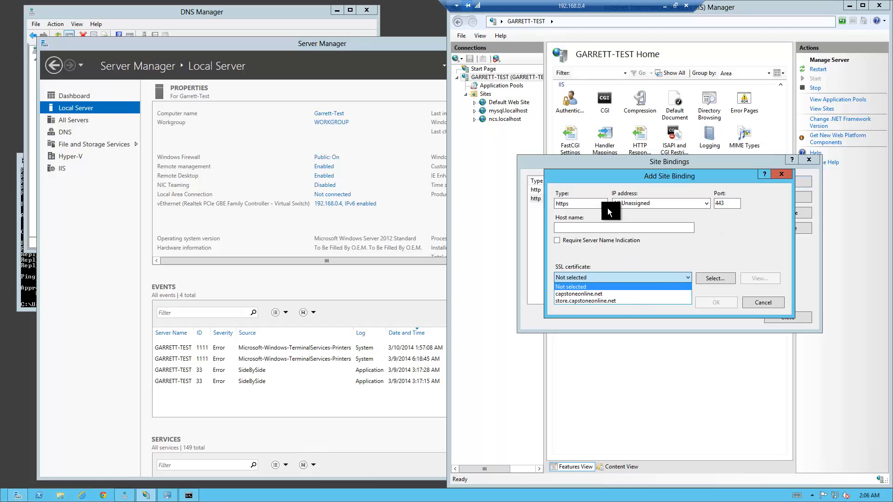
pyautogui.click(623, 277)
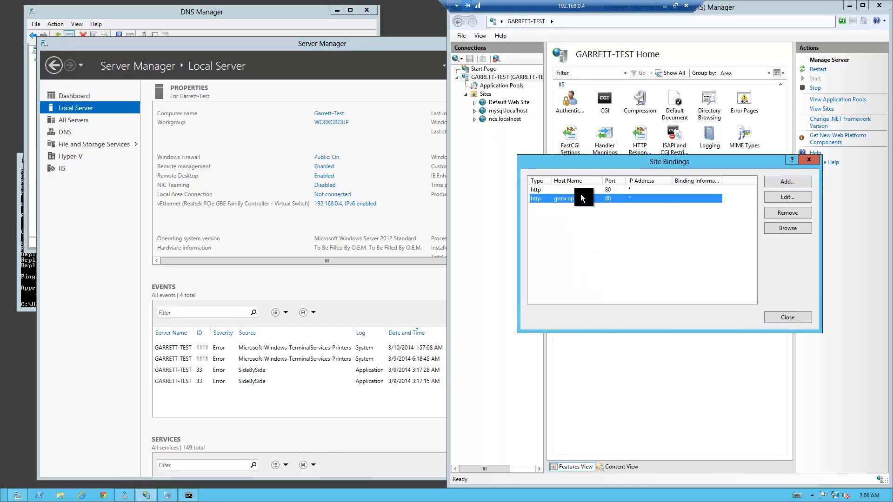
pyautogui.click(570, 189)
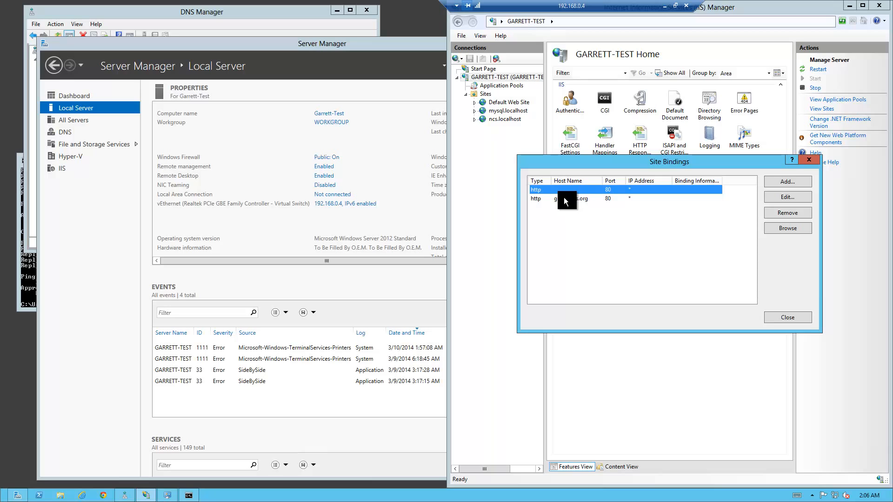
pyautogui.click(569, 198)
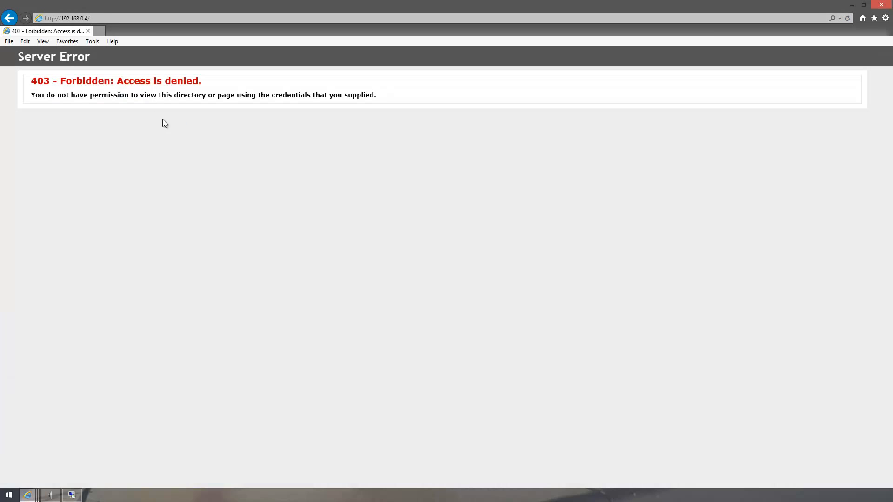
pyautogui.moveTo(172, 169)
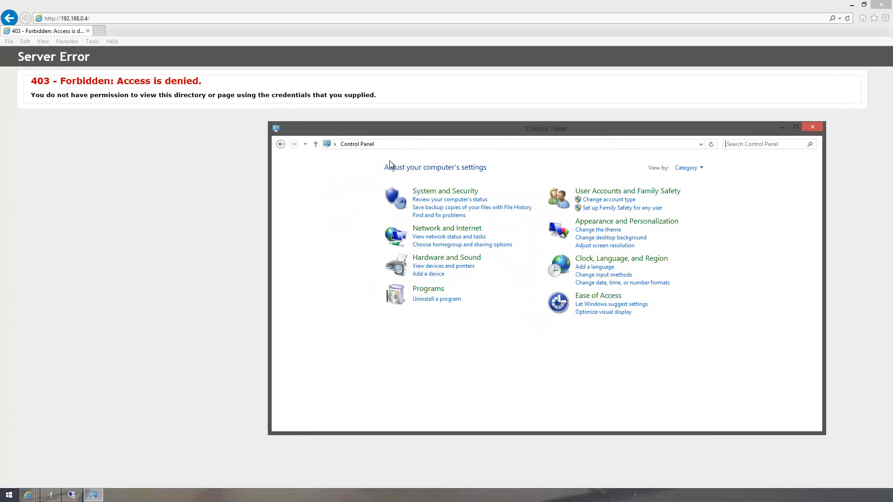
# Step: Reach Control Panel from the system tools menu and set its view back to Category
pyautogui.rightClick(9, 495)
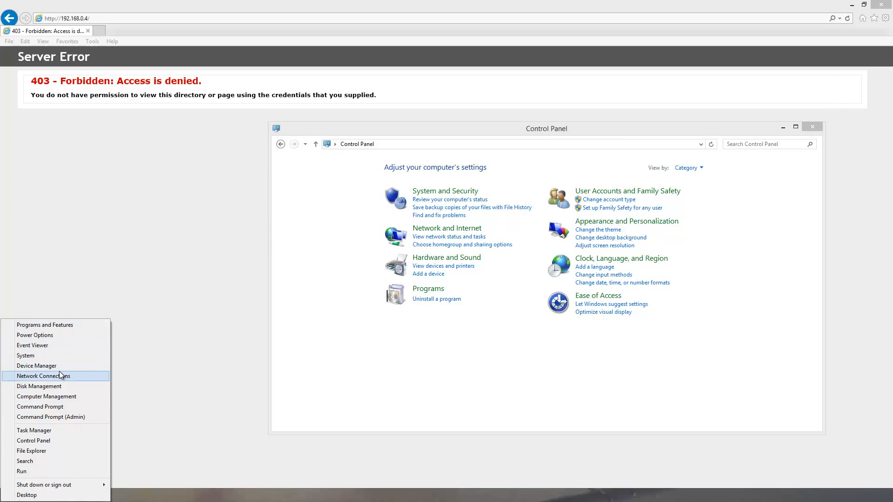
pyautogui.moveTo(49, 378)
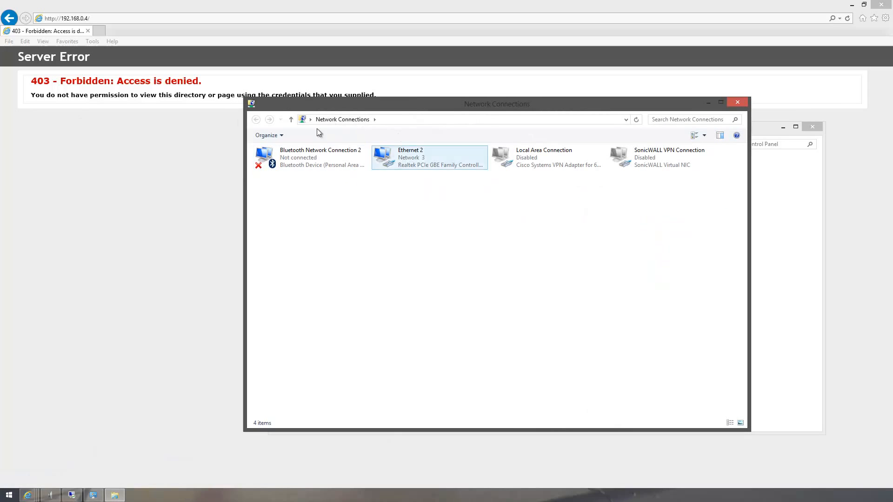
pyautogui.rightClick(428, 158)
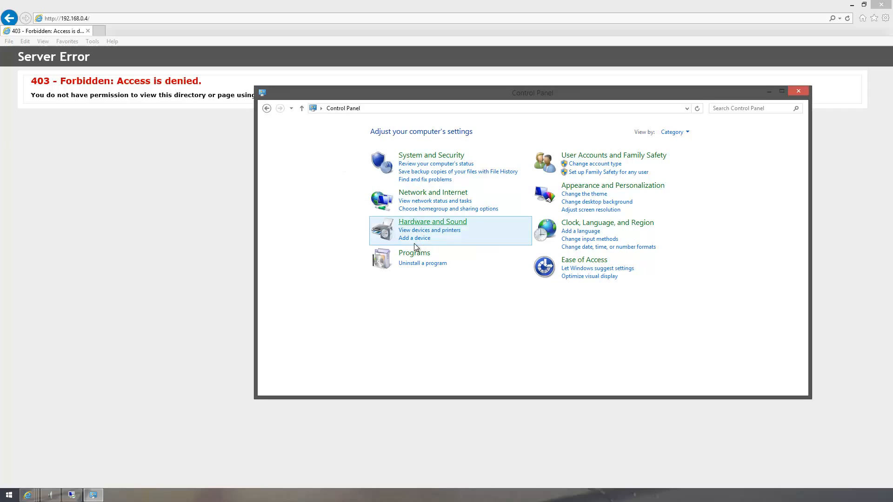
pyautogui.moveTo(534, 96)
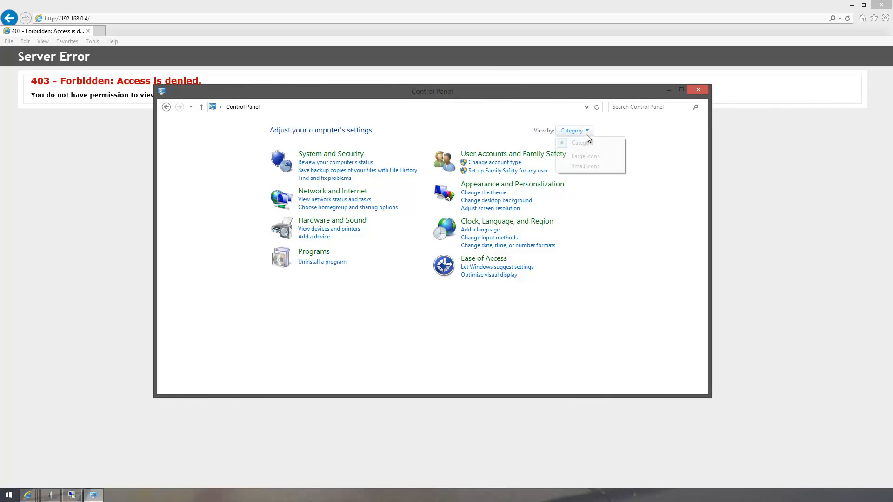
pyautogui.click(585, 166)
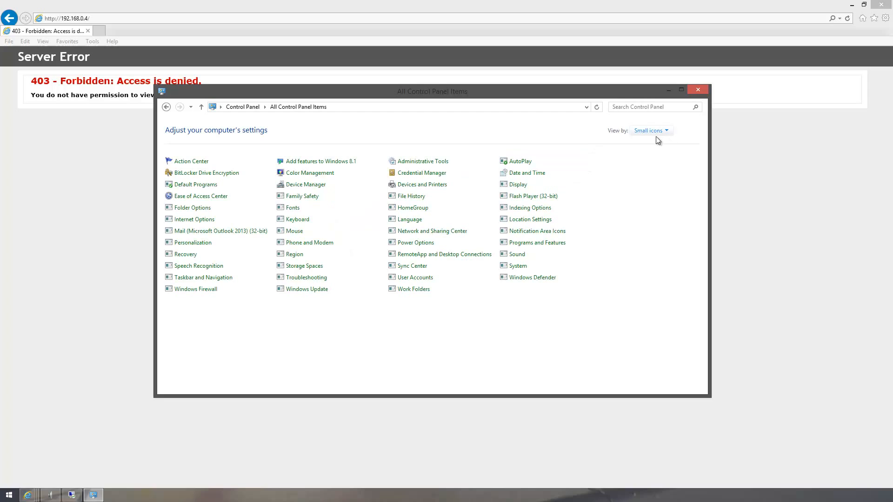
pyautogui.click(650, 130)
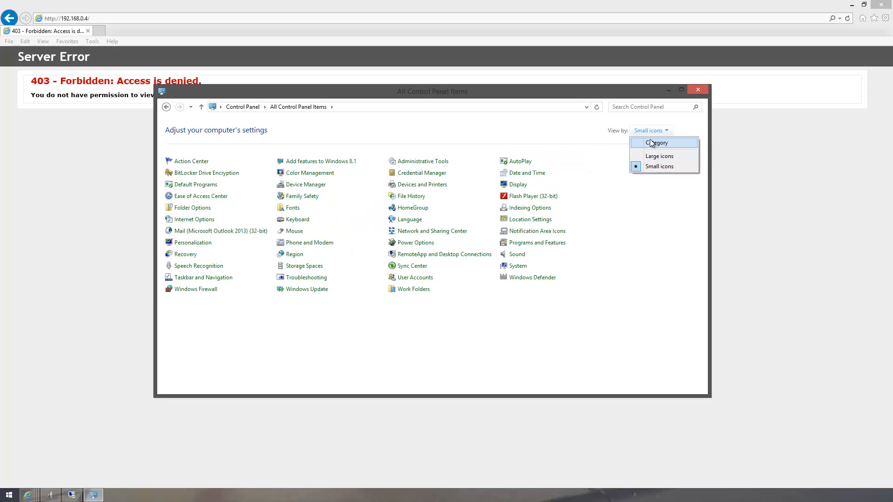
pyautogui.click(656, 142)
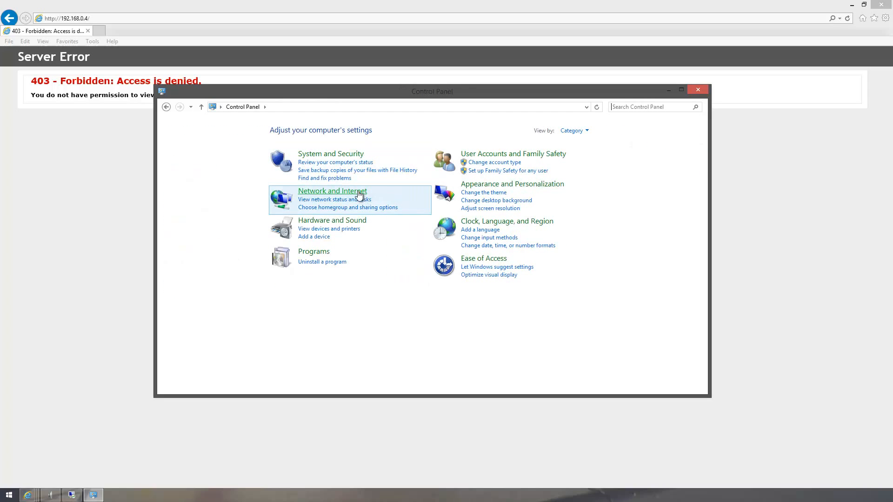
# Step: Go into Network and Internet and then the Network and Sharing Center
pyautogui.click(332, 191)
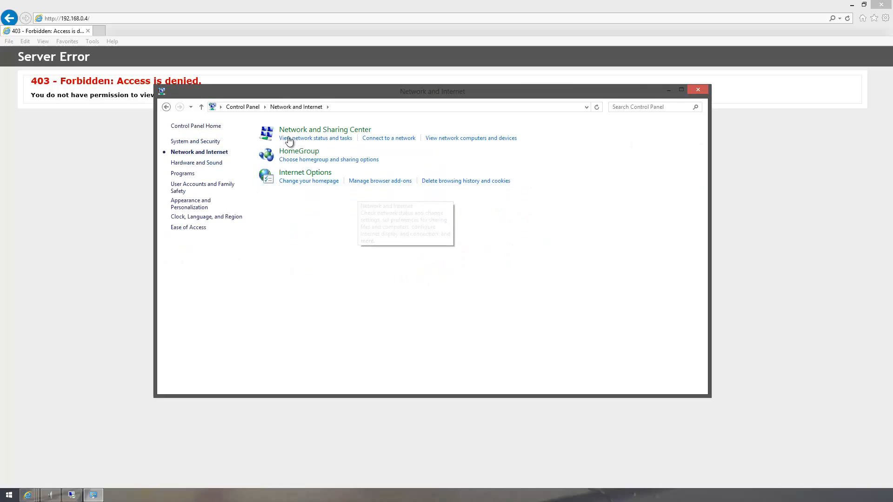
pyautogui.moveTo(324, 133)
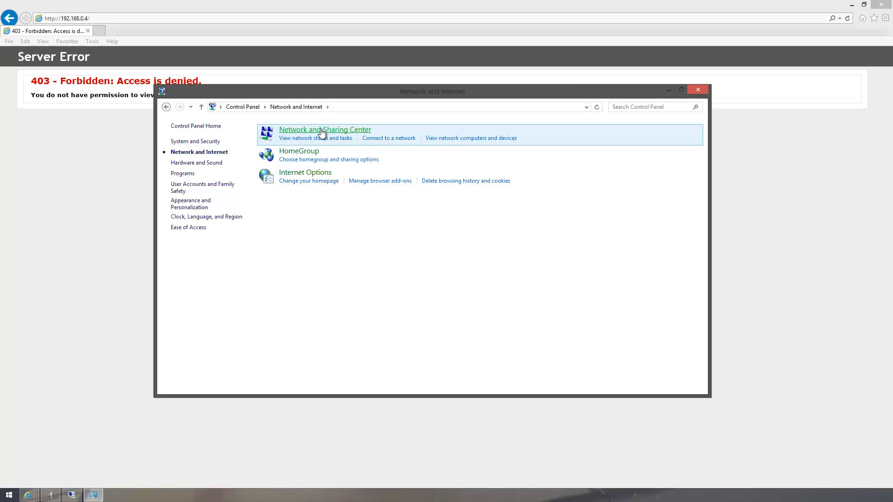
pyautogui.click(325, 130)
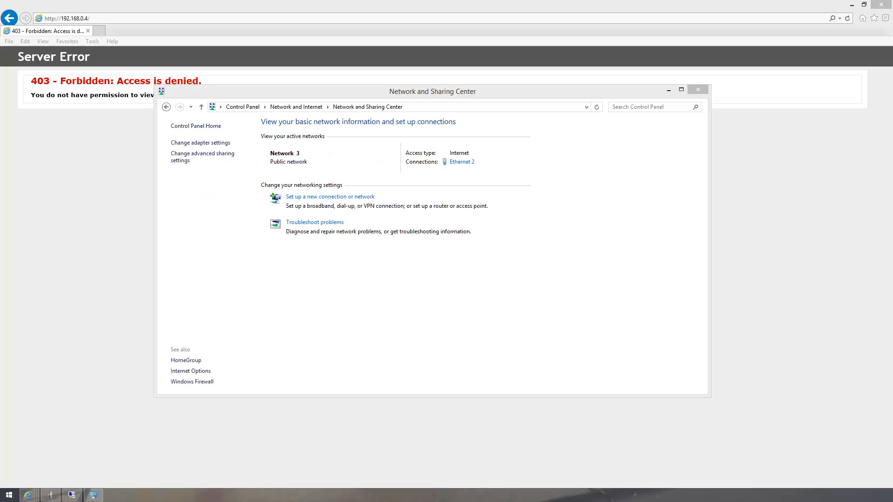
# Step: Reach the IPv4 properties of the Ethernet 2 connection via its status and properties
pyautogui.click(463, 162)
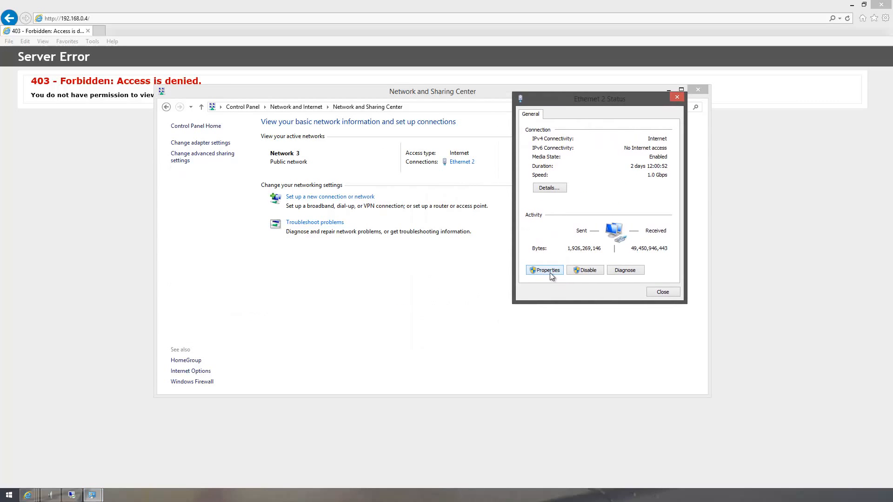
pyautogui.click(545, 270)
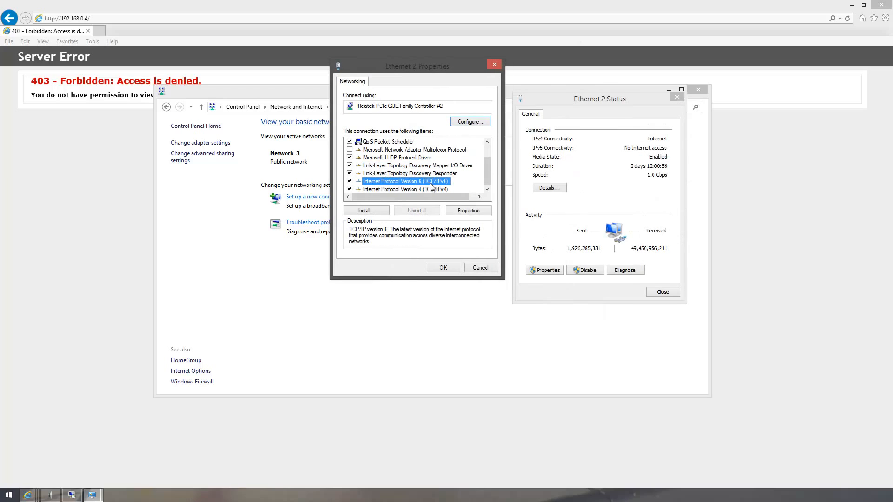
pyautogui.click(468, 210)
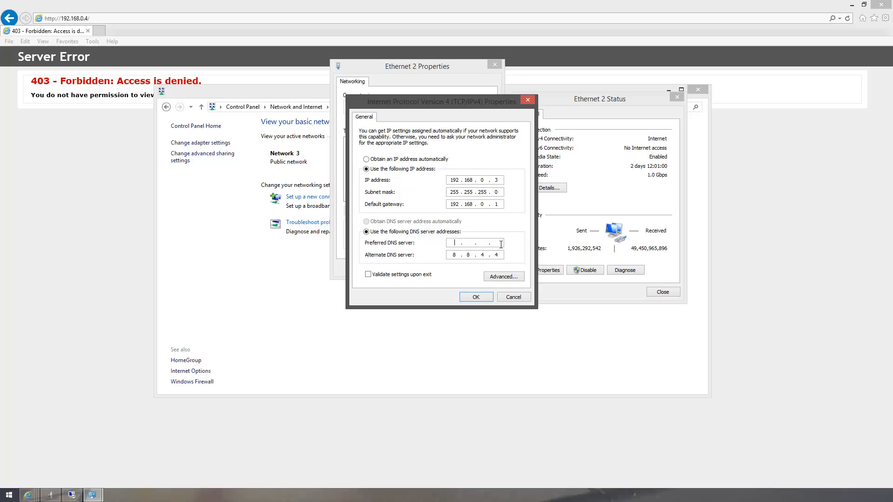
# Step: Enter 192.168.0.4 as the preferred DNS server, save, and dismiss the resulting error
pyautogui.write('192.168')
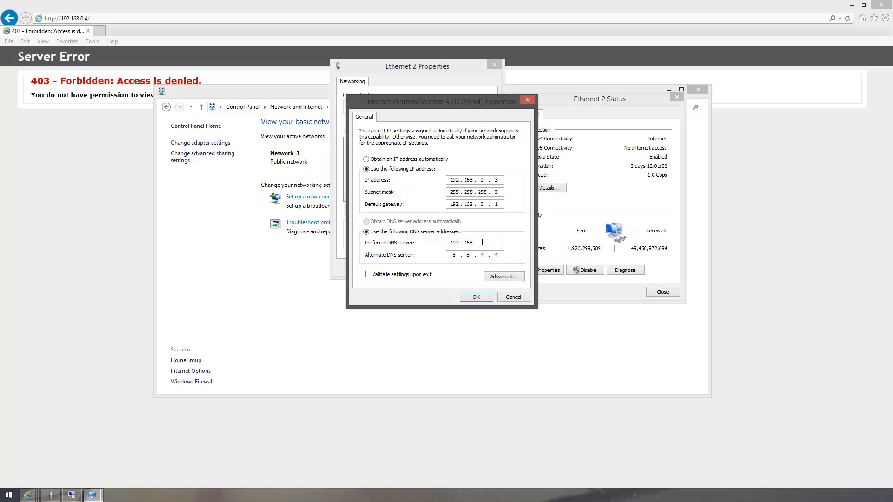
pyautogui.write('4')
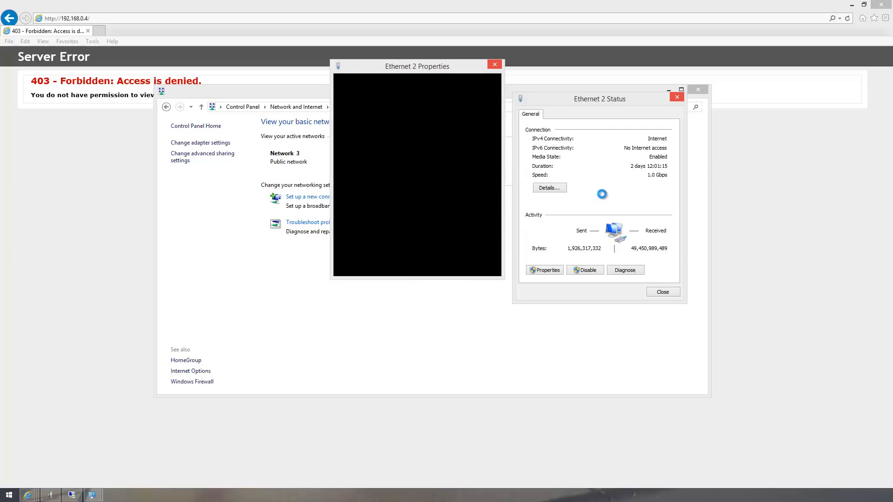
pyautogui.click(494, 64)
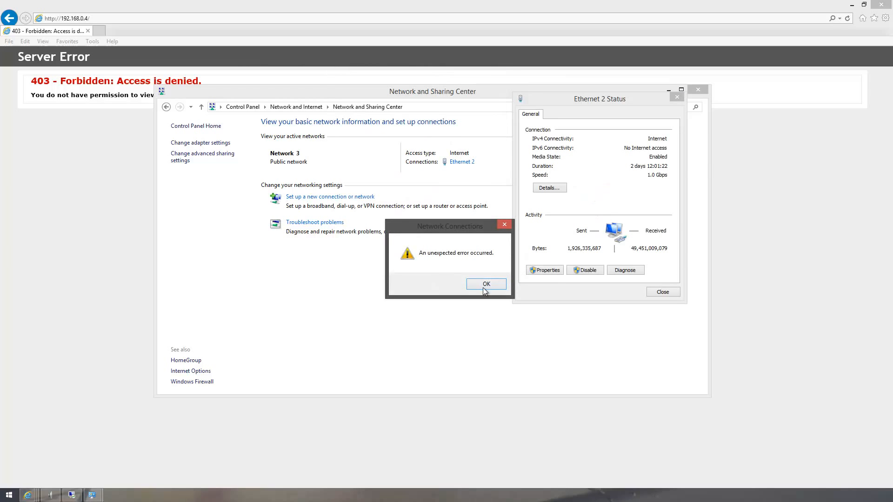
pyautogui.click(485, 284)
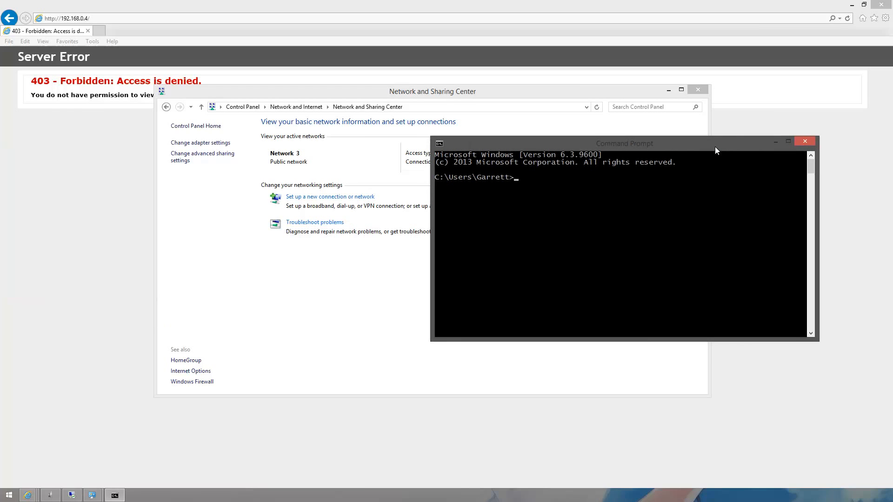
# Step: Ping gmscripts.org to see it resolve to 192.168.0.4, then enter ipconfig /flushdns
pyautogui.write('ping gmsc')
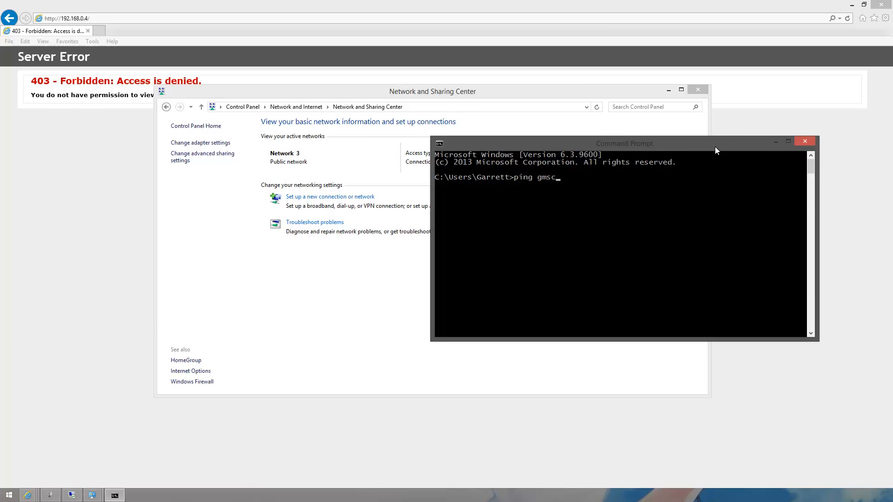
pyautogui.press('Return')
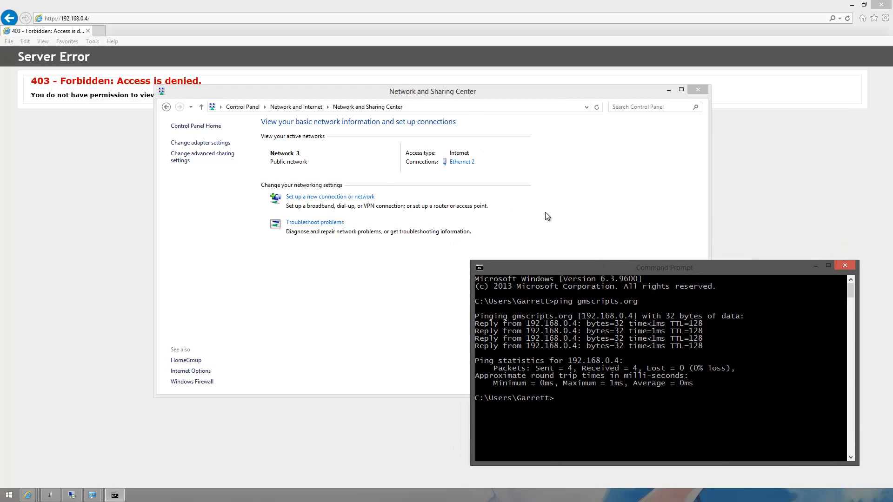
pyautogui.write('ipconfig /')
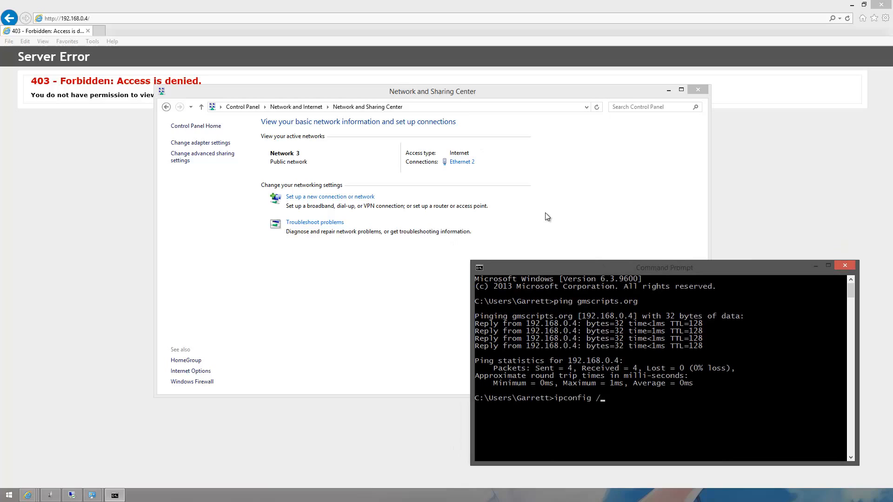
pyautogui.write('flus')
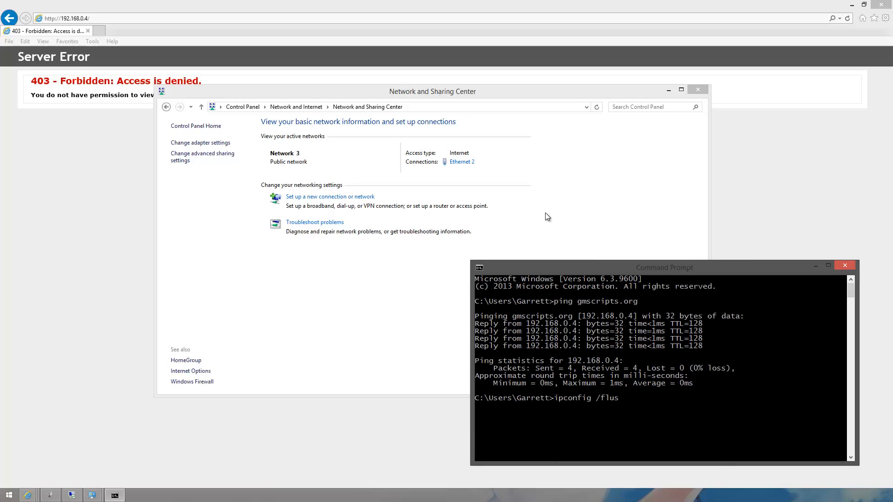
pyautogui.write('hdns')
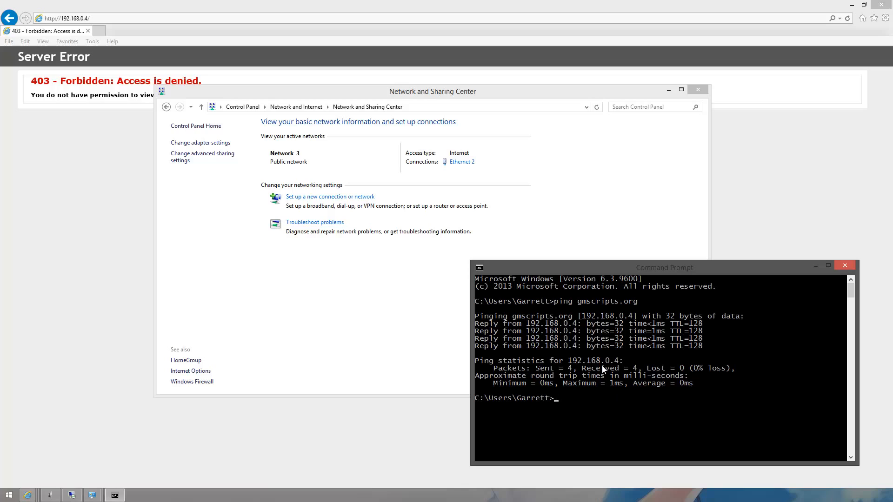
pyautogui.moveTo(159, 26)
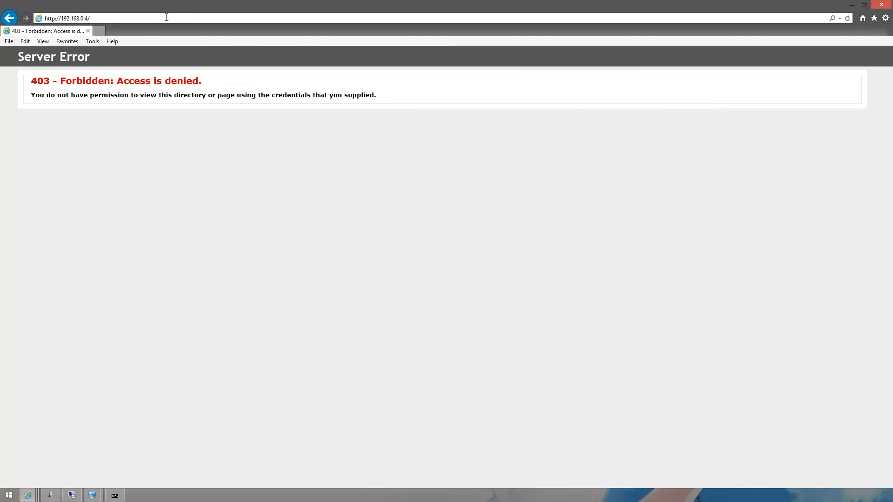
pyautogui.click(65, 18)
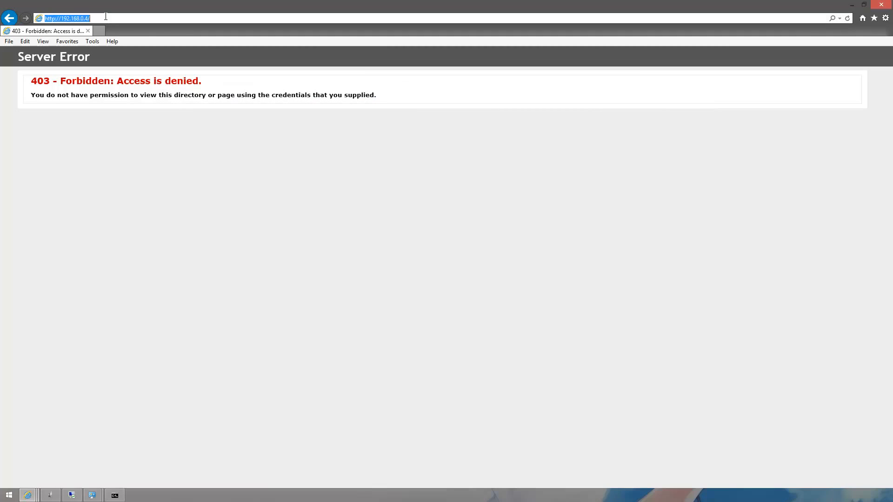
pyautogui.write('http://gmscripts.org/')
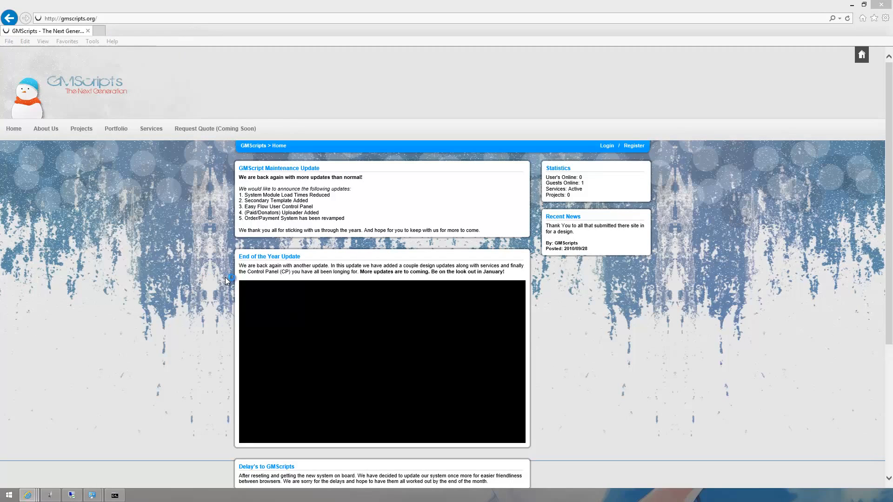
pyautogui.moveTo(108, 134)
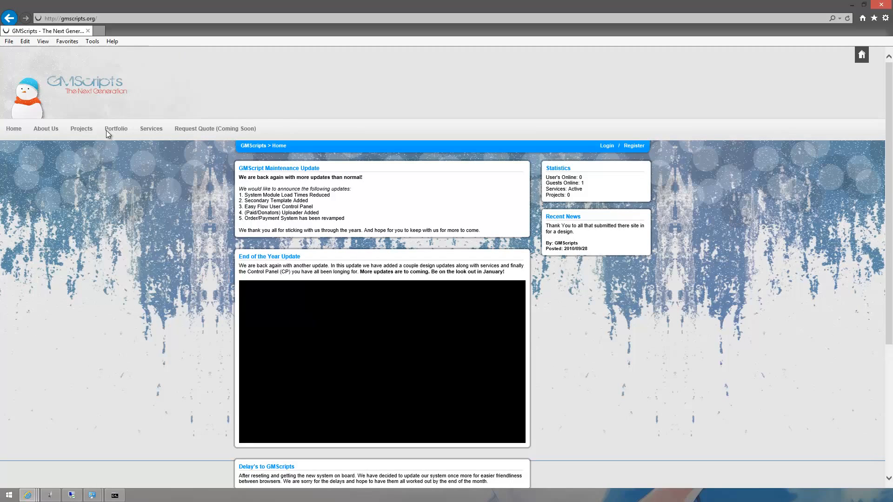
pyautogui.moveTo(82, 129)
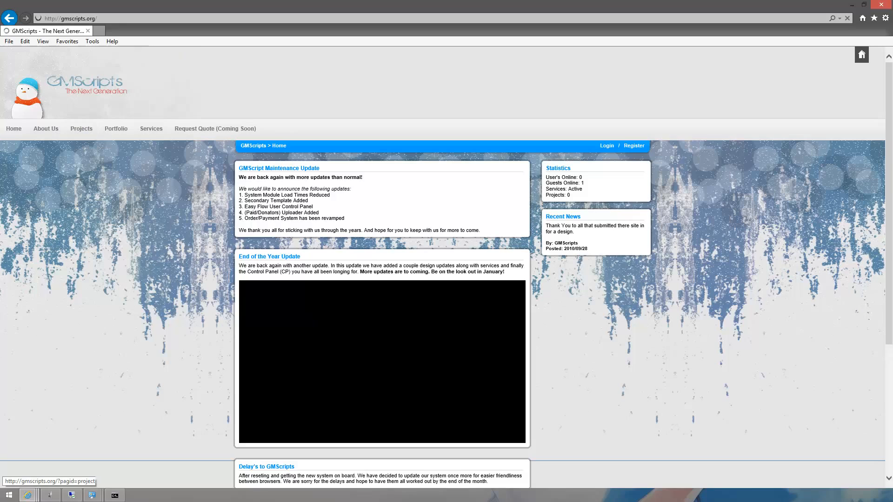
pyautogui.click(81, 129)
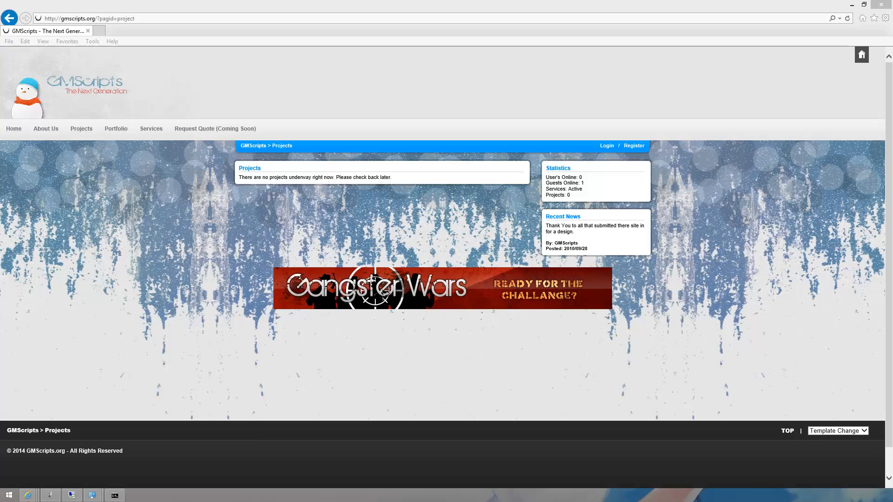
pyautogui.moveTo(582, 85)
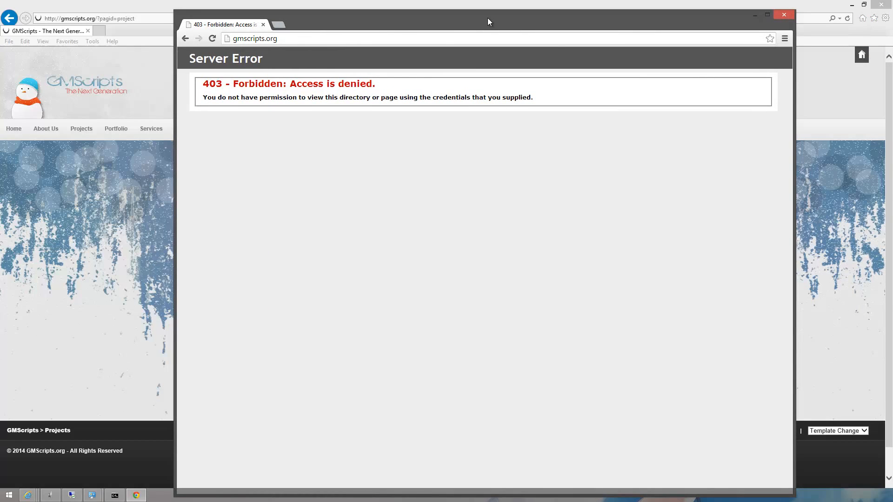
pyautogui.click(767, 15)
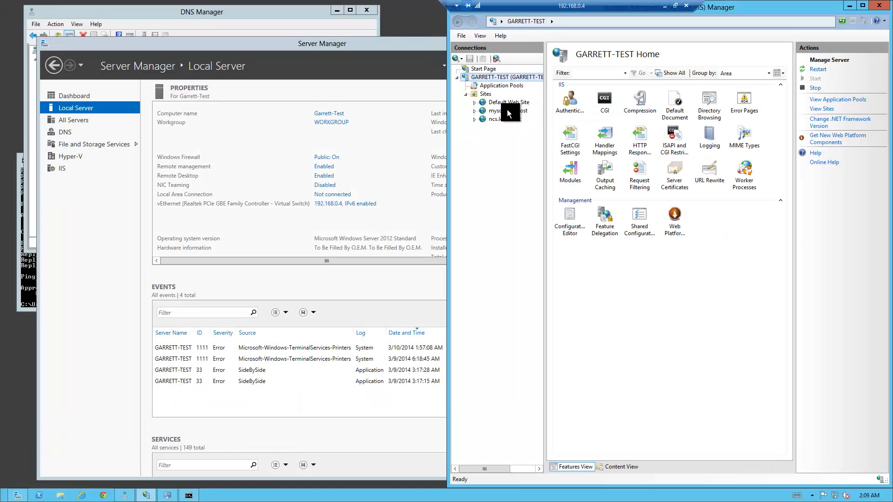
pyautogui.rightClick(507, 103)
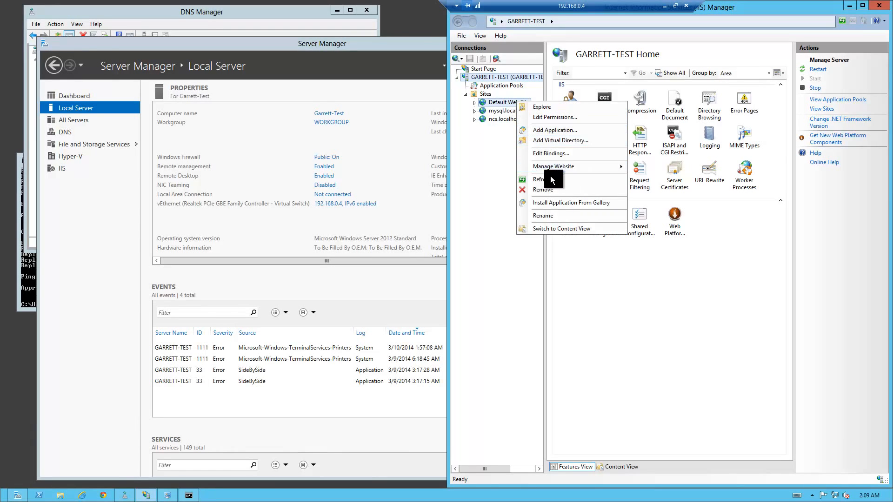
pyautogui.click(551, 153)
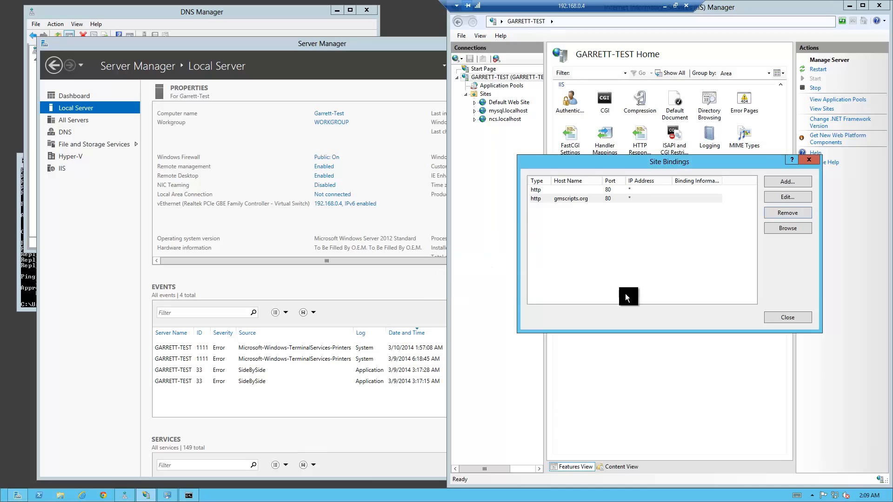
pyautogui.click(787, 317)
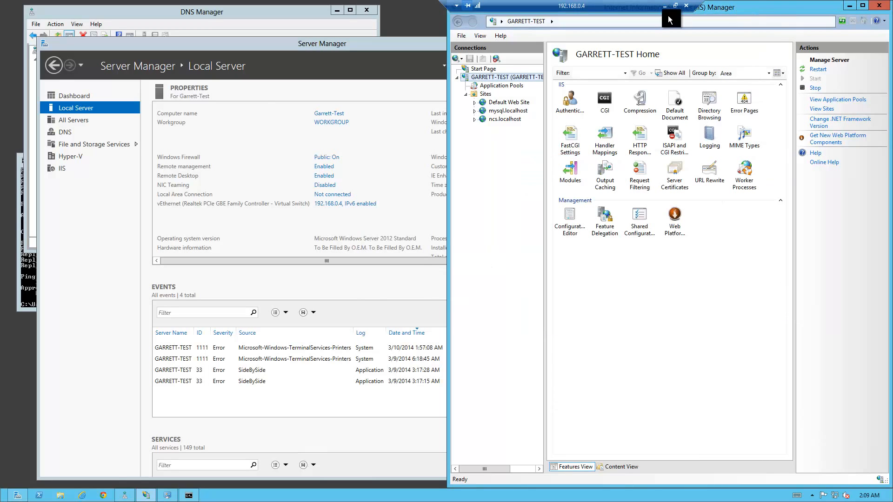
pyautogui.rightClick(507, 102)
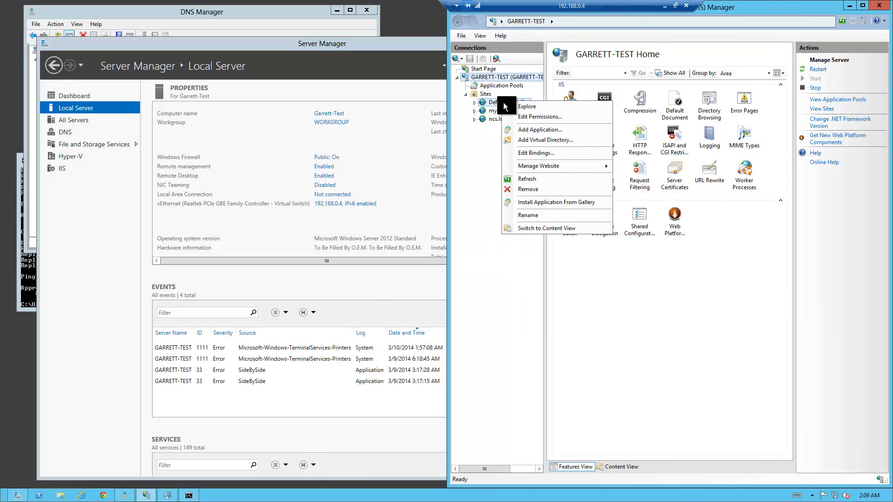
pyautogui.click(536, 152)
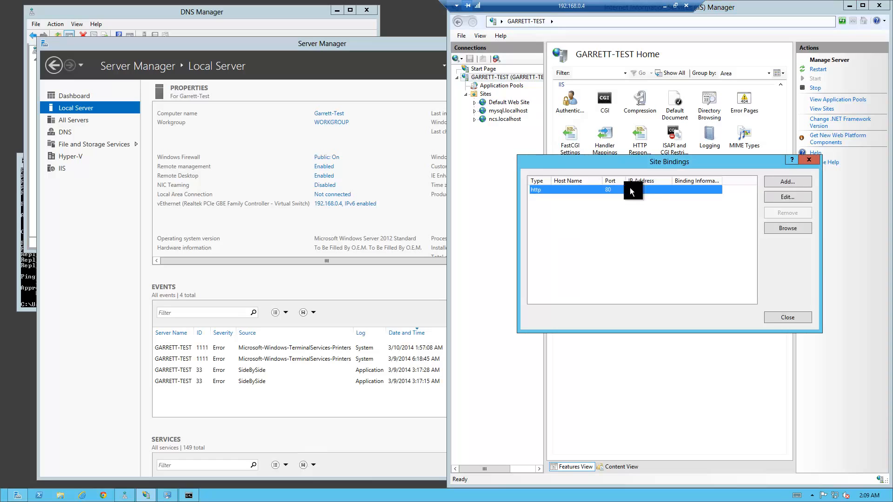
pyautogui.click(787, 197)
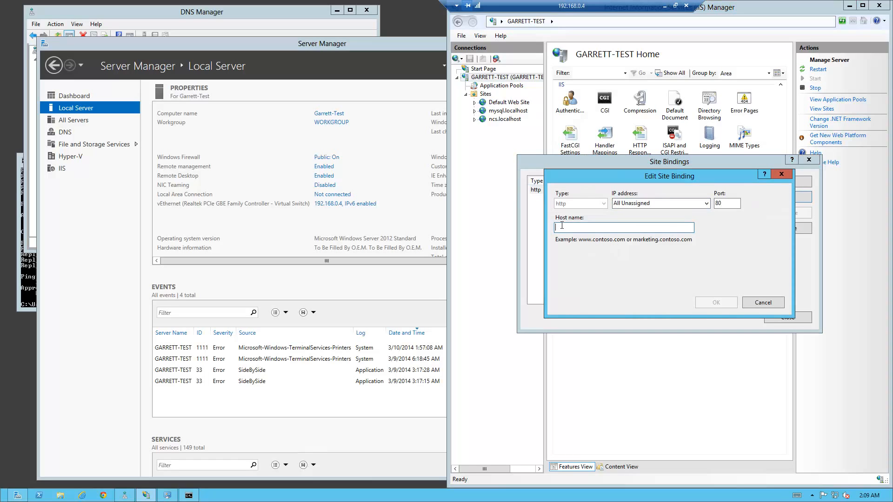
pyautogui.write('cisco.com')
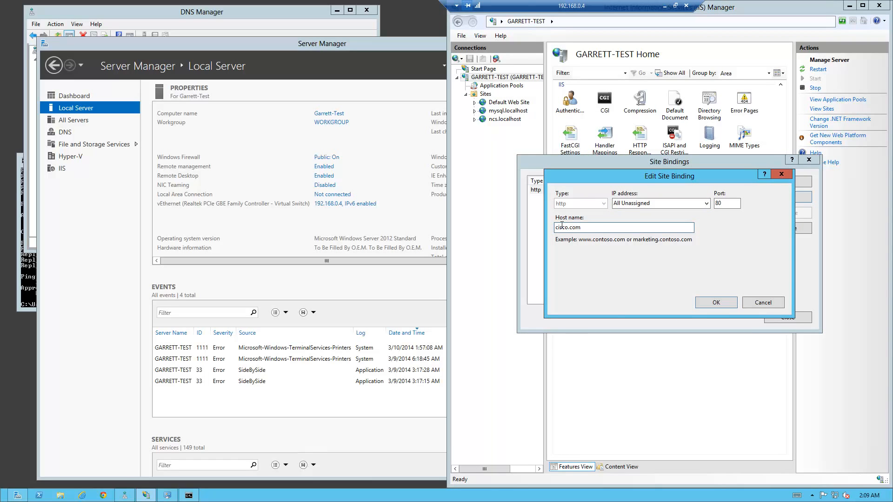
pyautogui.click(715, 302)
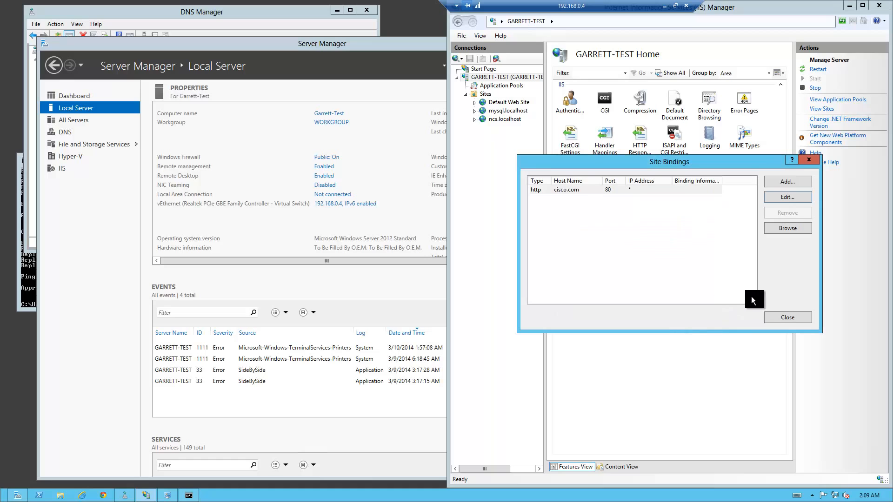
pyautogui.click(787, 196)
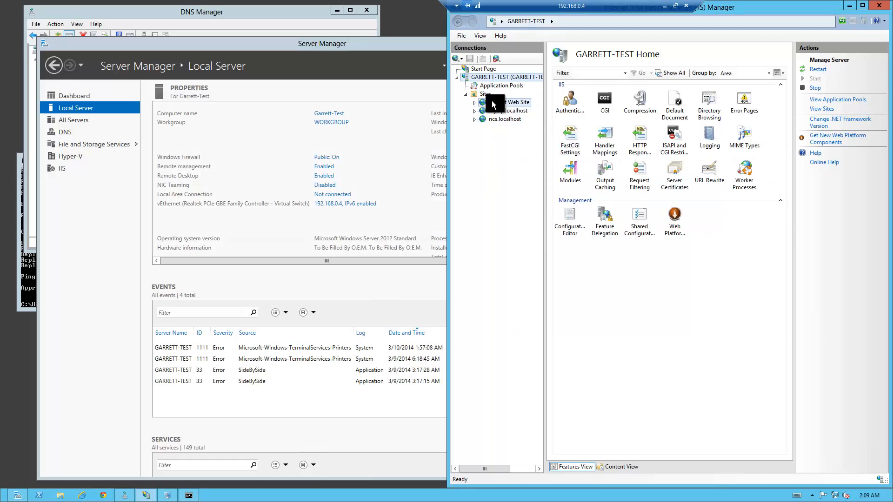
# Step: Change the mysql.localhost site's http port 80 binding host name to gmscripts.org
pyautogui.rightClick(493, 104)
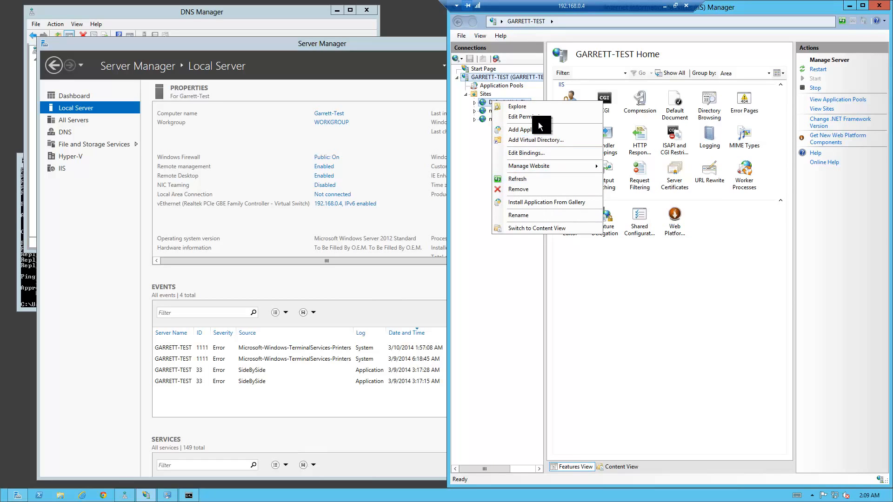
pyautogui.moveTo(530, 129)
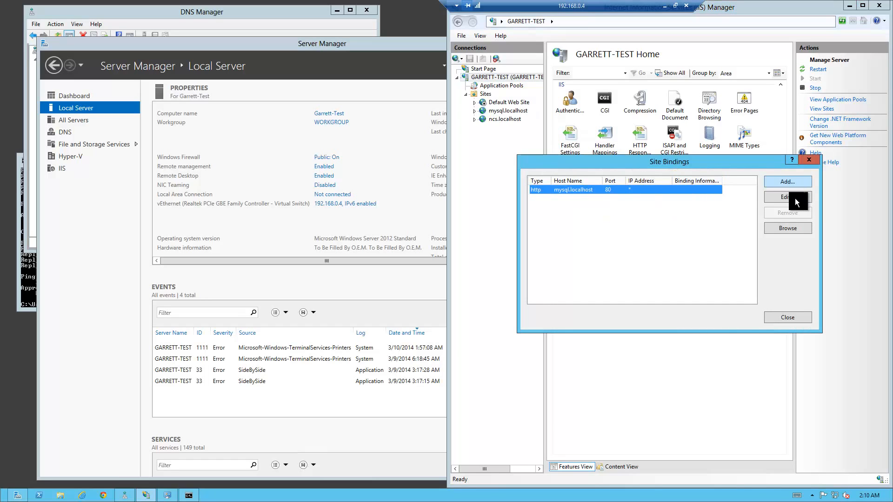
pyautogui.click(787, 197)
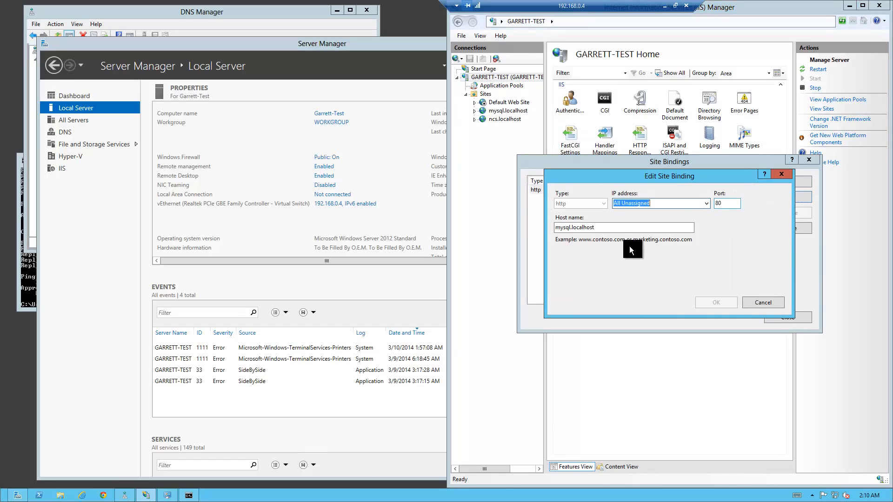
pyautogui.write('gmsc')
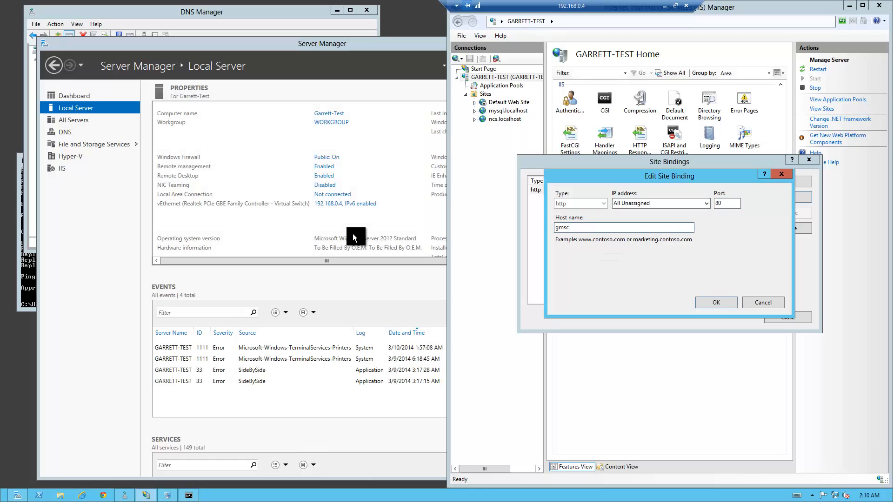
pyautogui.write('cripts.org')
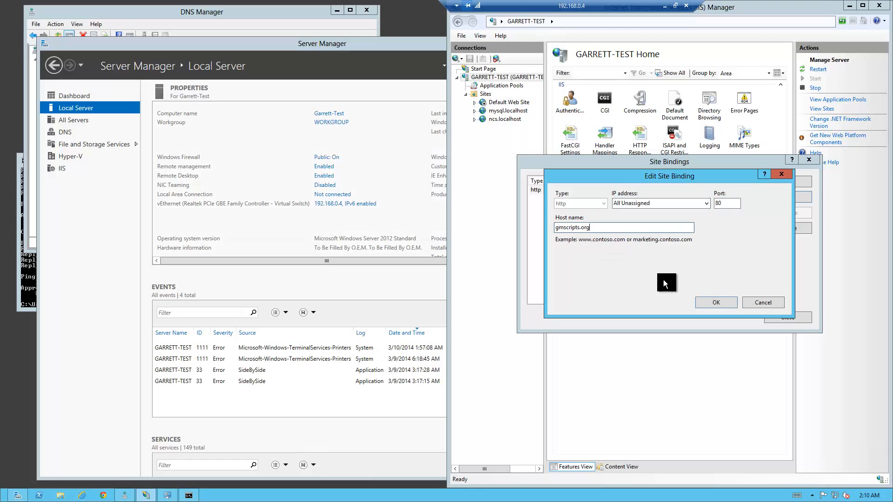
pyautogui.click(716, 302)
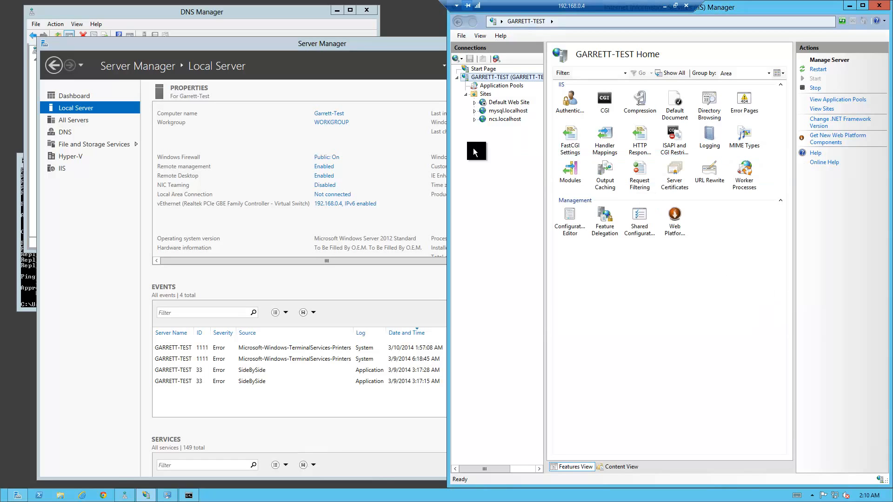
pyautogui.moveTo(491, 113)
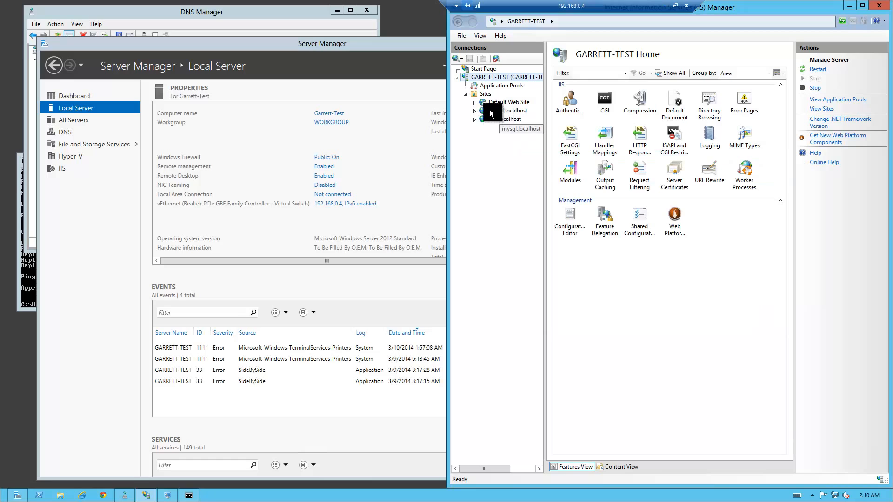
pyautogui.rightClick(484, 93)
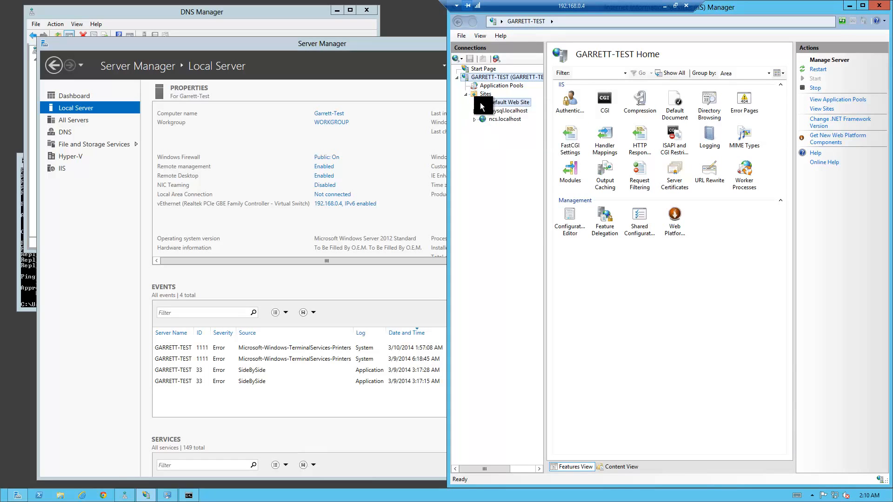
# Step: Explore the Default Web Site's wwwroot on disk and browse into its mysql folder
pyautogui.rightClick(511, 103)
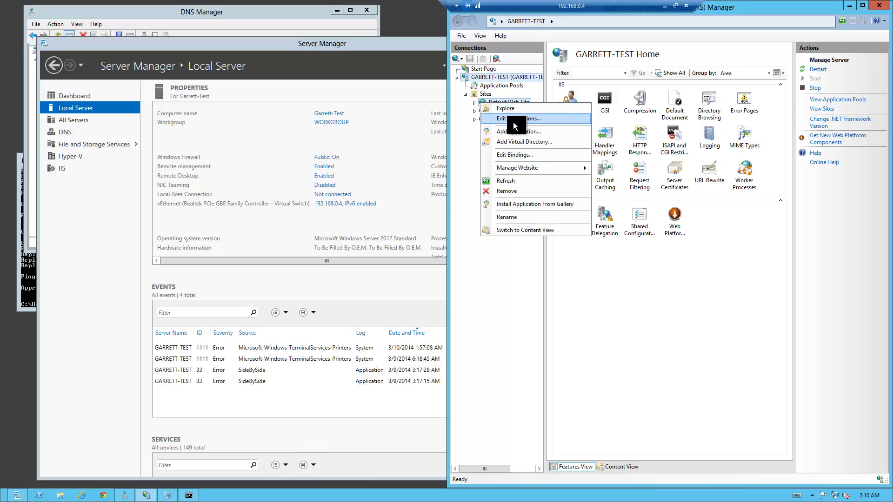
pyautogui.click(505, 108)
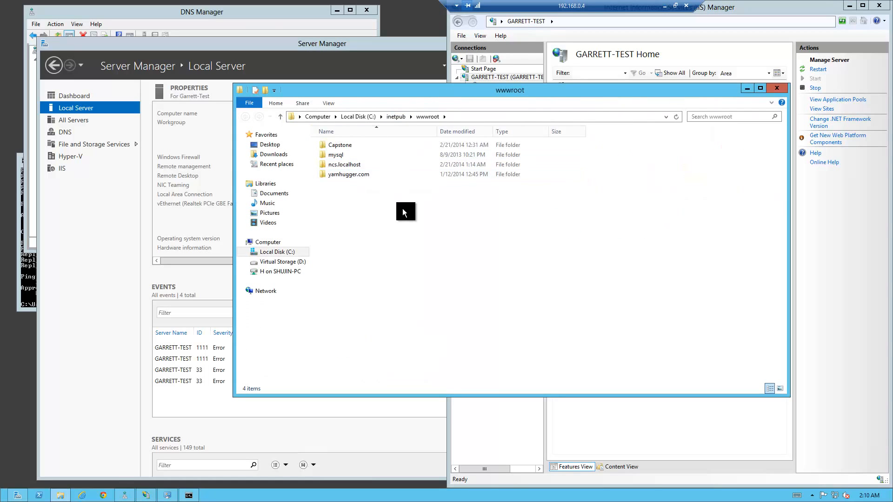
pyautogui.moveTo(357, 166)
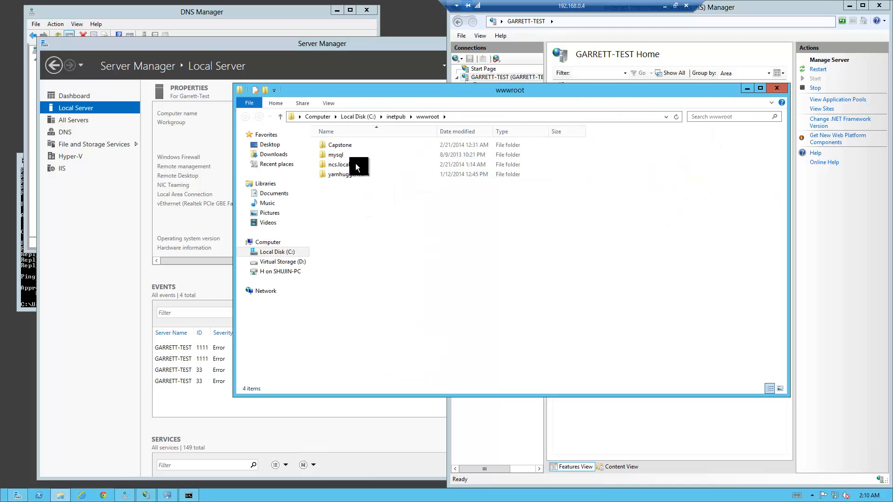
pyautogui.doubleClick(339, 155)
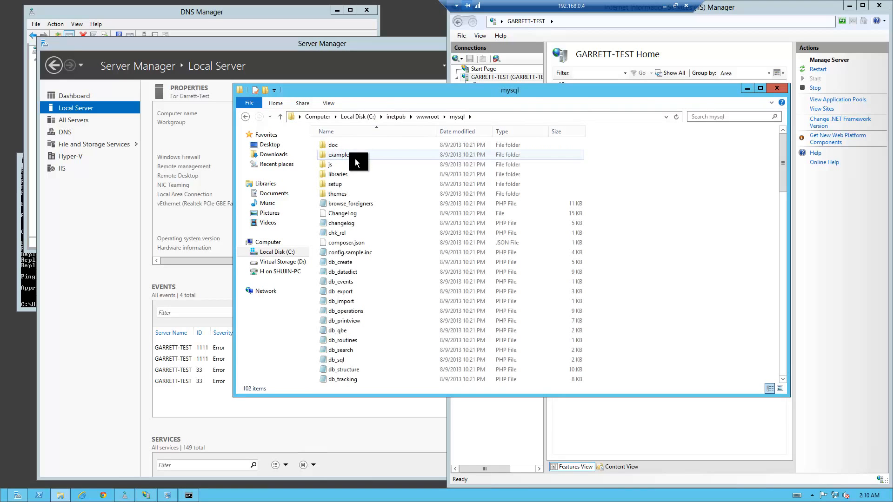
pyautogui.scroll(-3)
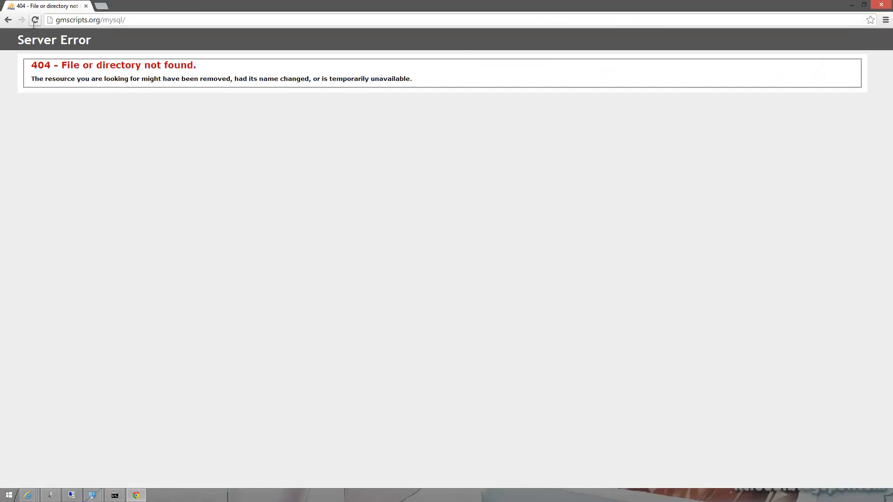
# Step: Load plain gmscripts.org without the /mysql/ path so the phpMyAdmin login page appears
pyautogui.click(88, 19)
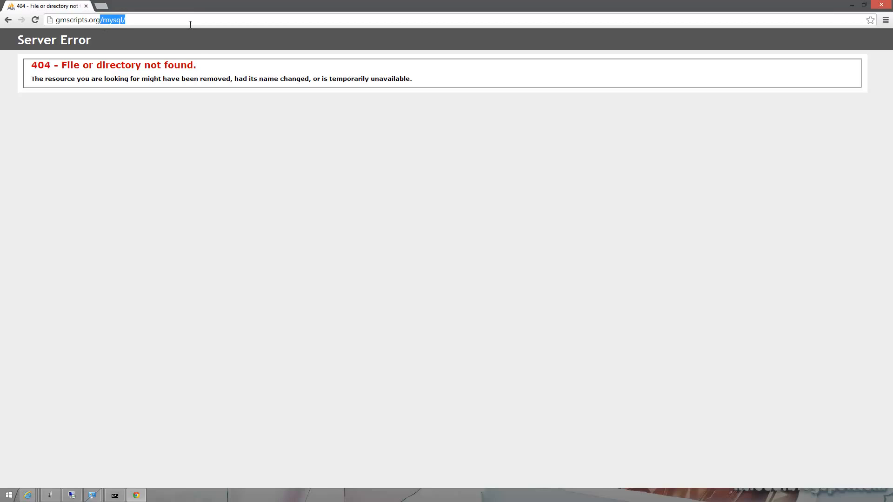
pyautogui.press('Return')
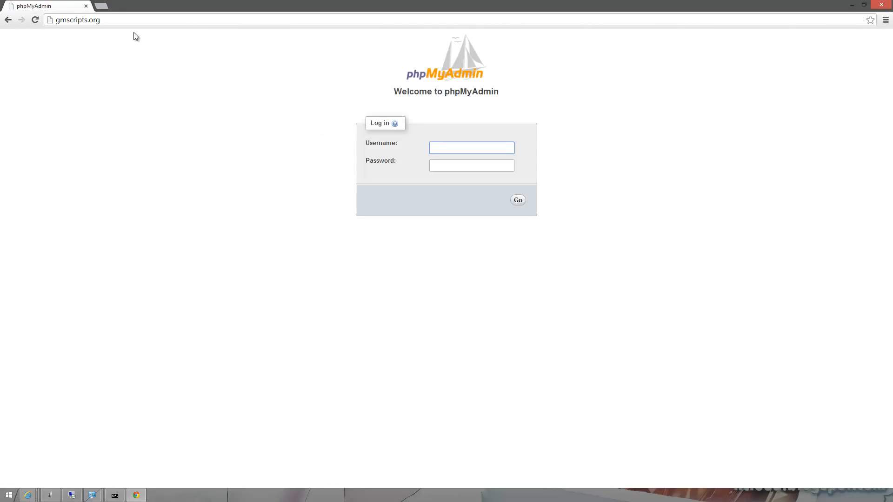
pyautogui.moveTo(310, 114)
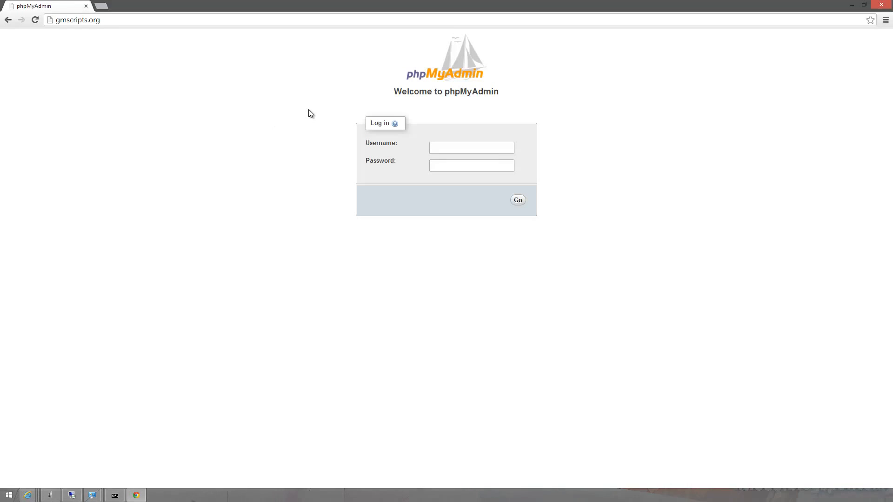
pyautogui.moveTo(394, 123)
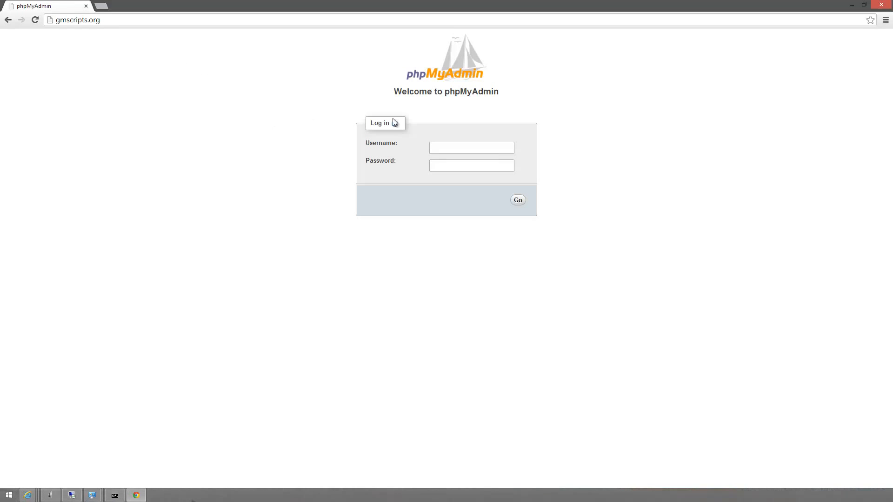
pyautogui.moveTo(304, 308)
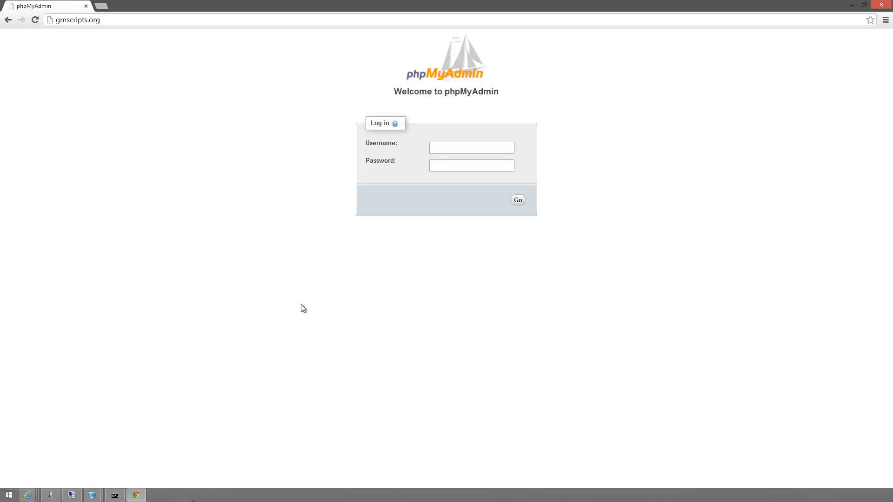
pyautogui.moveTo(418, 279)
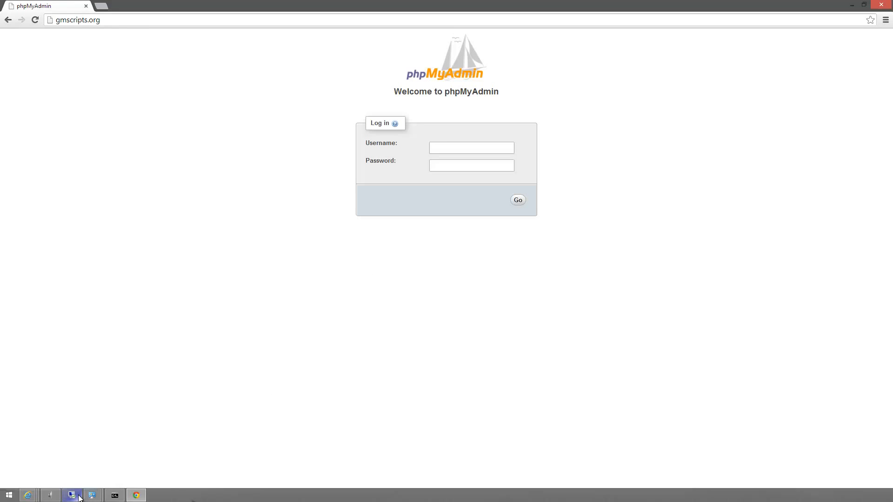
pyautogui.moveTo(311, 205)
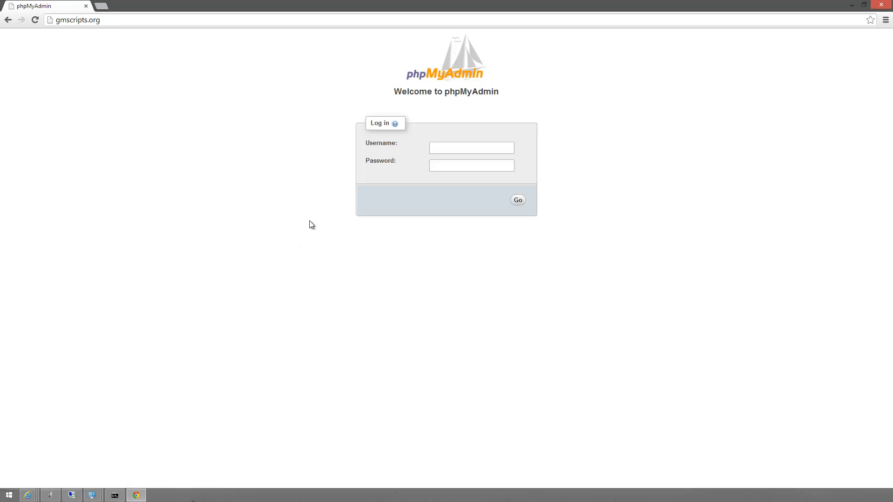
pyautogui.moveTo(349, 203)
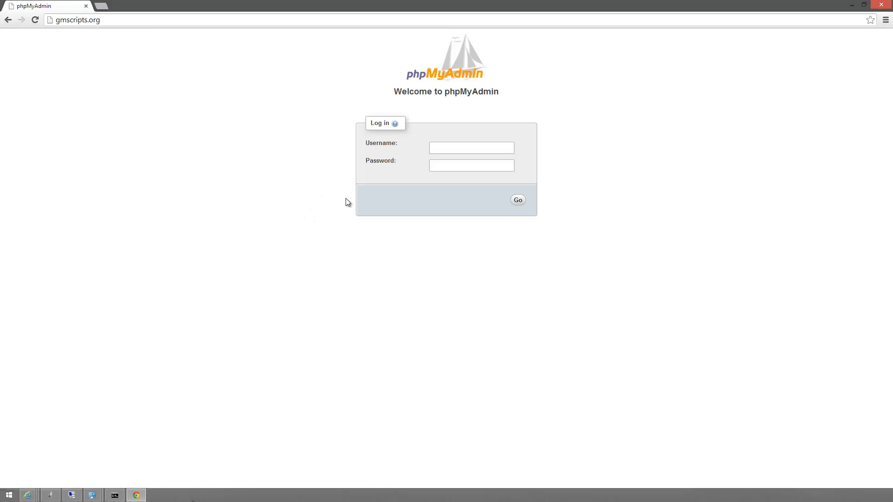
pyautogui.moveTo(304, 146)
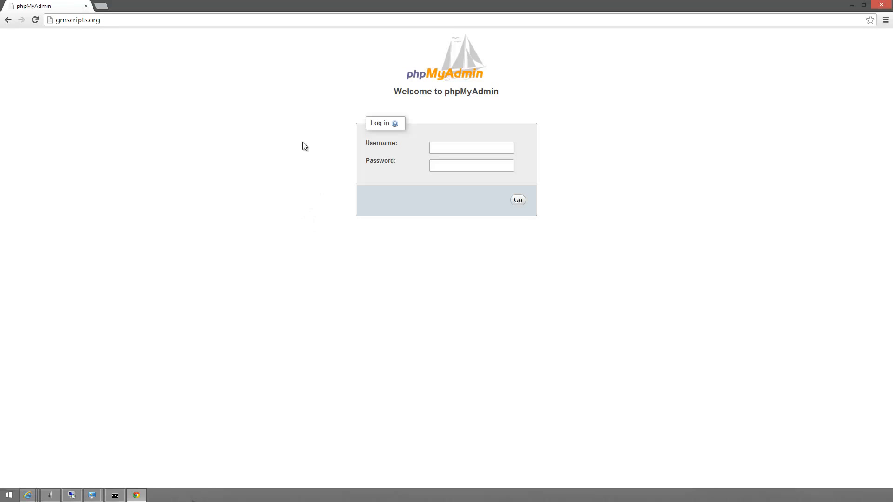
pyautogui.moveTo(308, 120)
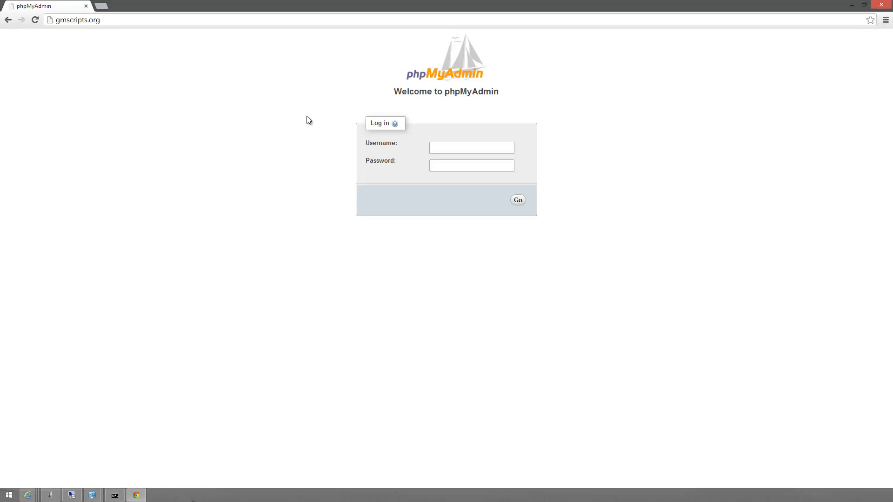